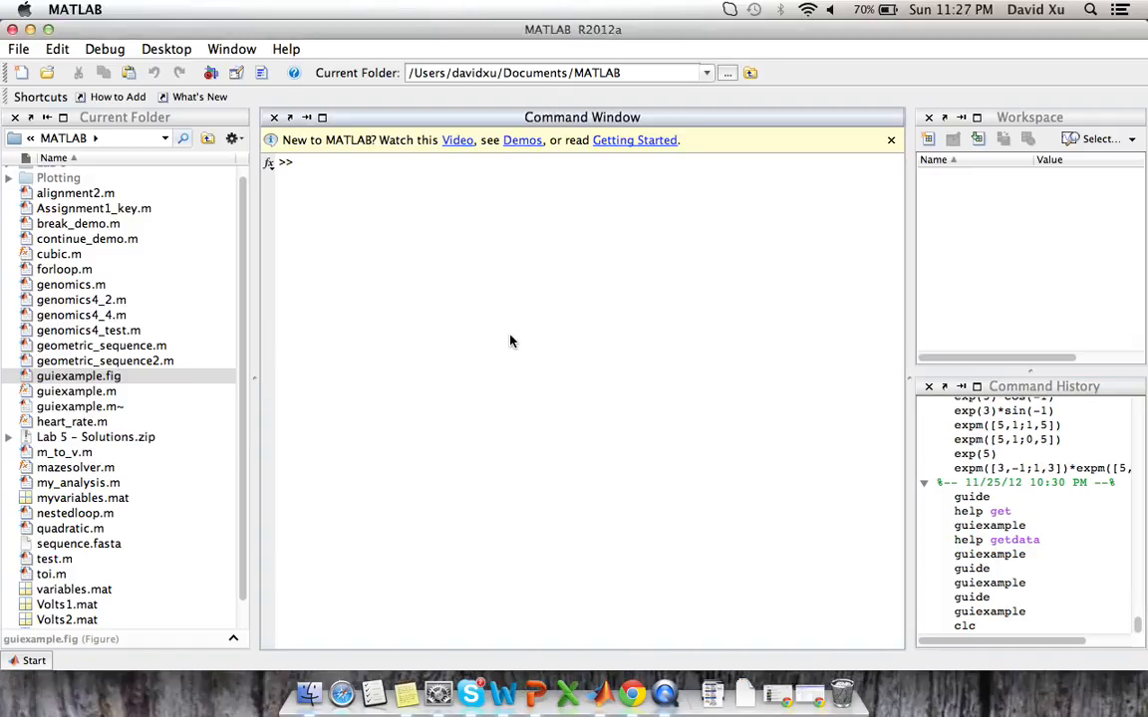
Step: Run the guide command to bring up the GUIDE Quick Start dialog
{"action": "type", "text": "gui"}
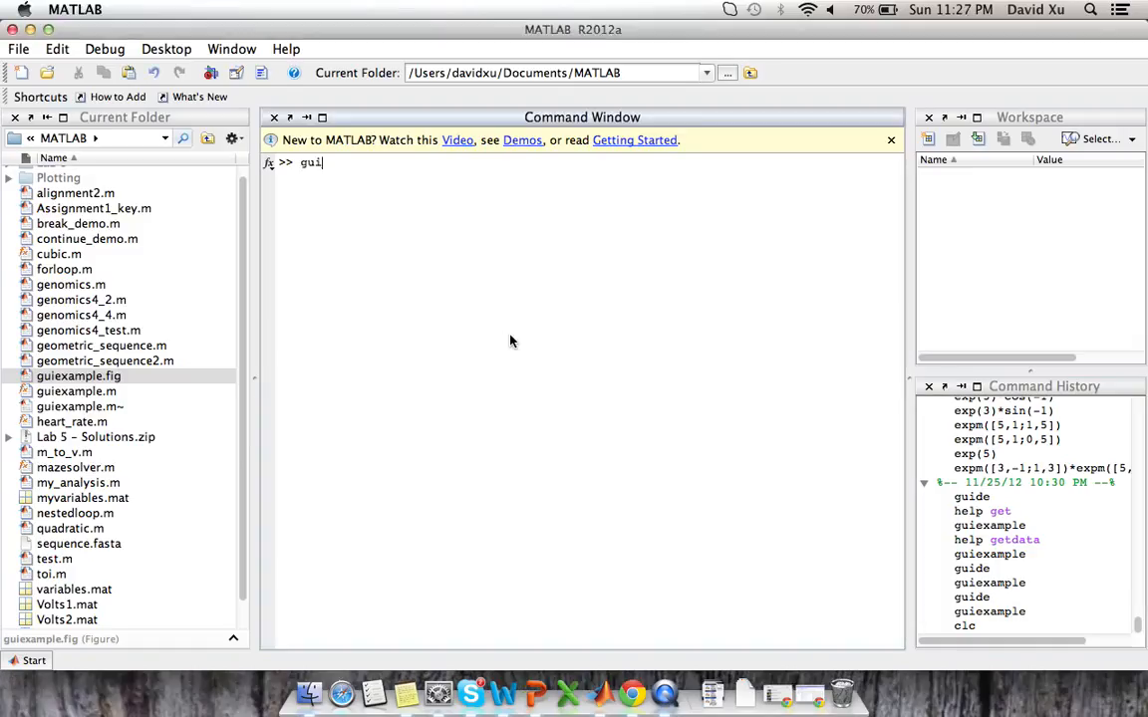
{"action": "type", "text": "de"}
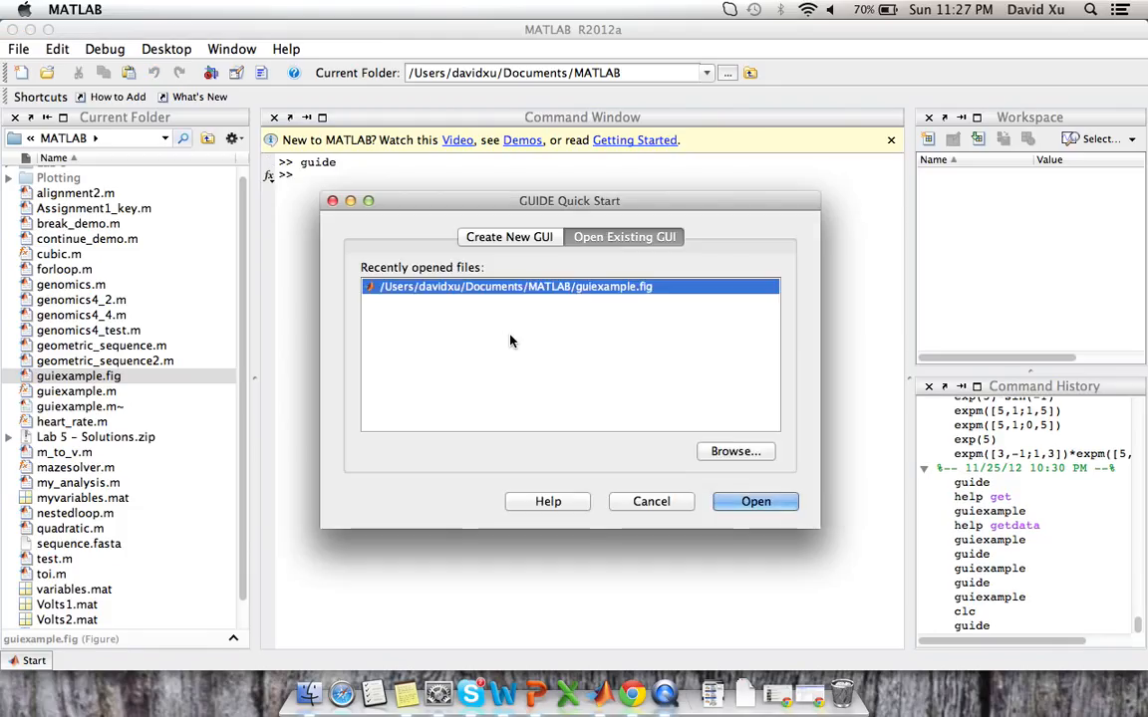
Step: Switch to creating a new GUI from the Blank GUI (Default) template
{"action": "left_click", "coordinate": [509, 236]}
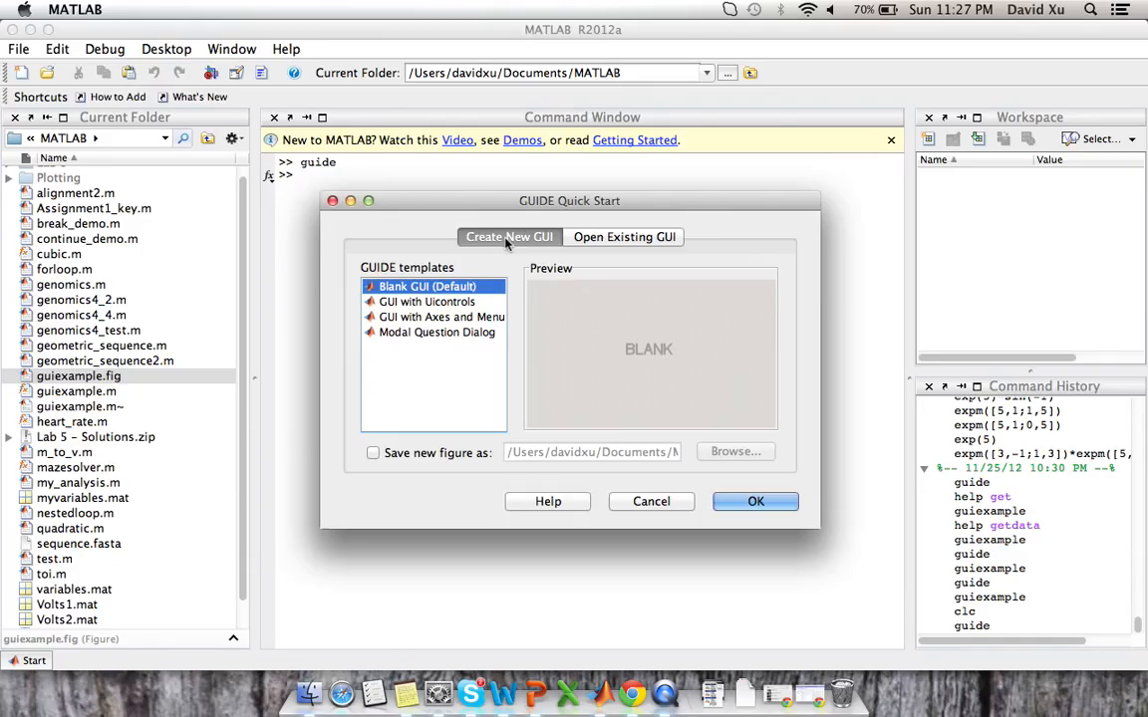
{"action": "mouse_move", "coordinate": [655, 369]}
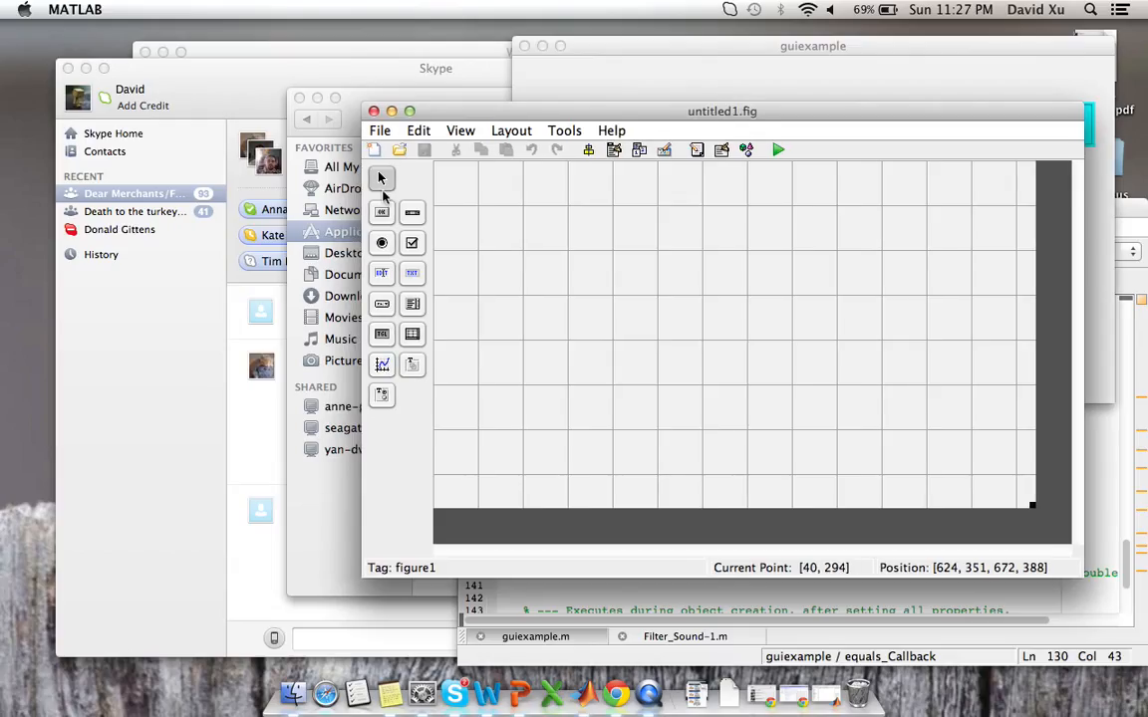
{"action": "mouse_move", "coordinate": [459, 211]}
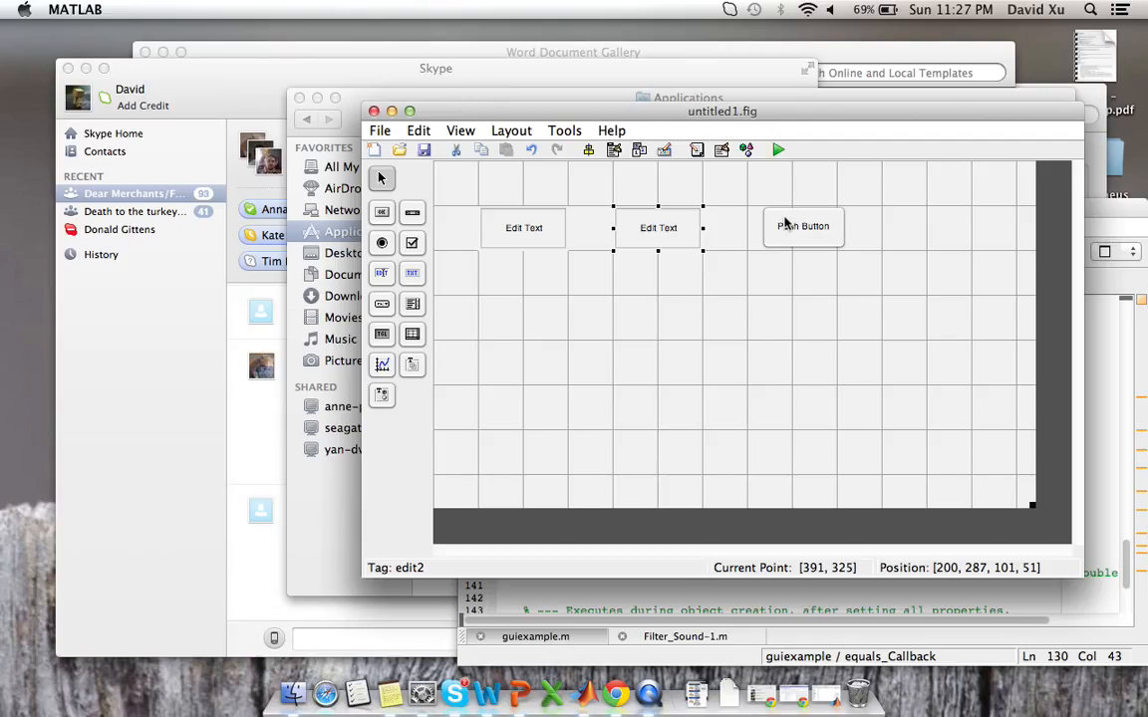
{"action": "mouse_move", "coordinate": [797, 243]}
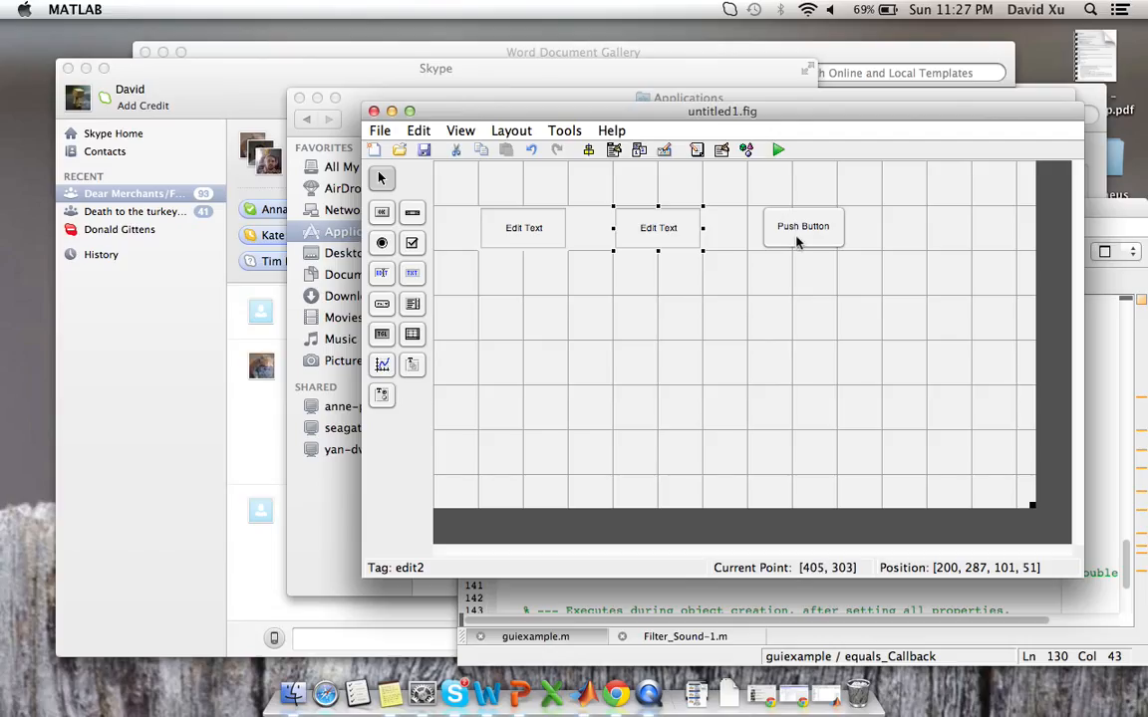
{"action": "mouse_move", "coordinate": [776, 222]}
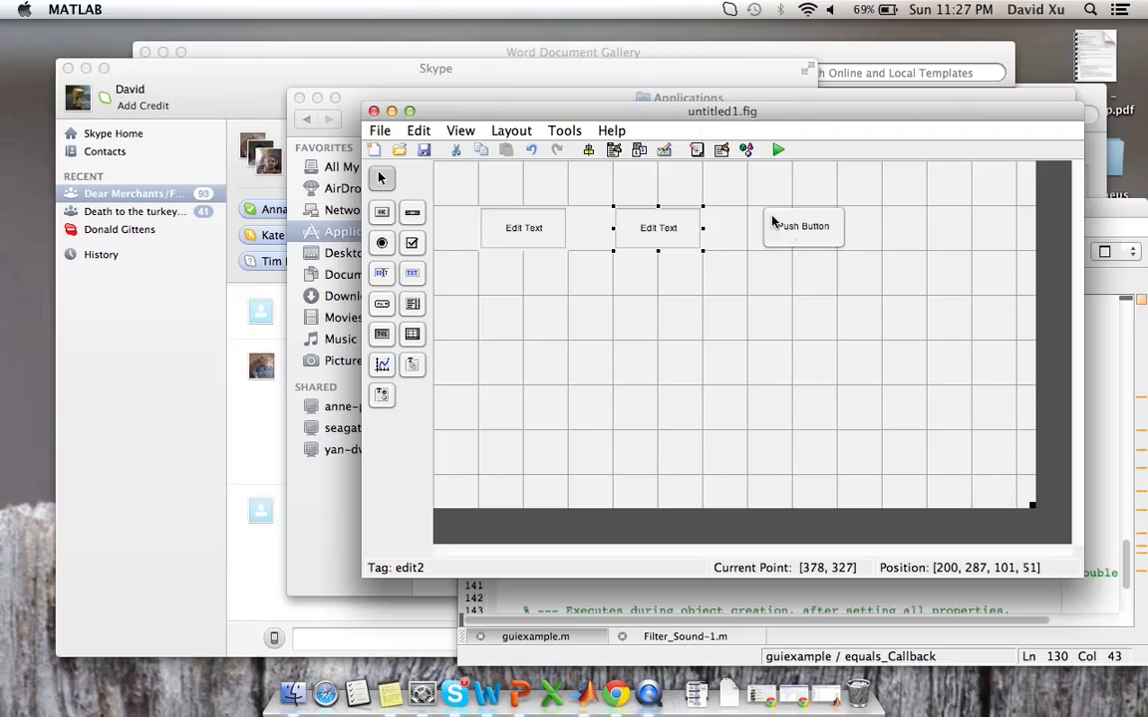
Step: Select the push button to rearrange the row of components
{"action": "left_click", "coordinate": [802, 226]}
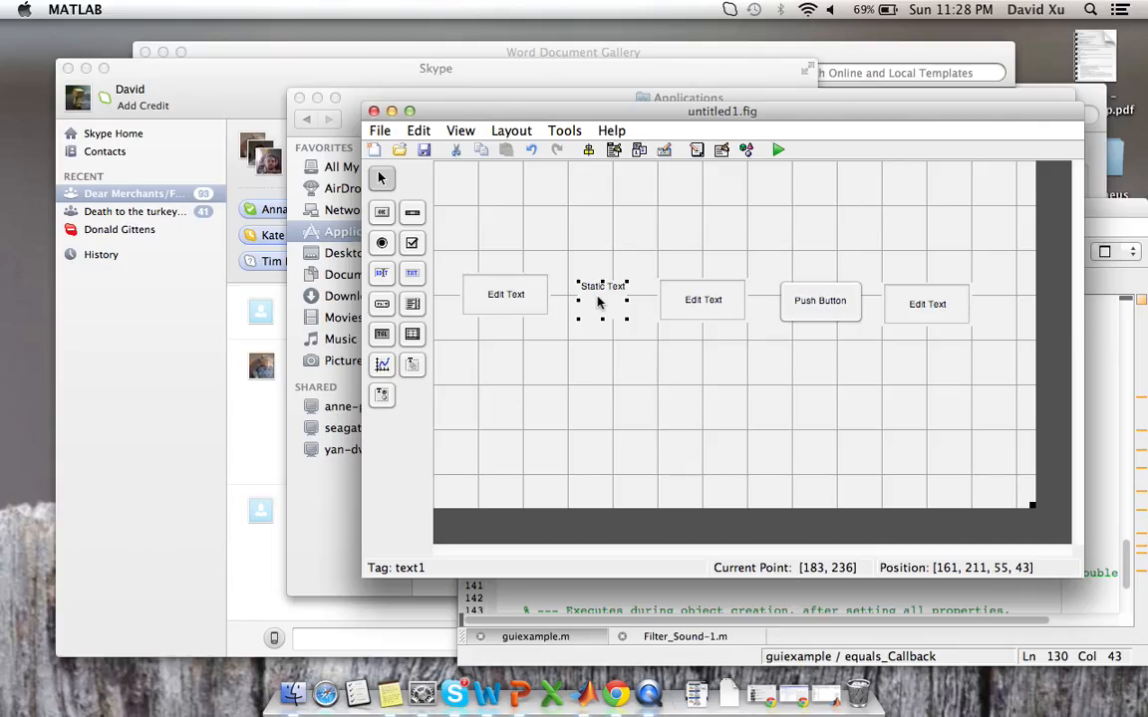
Step: Set the static text label's String property to '+' in the Property Inspector
{"action": "right_click", "coordinate": [600, 294]}
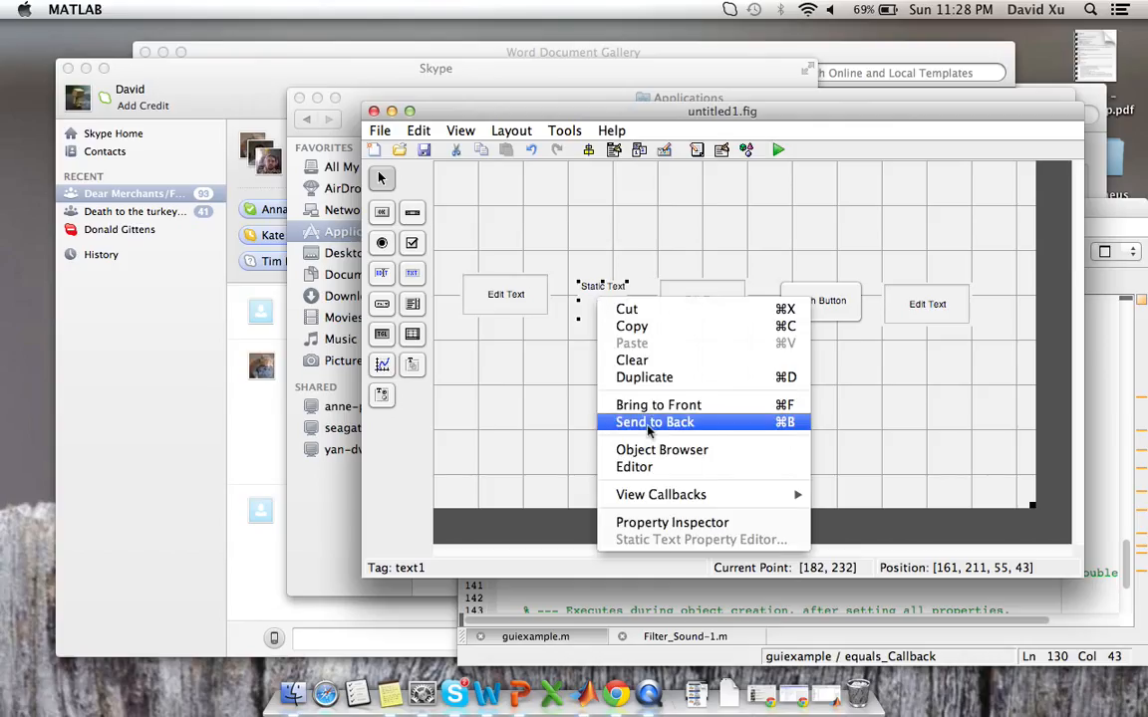
{"action": "mouse_move", "coordinate": [541, 362]}
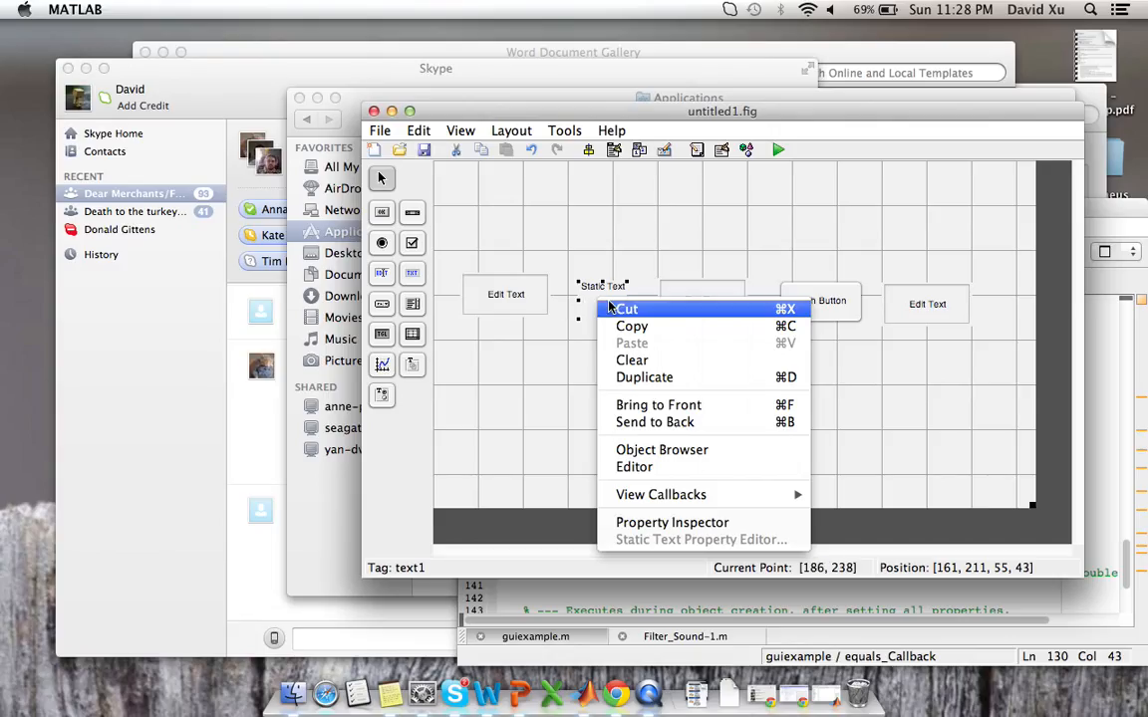
{"action": "mouse_move", "coordinate": [671, 522]}
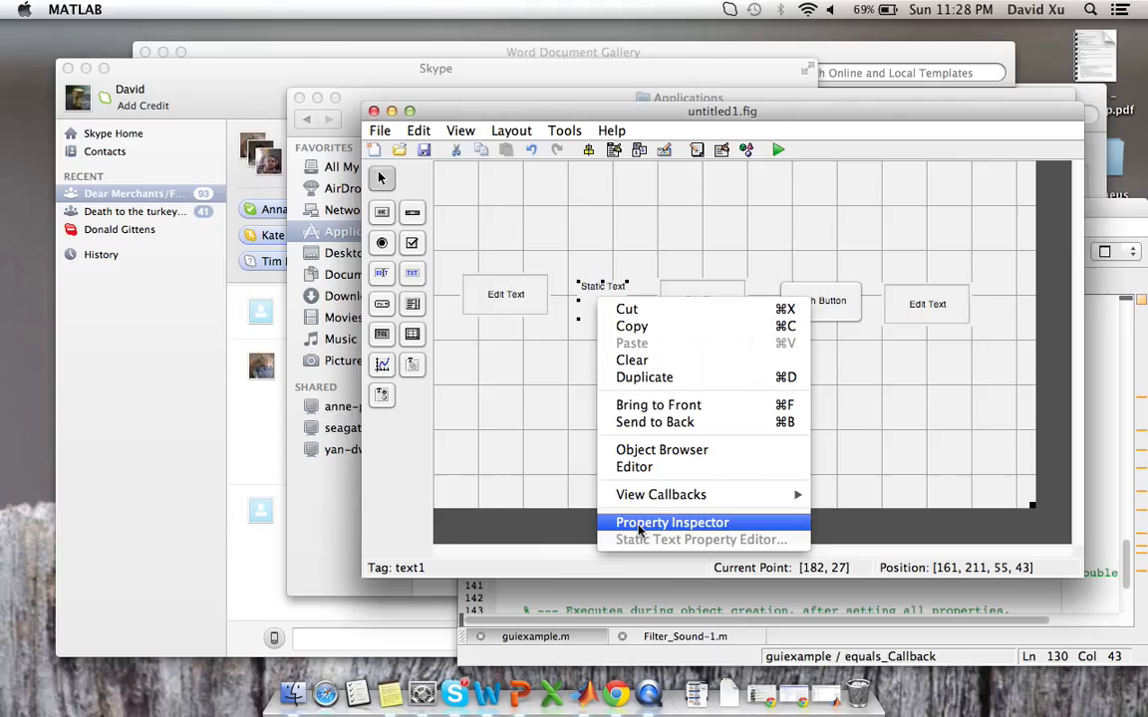
{"action": "left_click", "coordinate": [673, 522]}
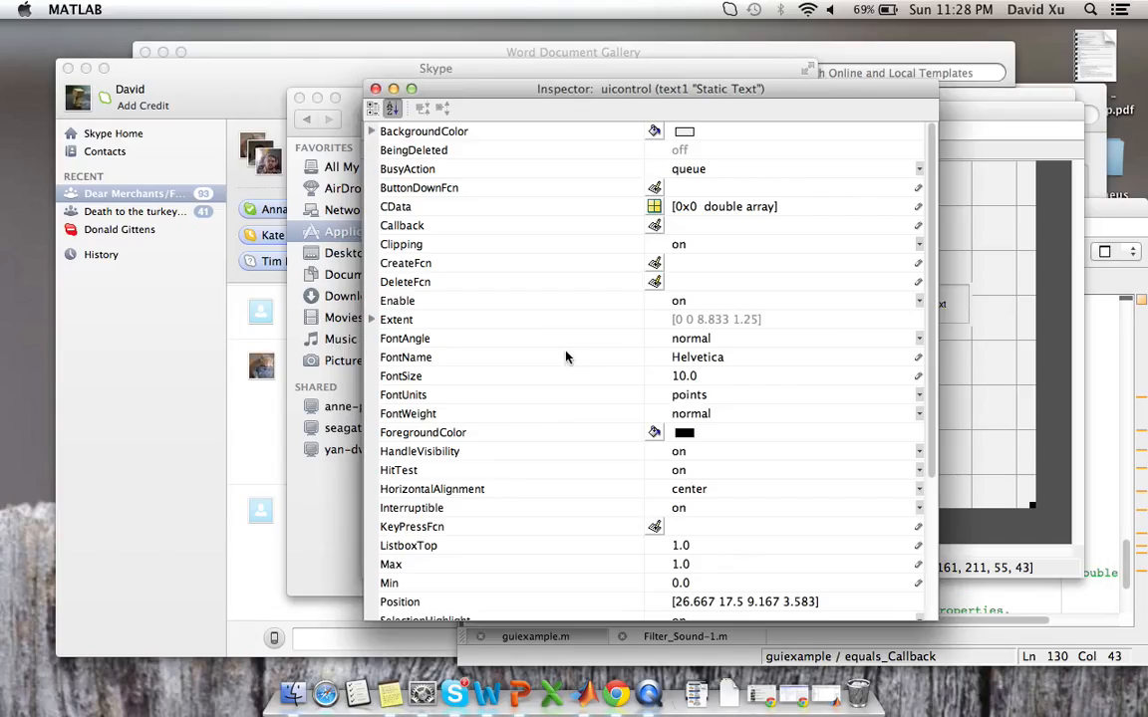
{"action": "mouse_move", "coordinate": [937, 239]}
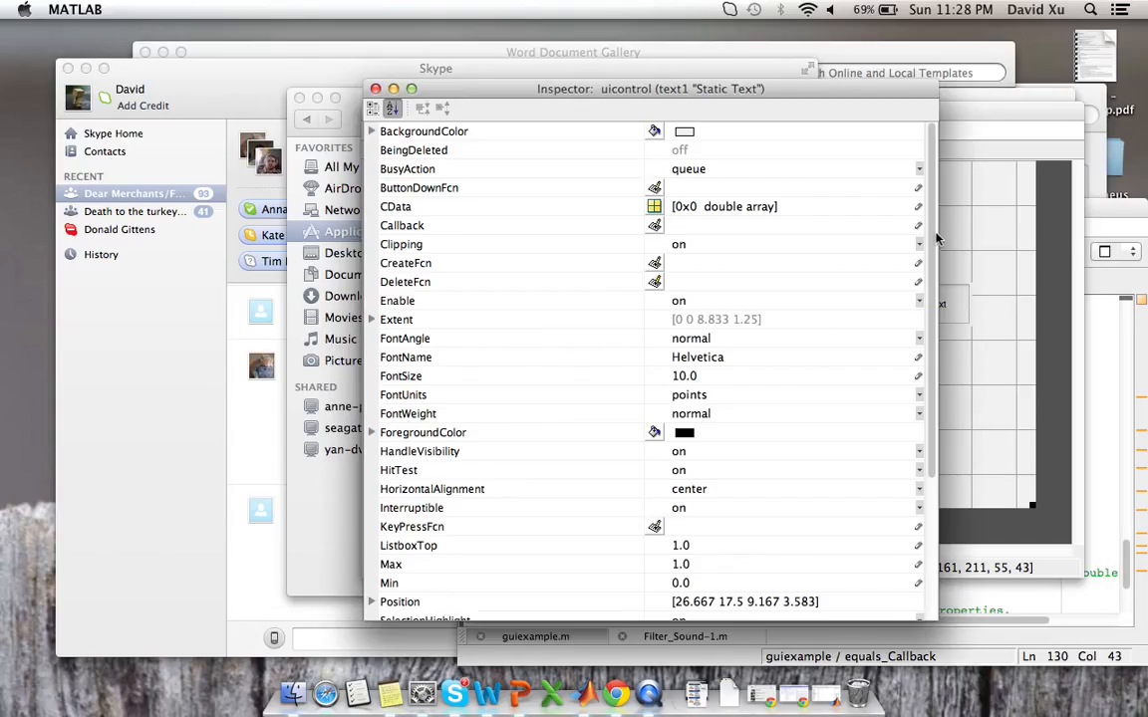
{"action": "scroll", "scroll_direction": "down", "scroll_amount": 3}
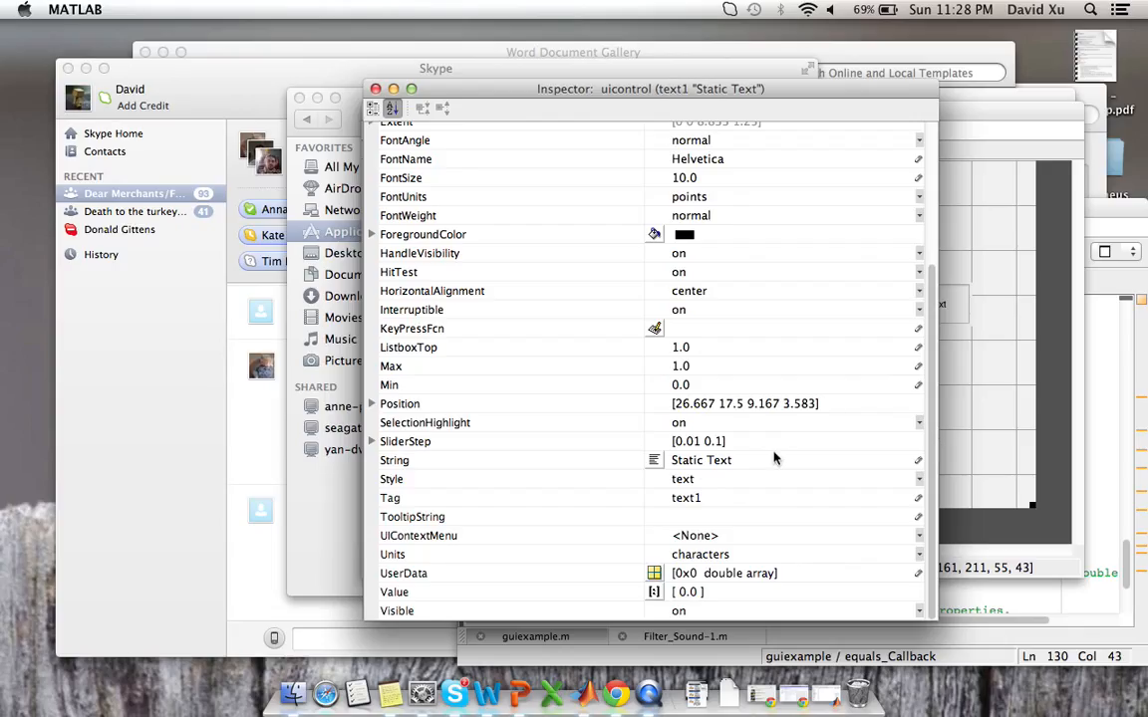
{"action": "mouse_move", "coordinate": [644, 470]}
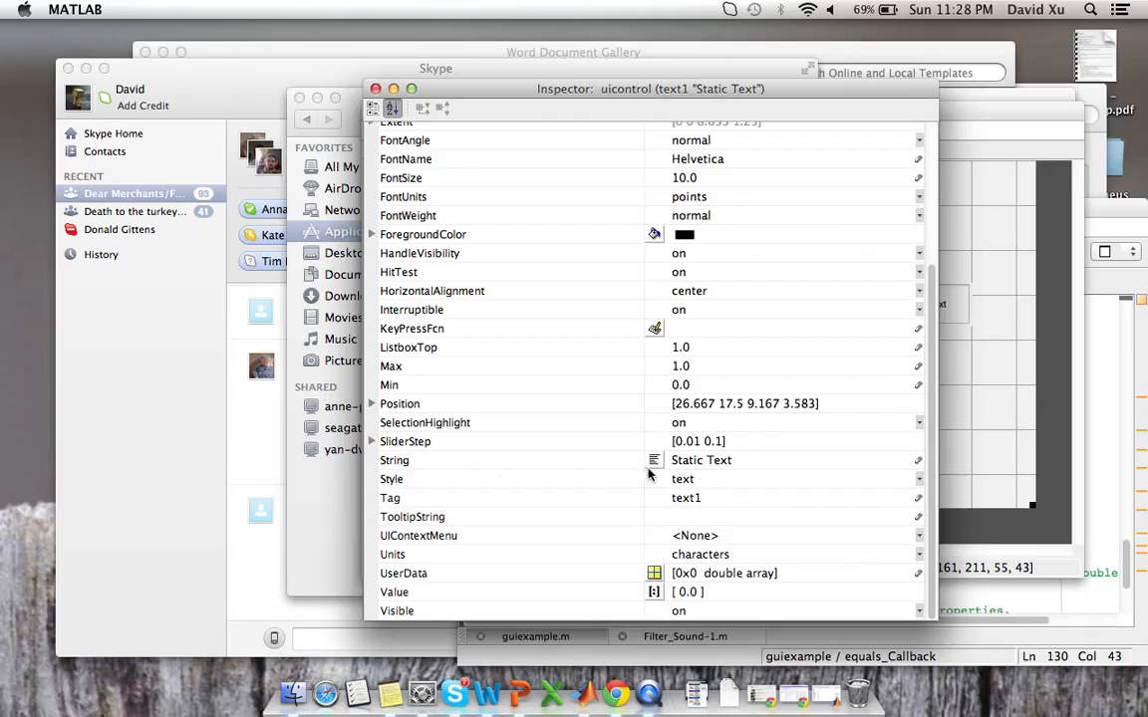
{"action": "mouse_move", "coordinate": [750, 474]}
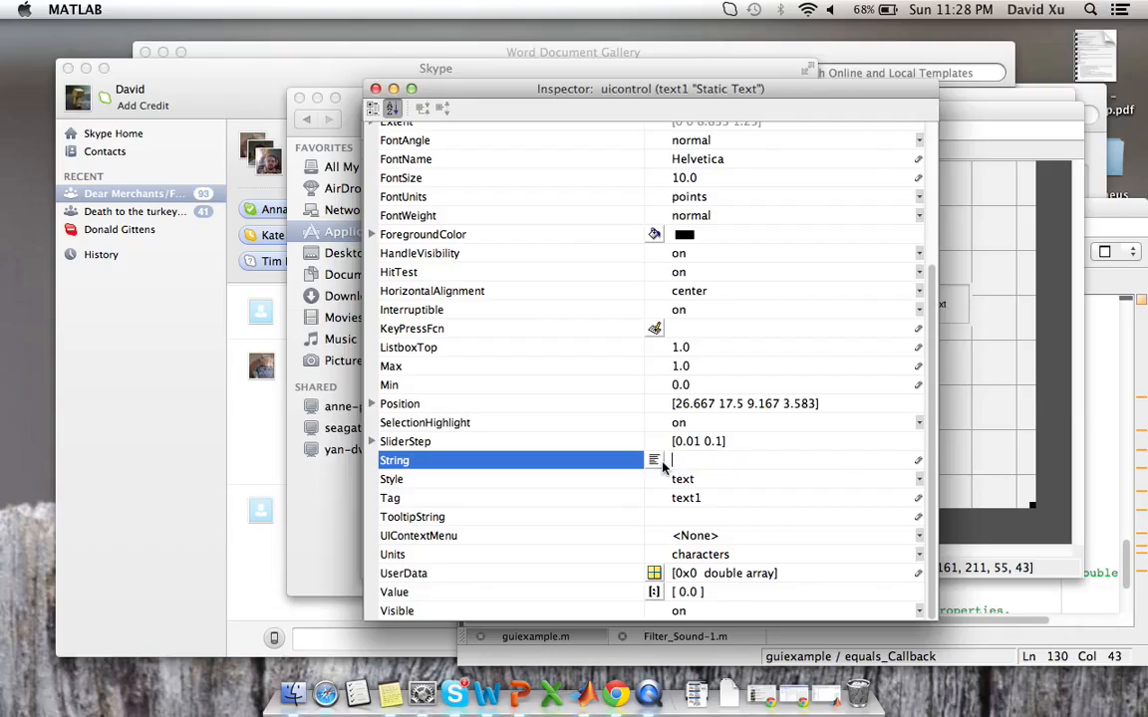
{"action": "type", "text": "+"}
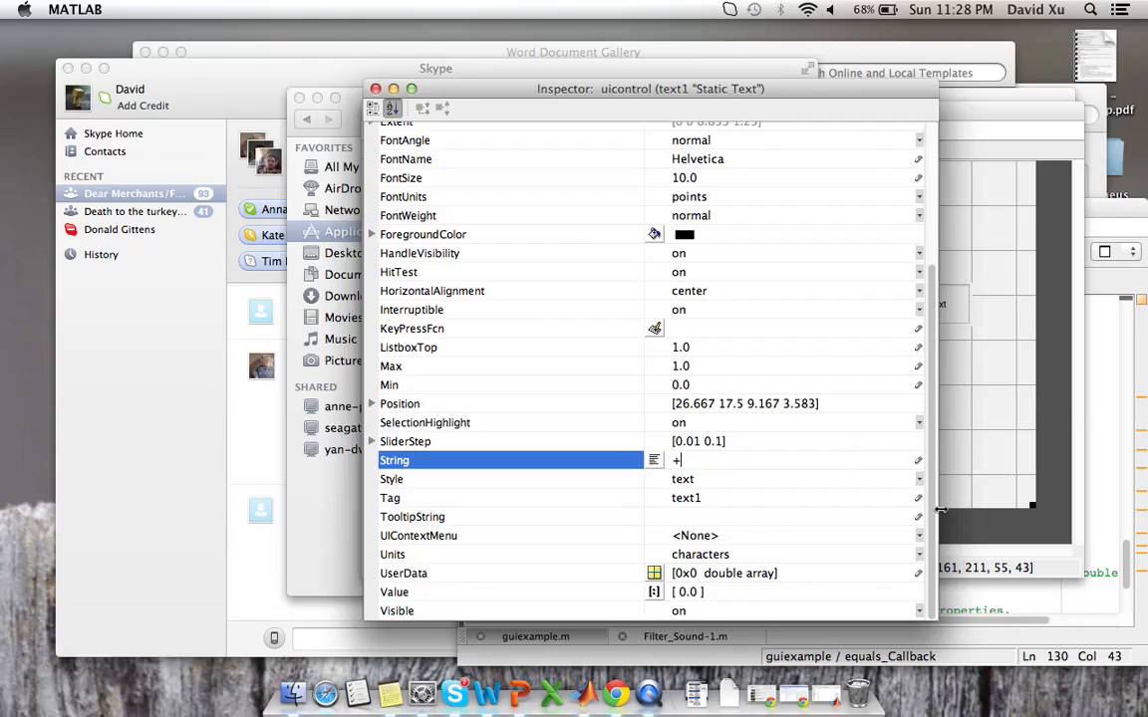
{"action": "scroll", "scroll_direction": "down", "scroll_amount": 3}
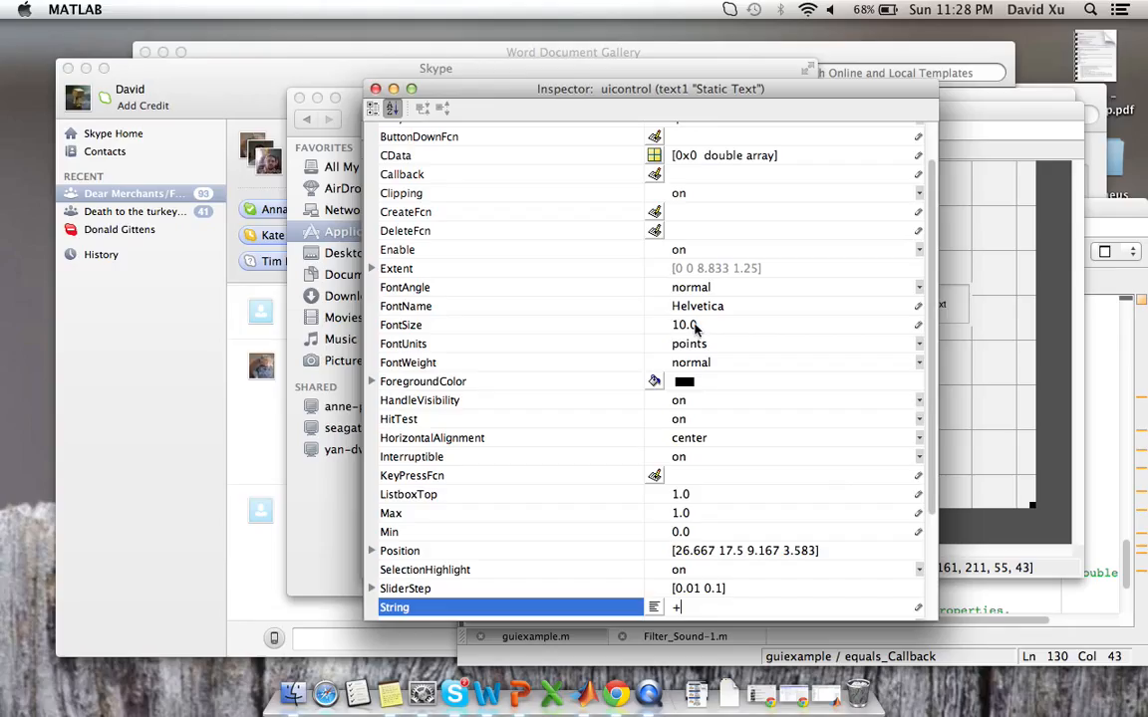
{"action": "mouse_move", "coordinate": [581, 207]}
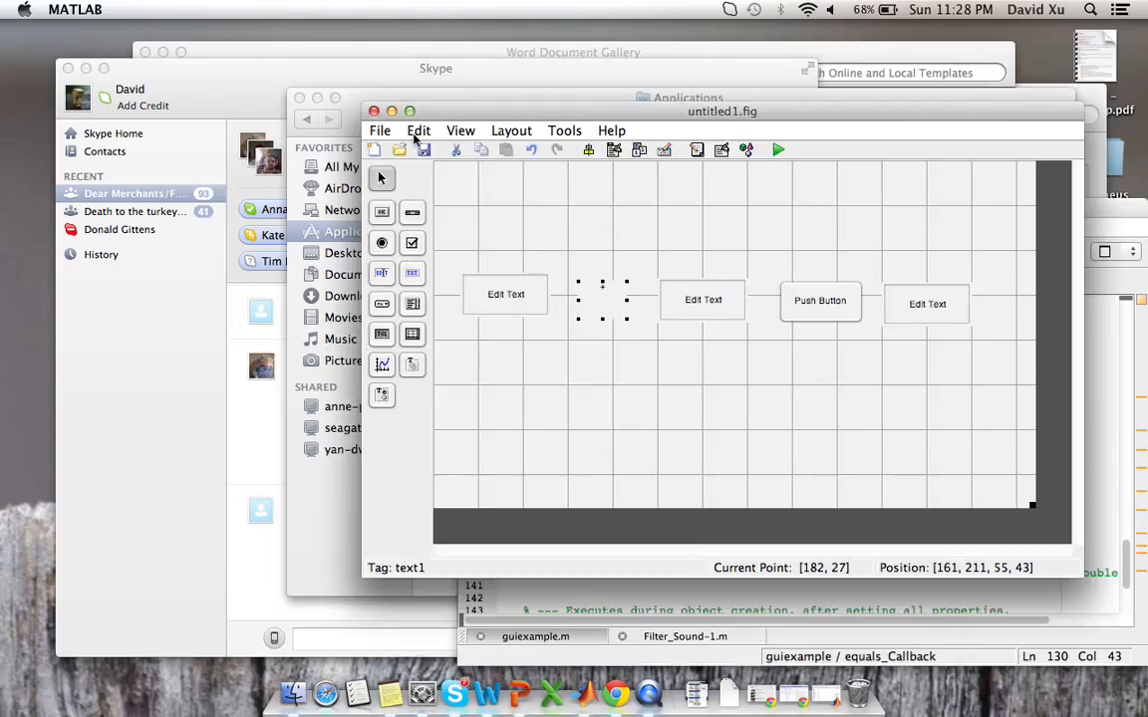
{"action": "mouse_move", "coordinate": [608, 305]}
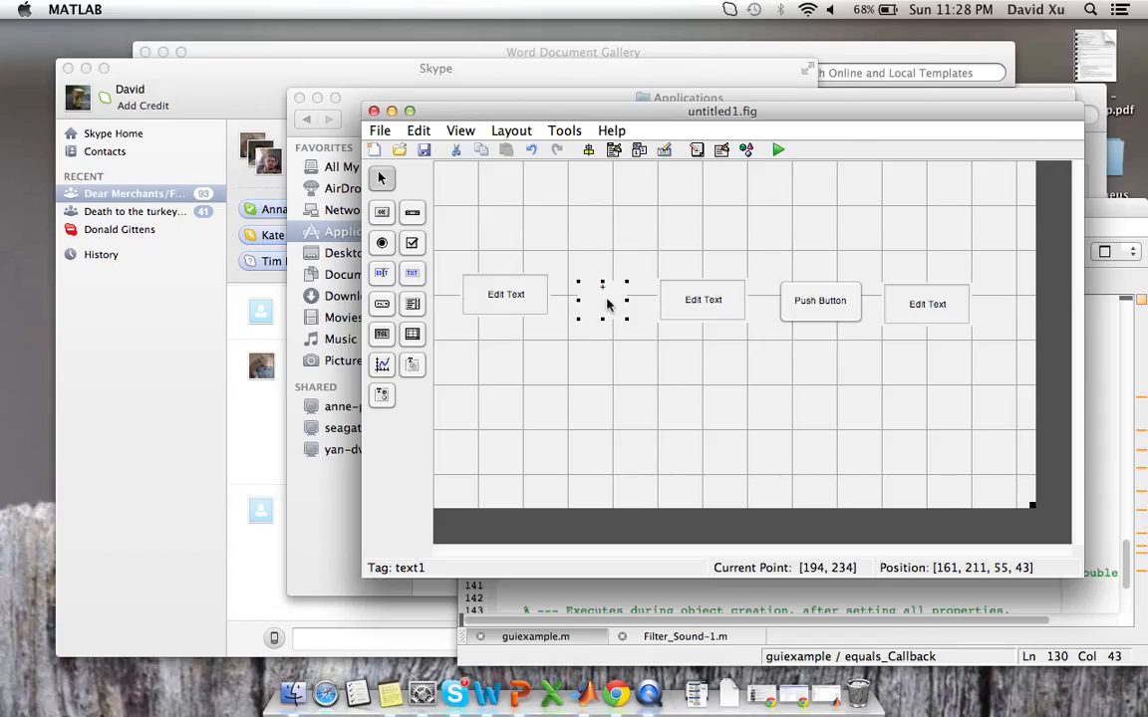
Step: Set the plus label's FontSize to 40 in the Property Inspector
{"action": "right_click", "coordinate": [603, 289]}
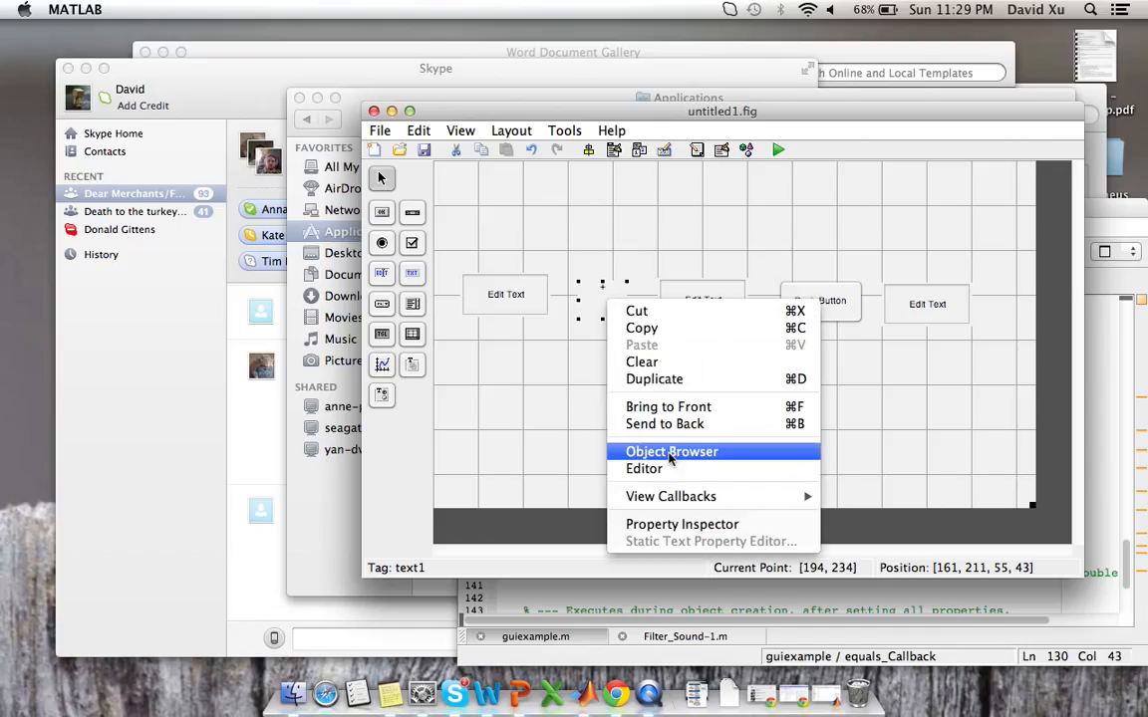
{"action": "left_click", "coordinate": [682, 524]}
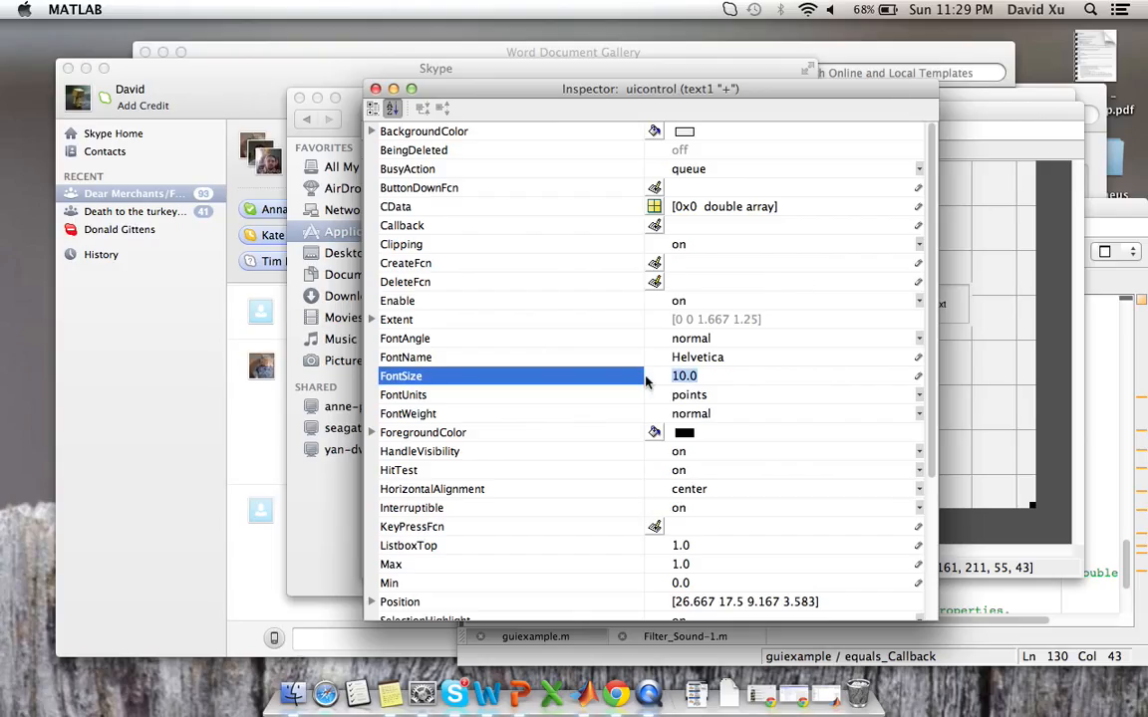
{"action": "type", "text": "40"}
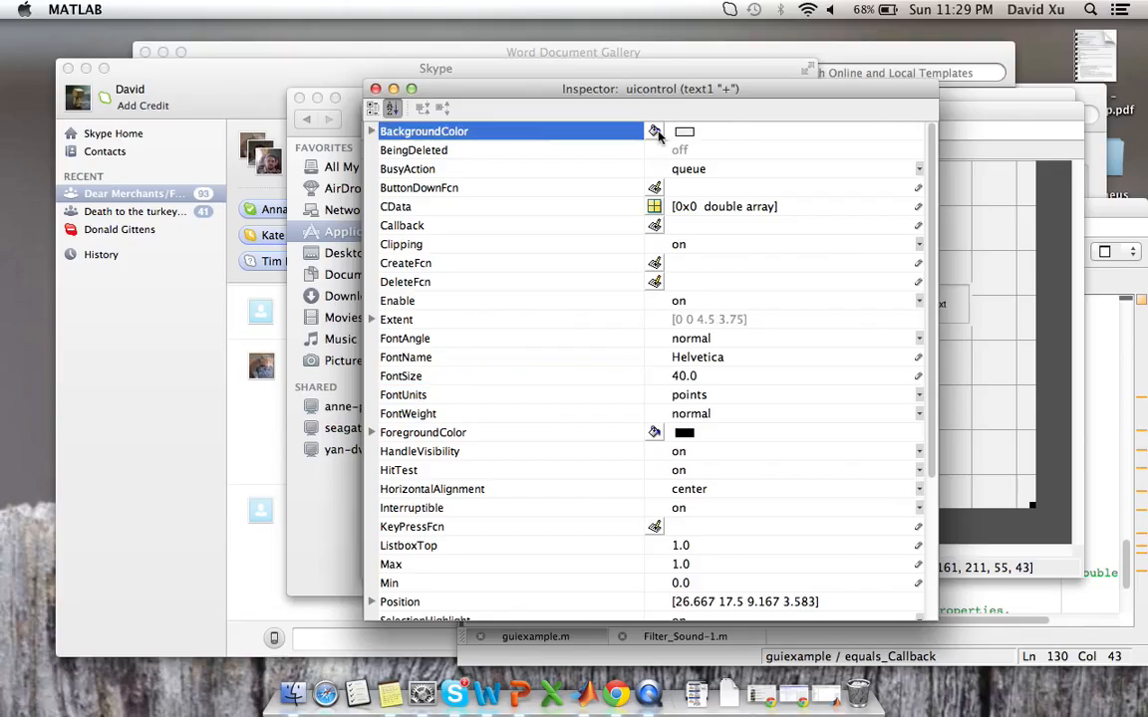
{"action": "left_click", "coordinate": [654, 130]}
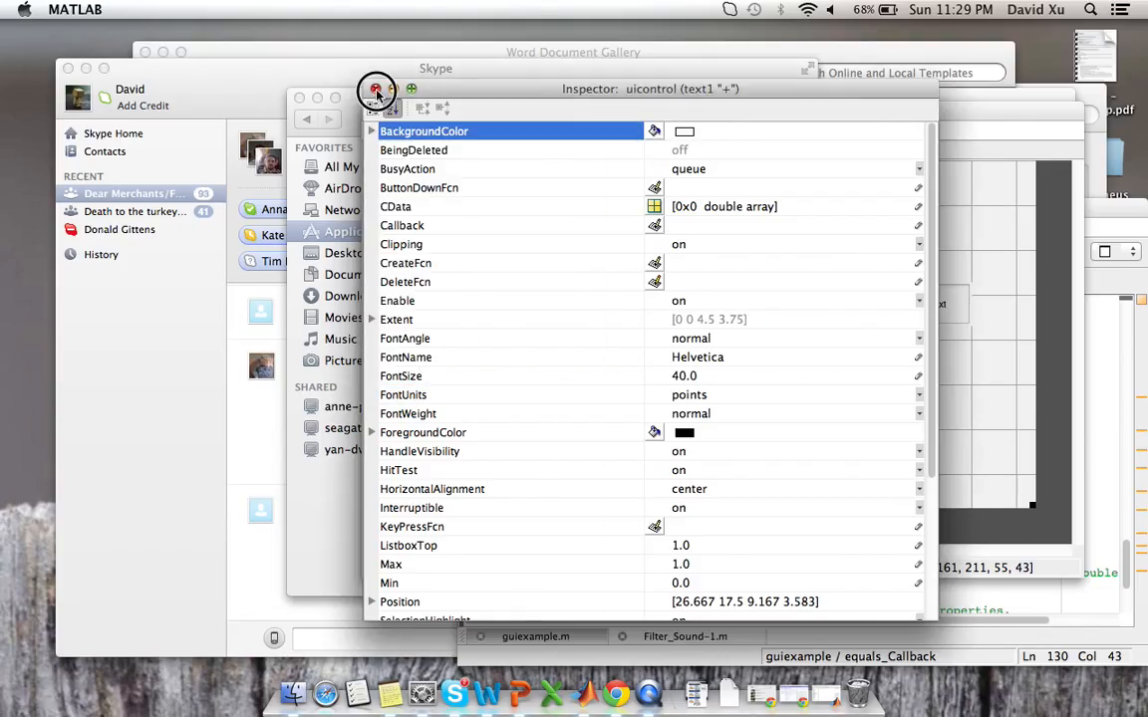
{"action": "left_click", "coordinate": [377, 90]}
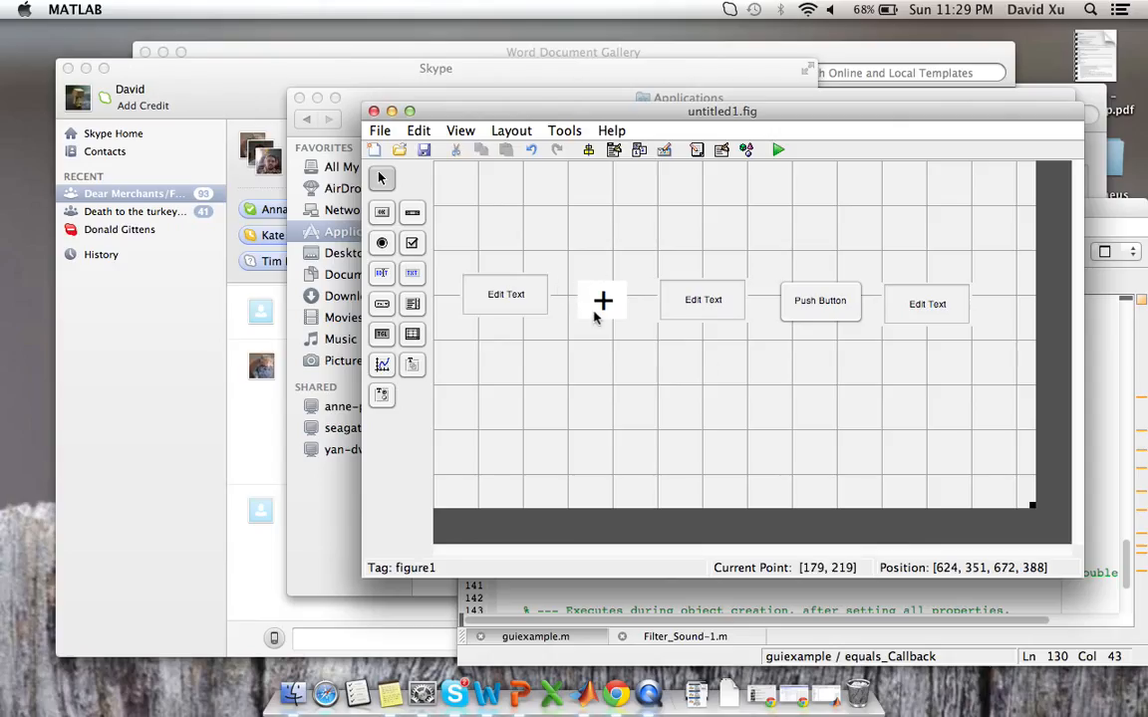
{"action": "mouse_move", "coordinate": [502, 313]}
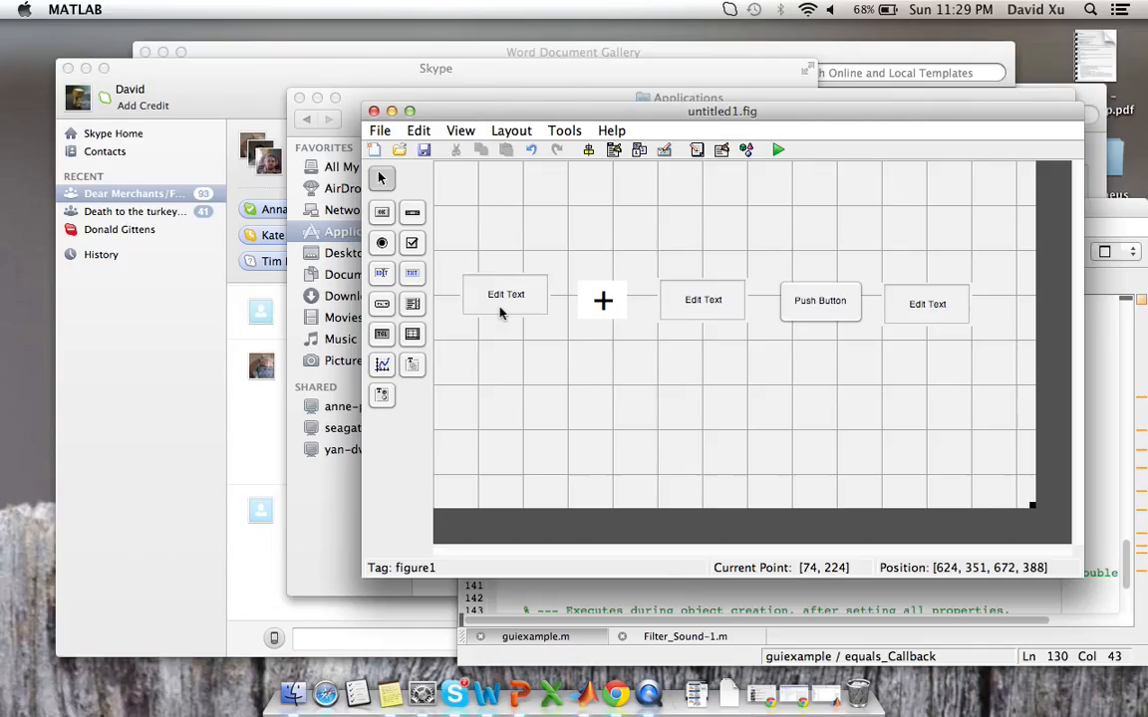
{"action": "right_click", "coordinate": [505, 294]}
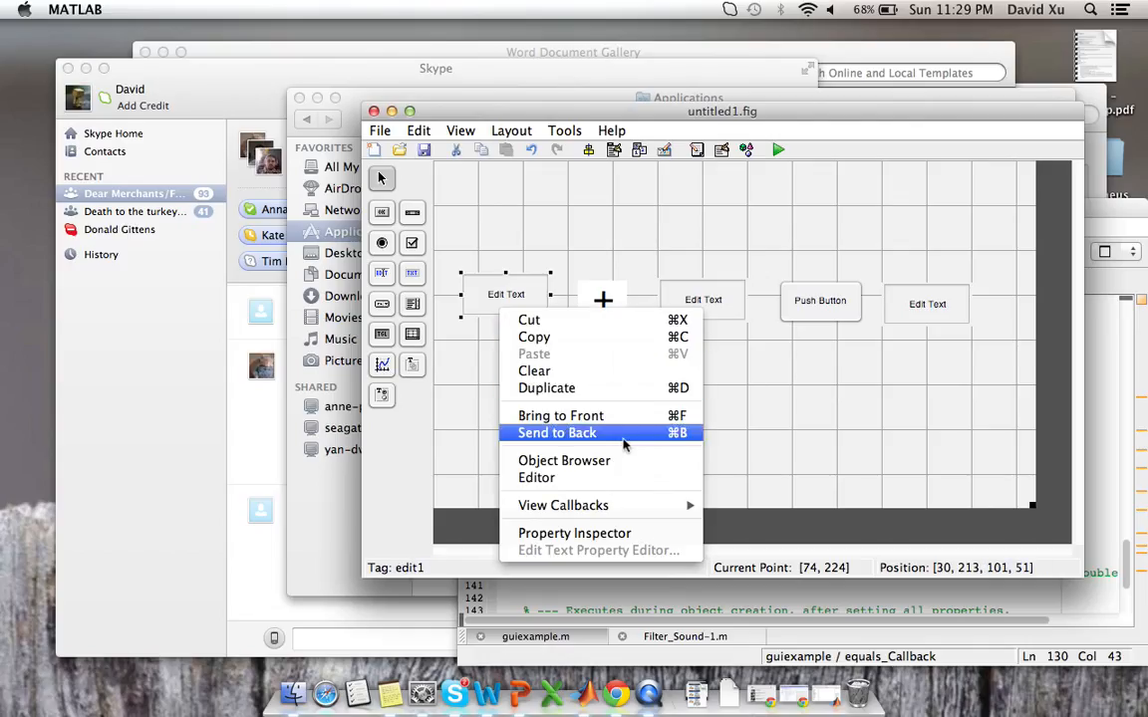
Step: Tag the first edit box 'a' and set its FontSize to 20
{"action": "left_click", "coordinate": [574, 533]}
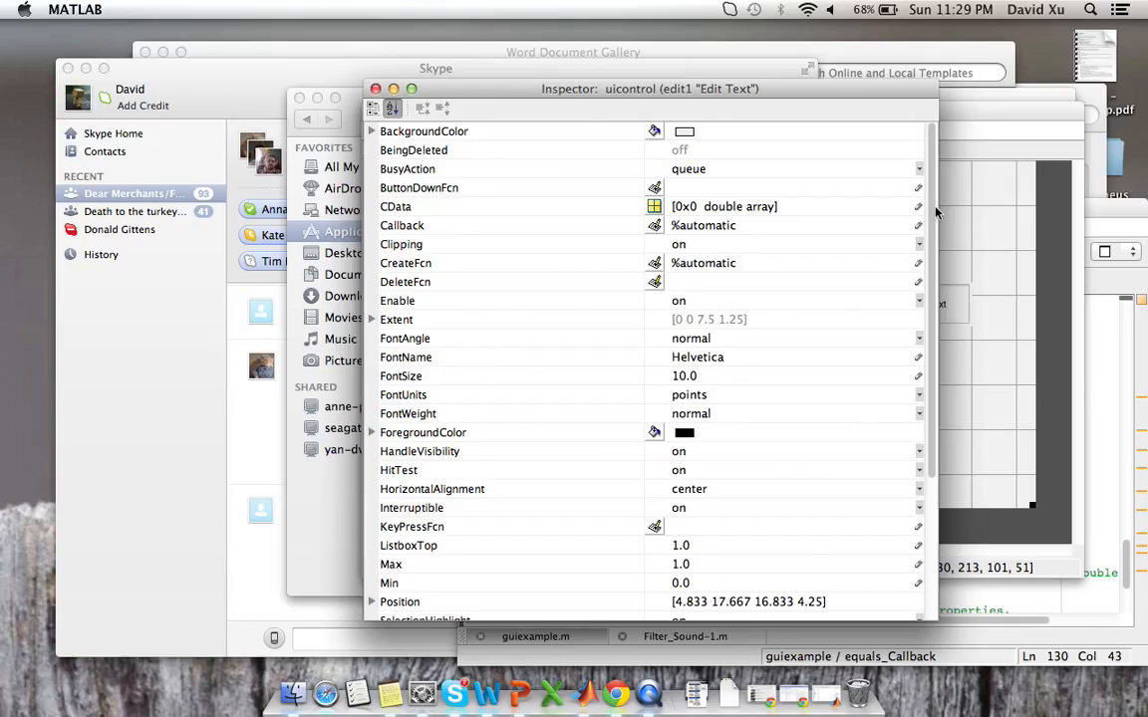
{"action": "scroll", "scroll_direction": "down", "scroll_amount": 3}
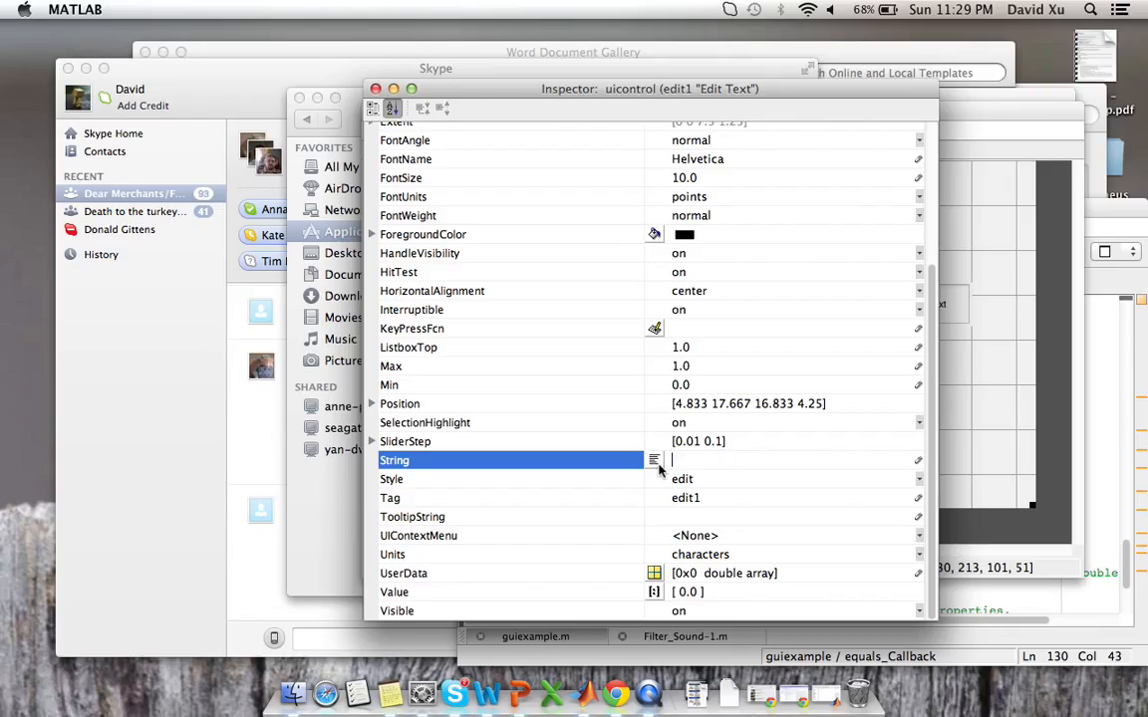
{"action": "mouse_move", "coordinate": [703, 509]}
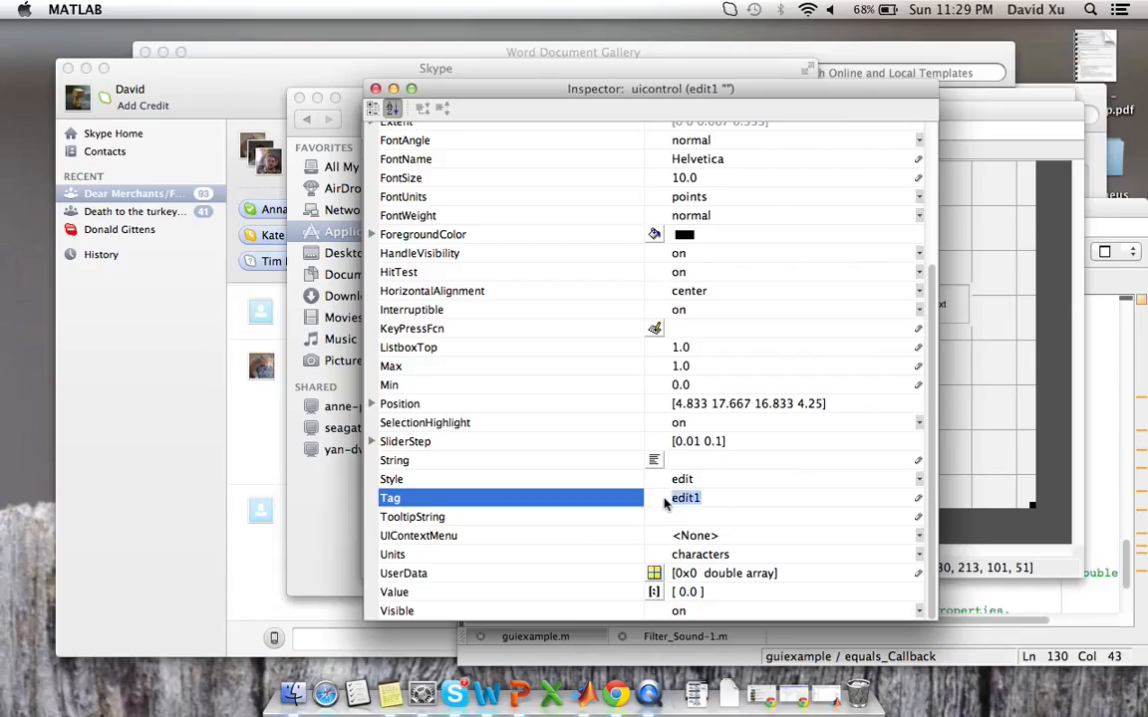
{"action": "type", "text": "a"}
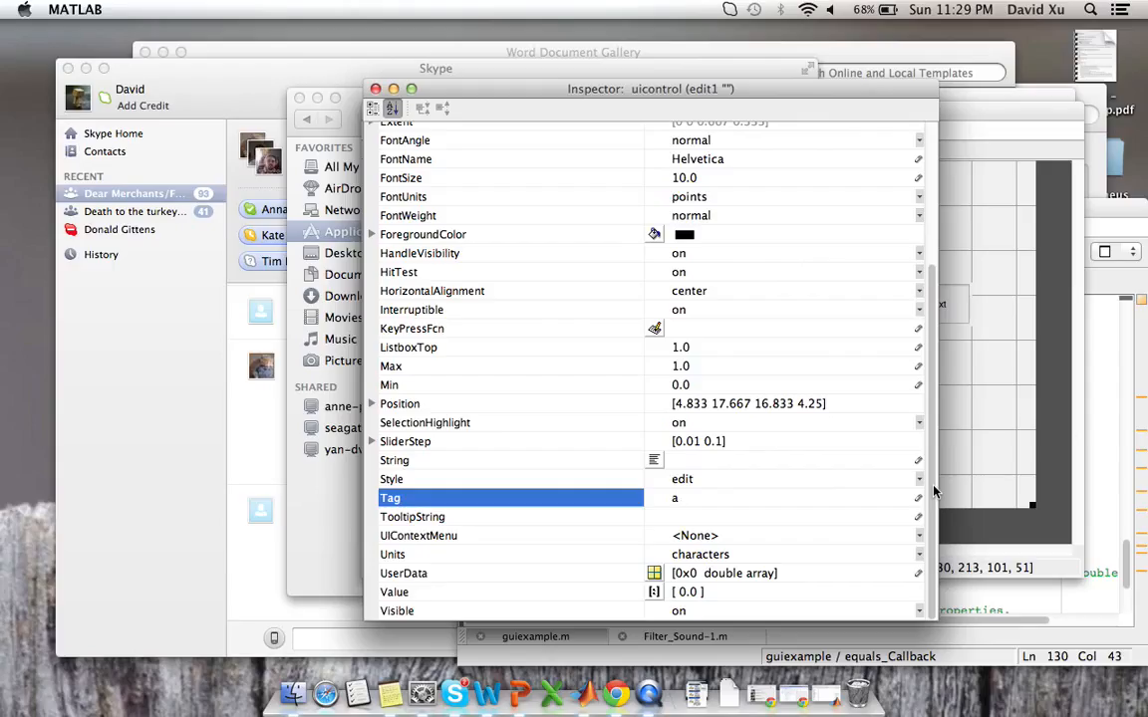
{"action": "mouse_move", "coordinate": [1016, 307]}
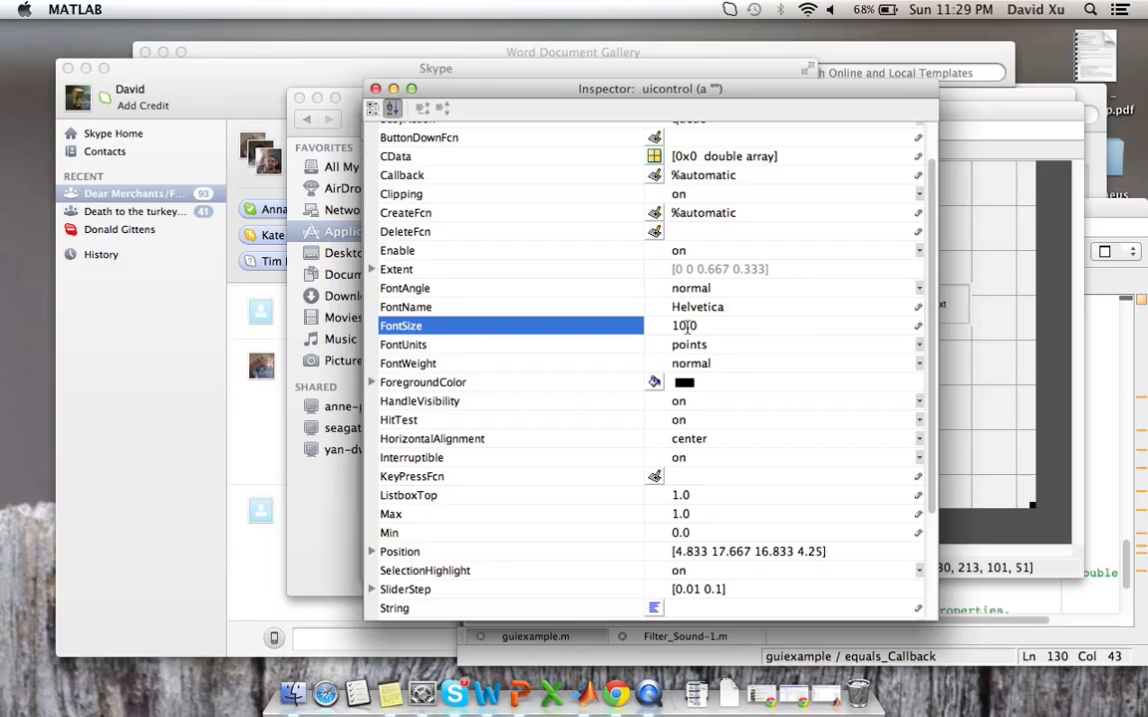
{"action": "type", "text": "20"}
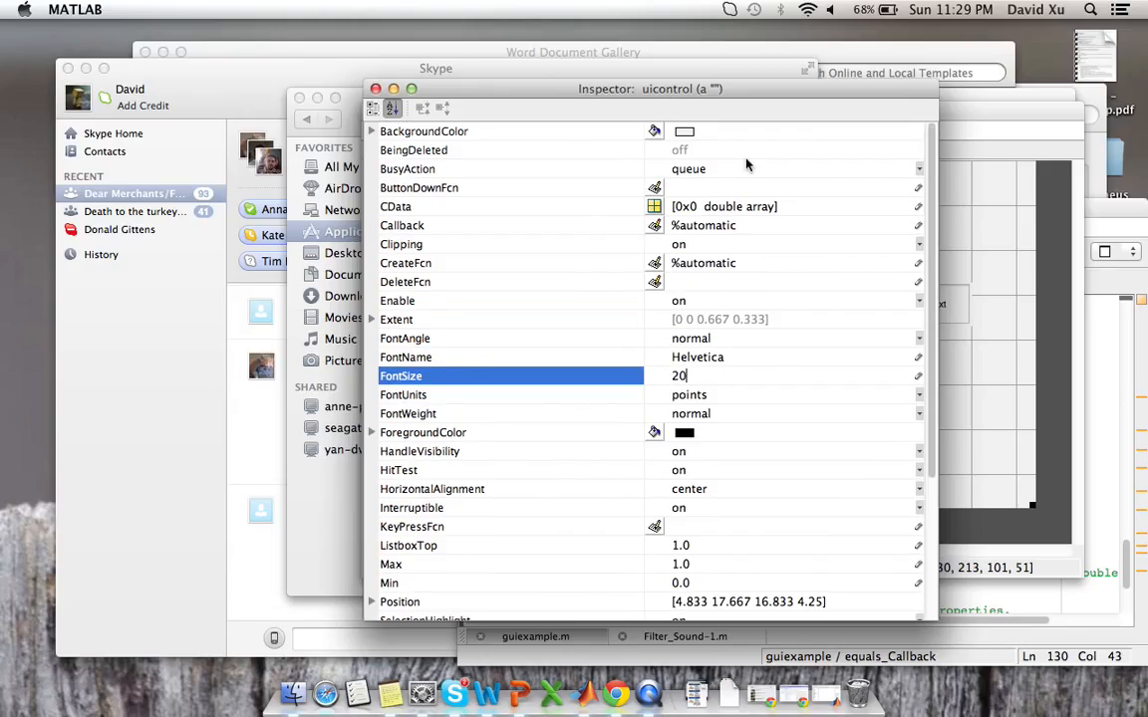
{"action": "left_click", "coordinate": [654, 130]}
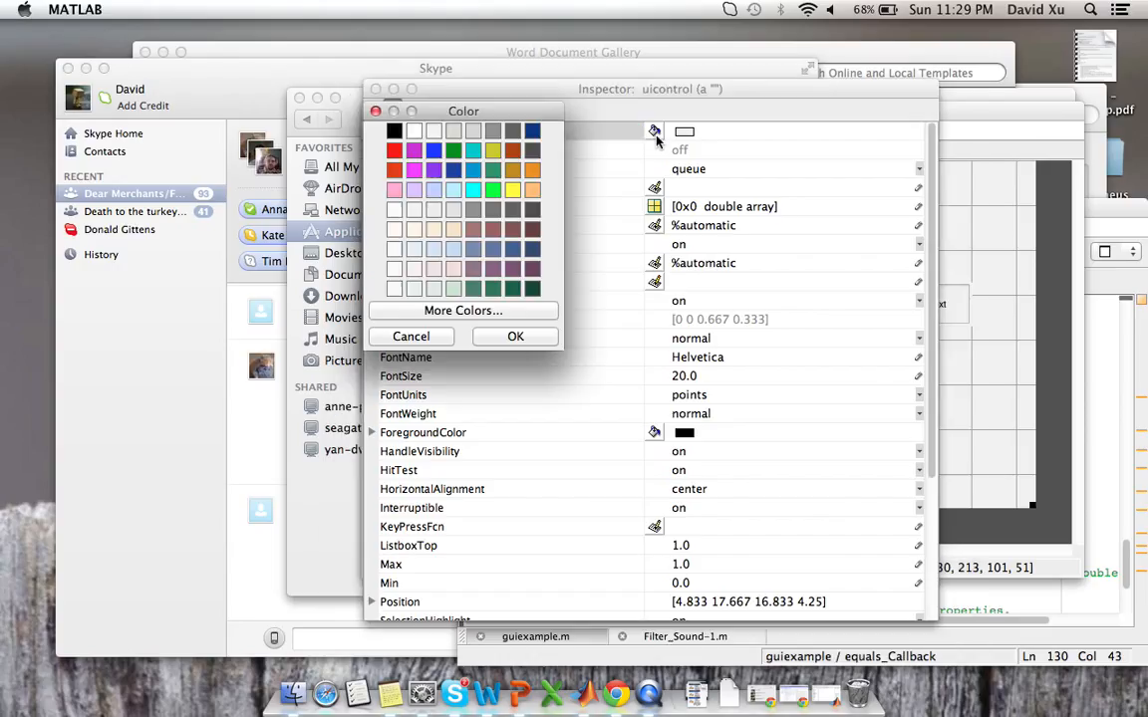
{"action": "left_click", "coordinate": [472, 151]}
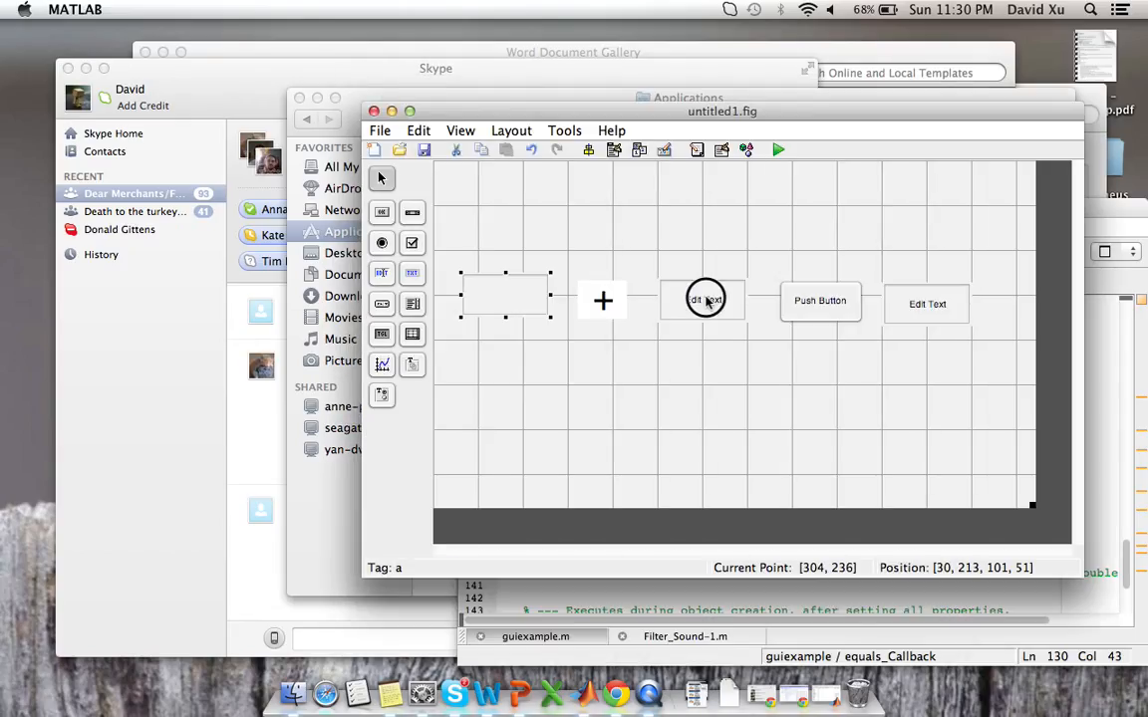
Step: Set the first edit box's BackgroundColor to cyan
{"action": "left_click", "coordinate": [705, 299]}
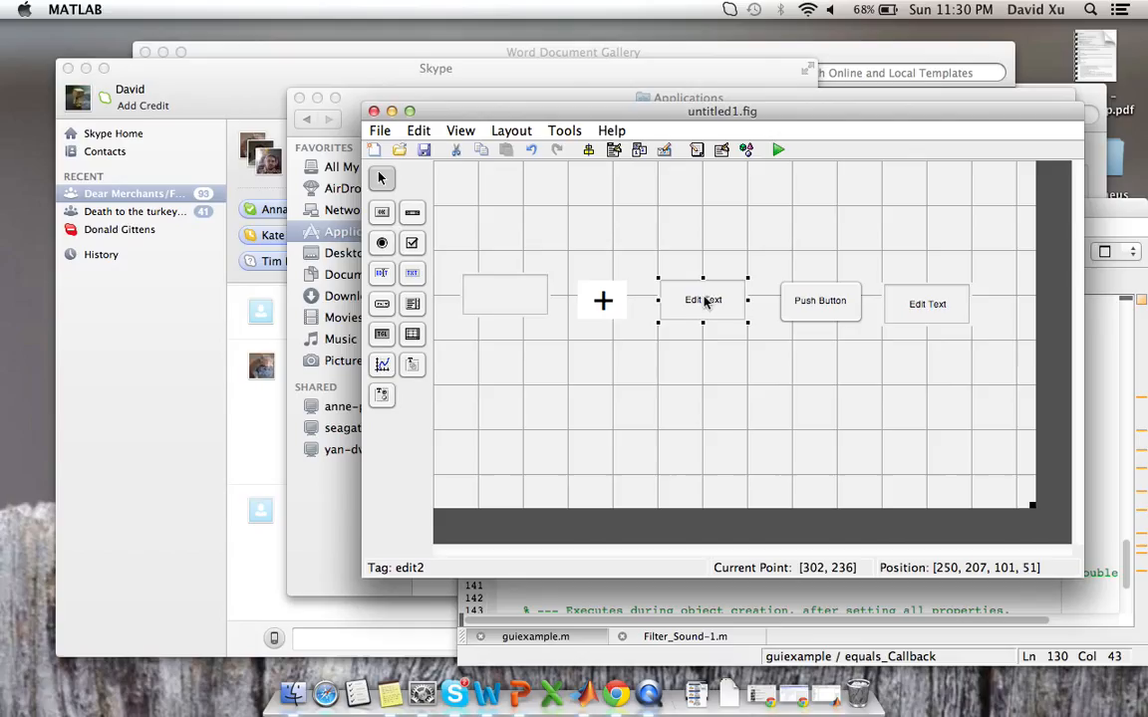
{"action": "right_click", "coordinate": [504, 294]}
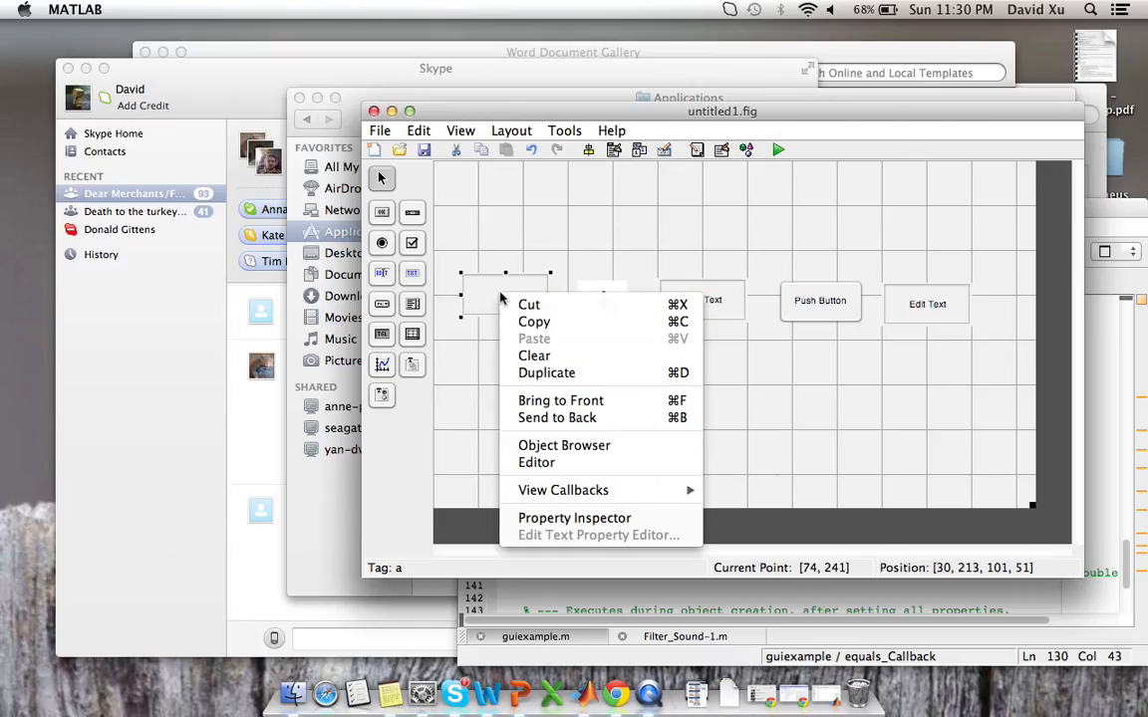
{"action": "left_click", "coordinate": [574, 517]}
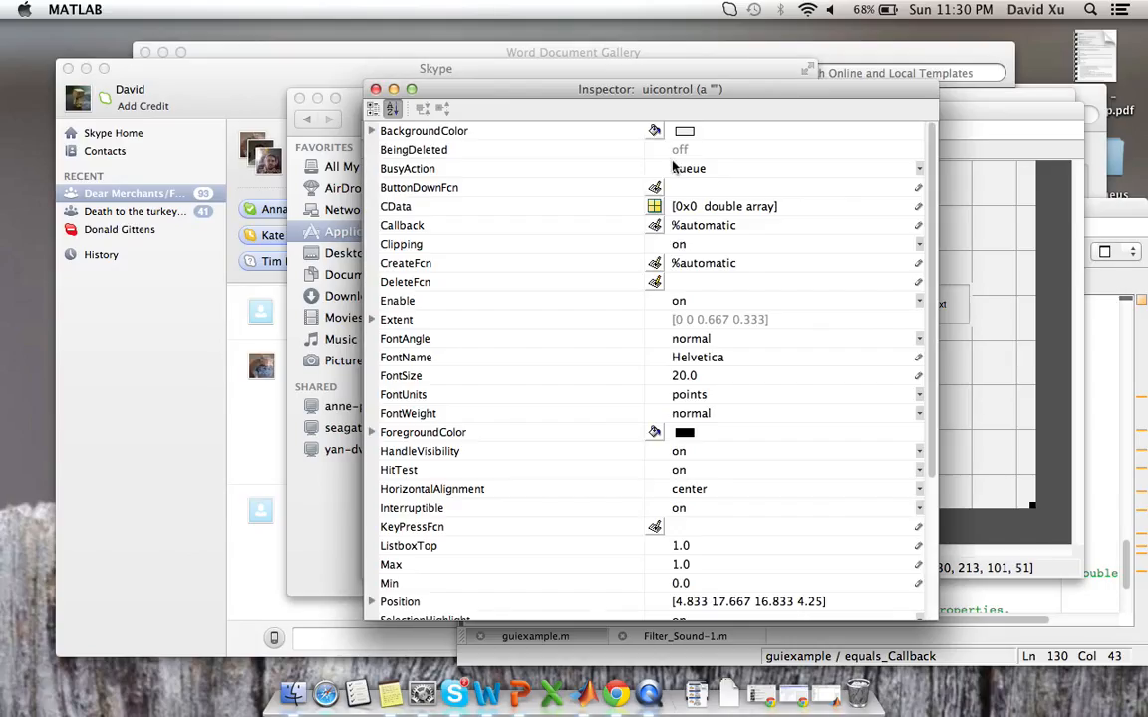
{"action": "left_click", "coordinate": [685, 131]}
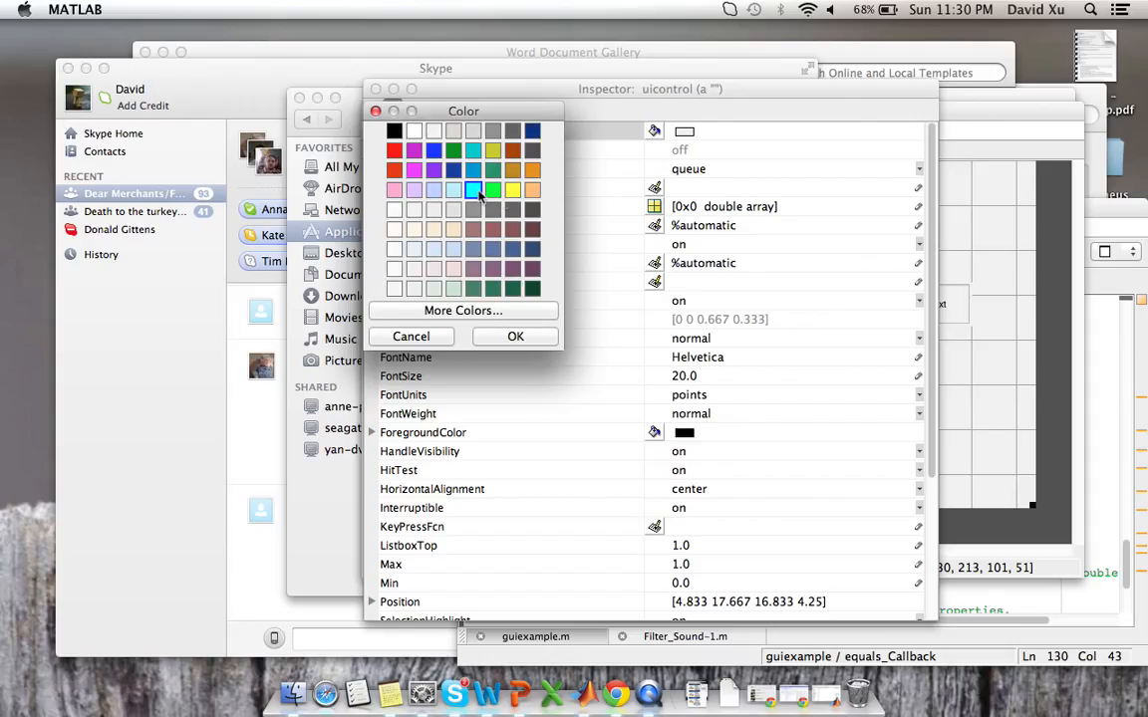
{"action": "mouse_move", "coordinate": [492, 230]}
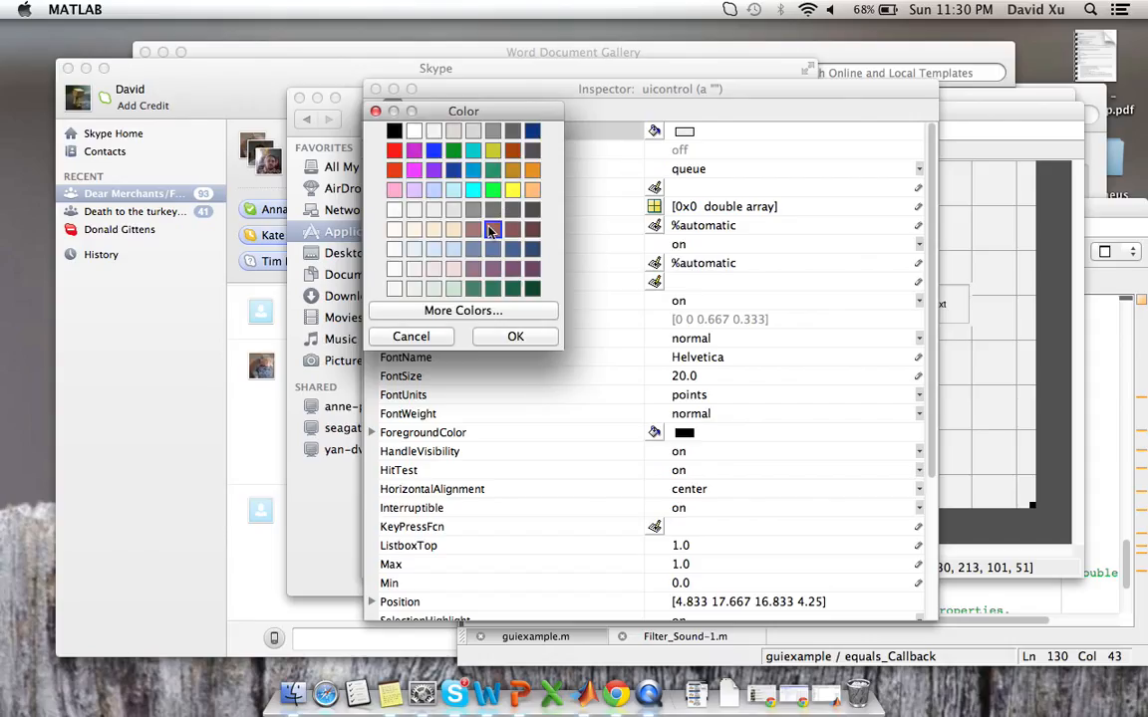
{"action": "left_click", "coordinate": [515, 336]}
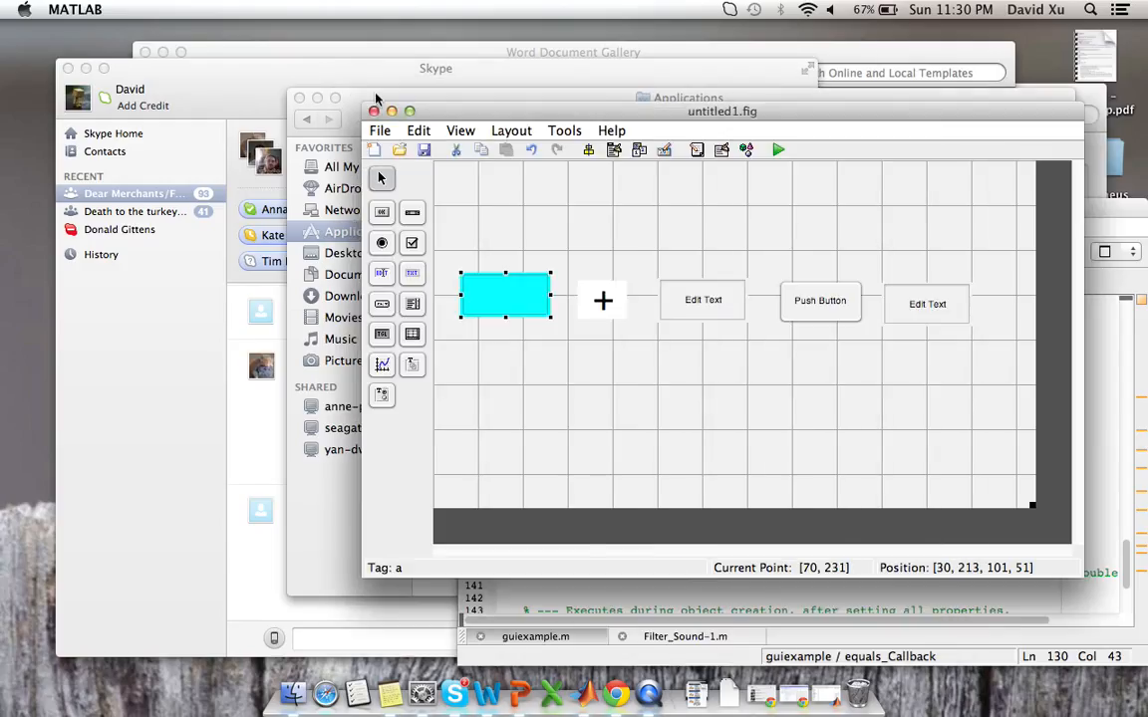
Step: Tag the second edit box 'b' and set its background to cyan
{"action": "left_click", "coordinate": [703, 298]}
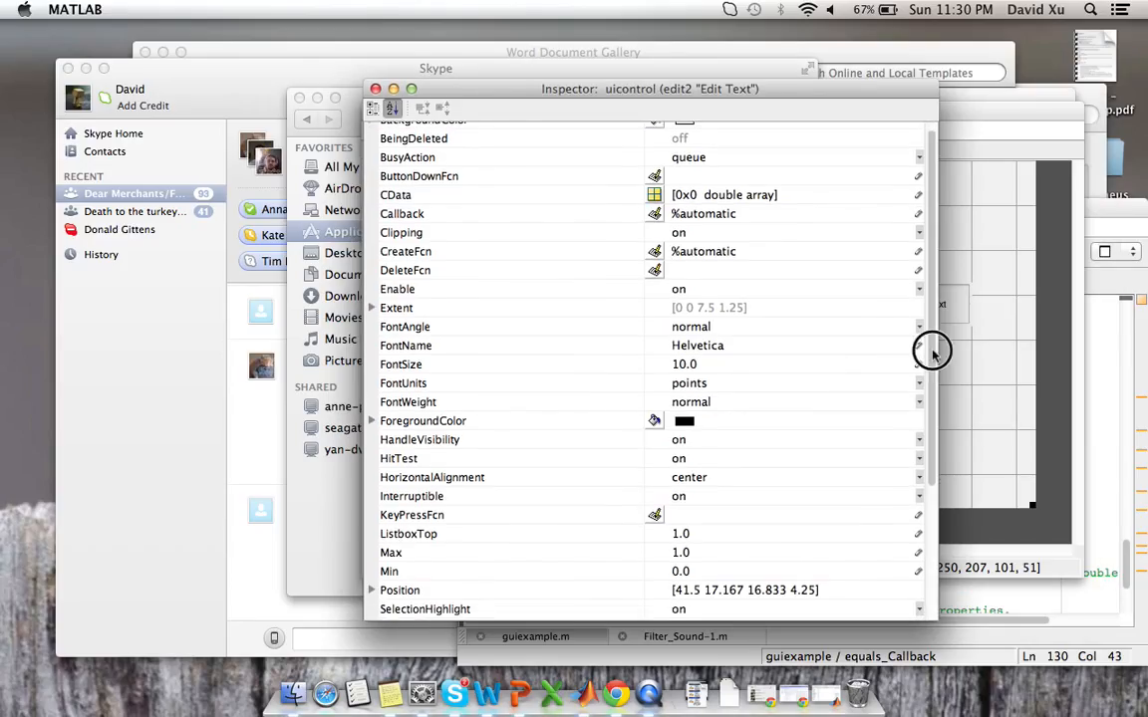
{"action": "scroll", "scroll_direction": "down", "scroll_amount": 3}
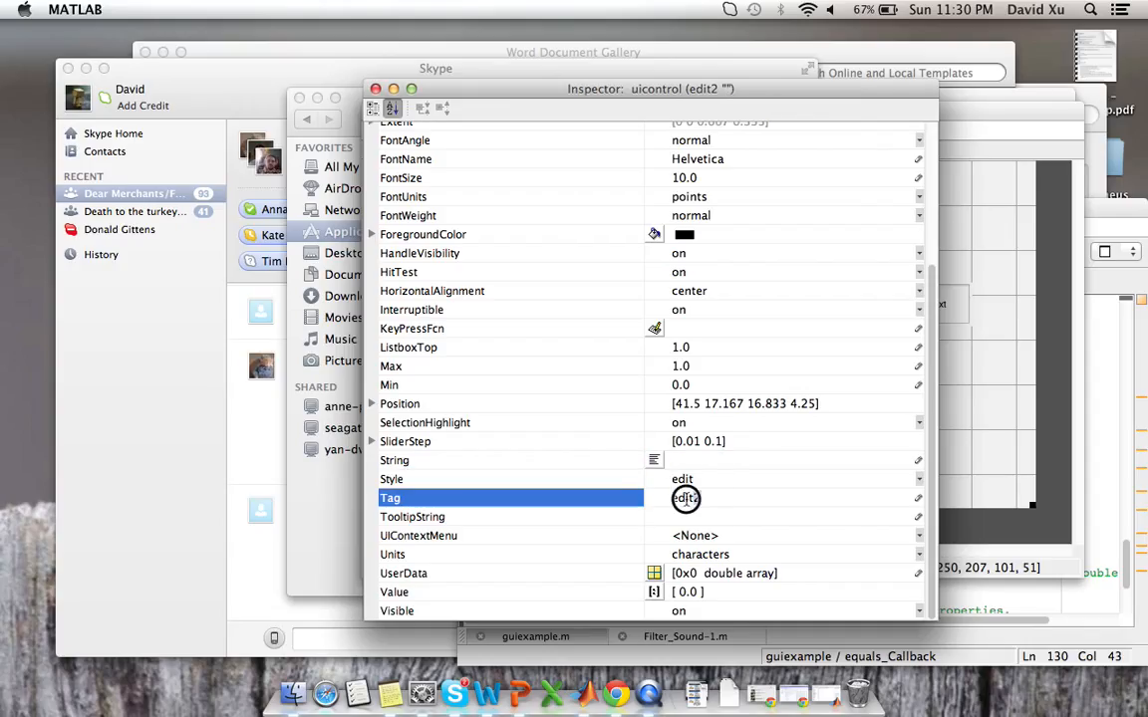
{"action": "type", "text": "b"}
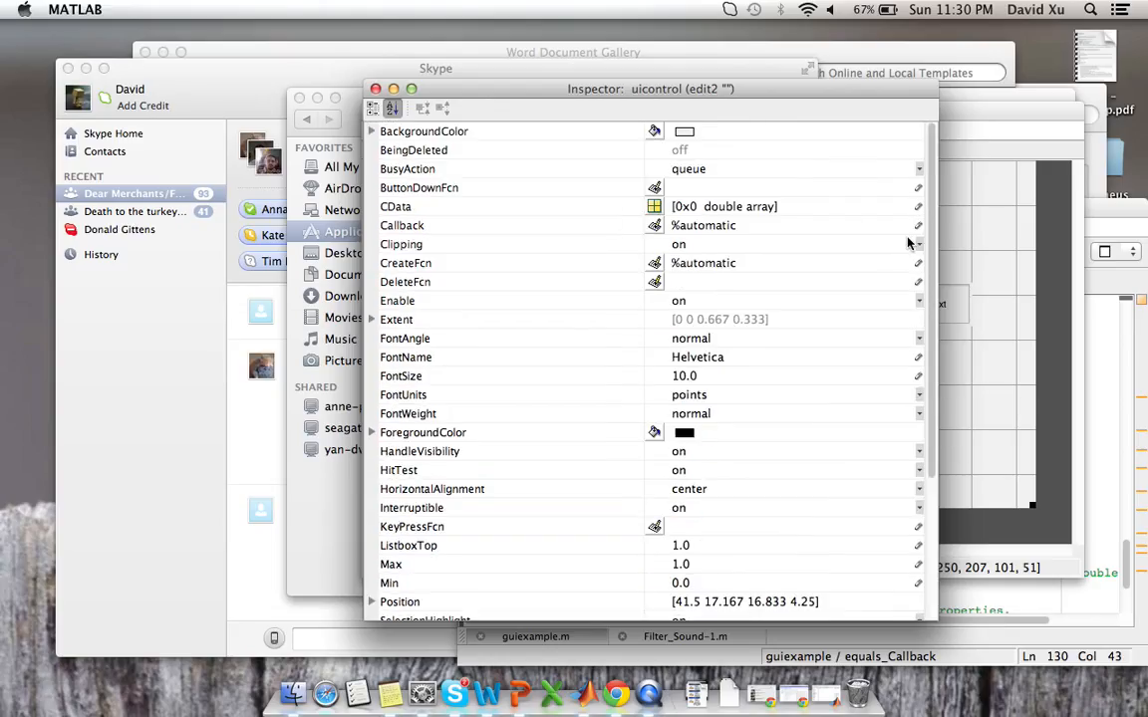
{"action": "left_click", "coordinate": [654, 130]}
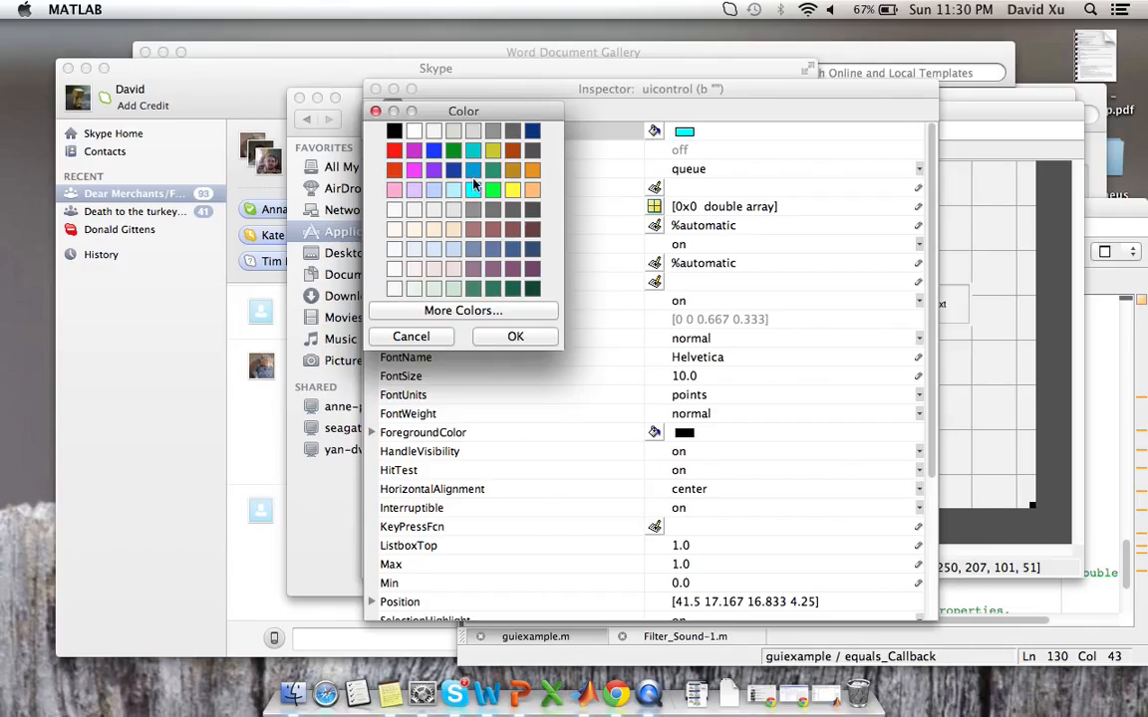
{"action": "left_click", "coordinate": [515, 336]}
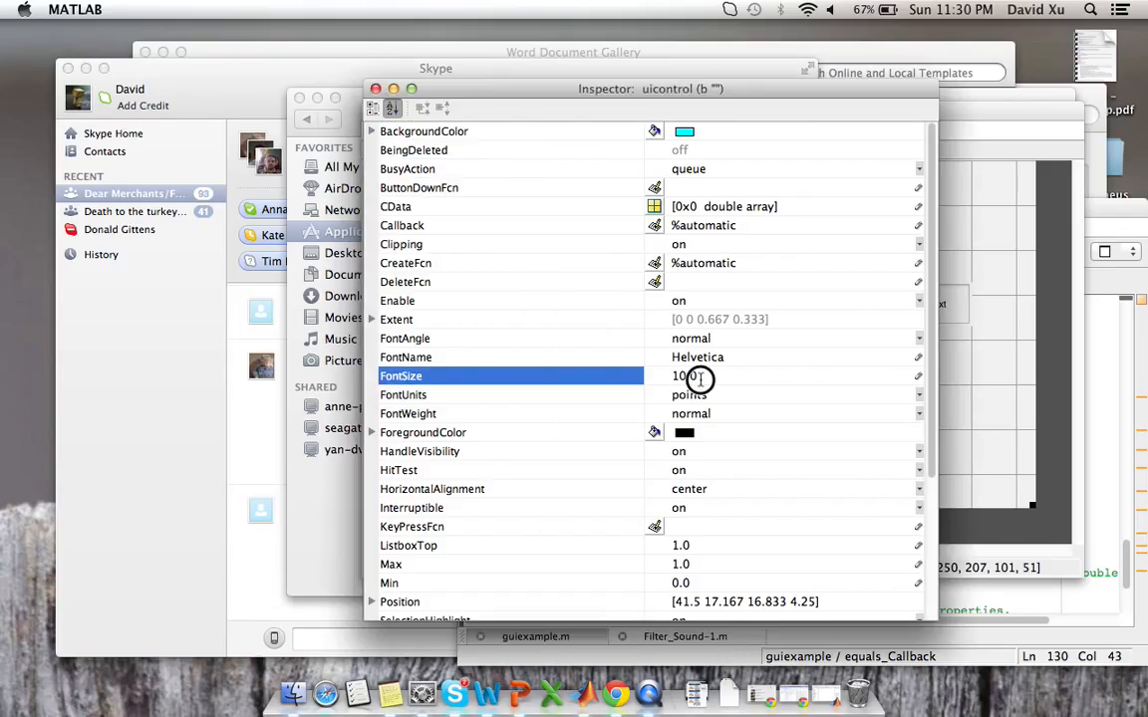
{"action": "left_click", "coordinate": [668, 375]}
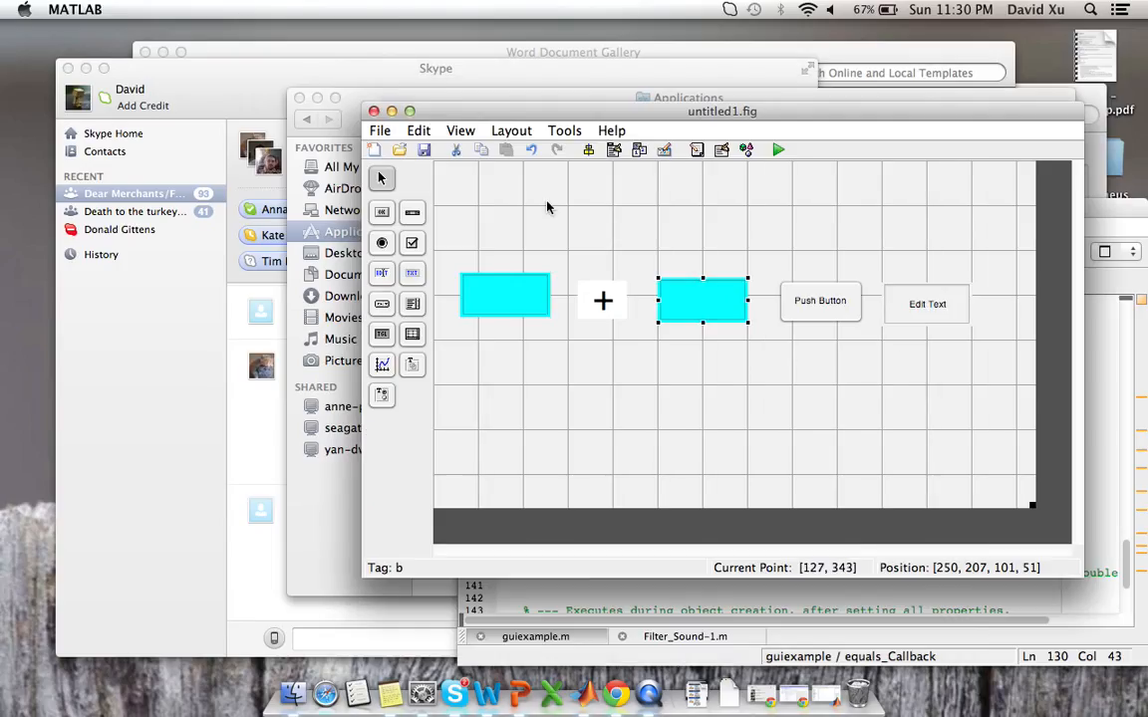
{"action": "mouse_move", "coordinate": [842, 307]}
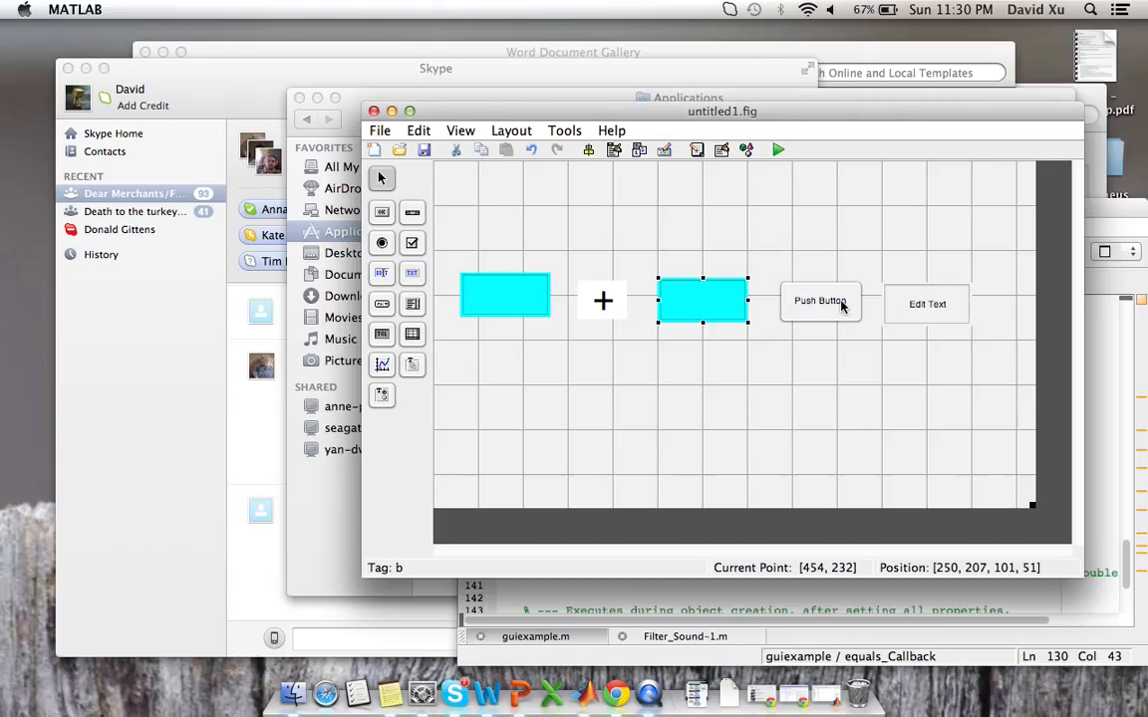
Step: Relabel the push button '=' with FontSize 40
{"action": "right_click", "coordinate": [820, 300]}
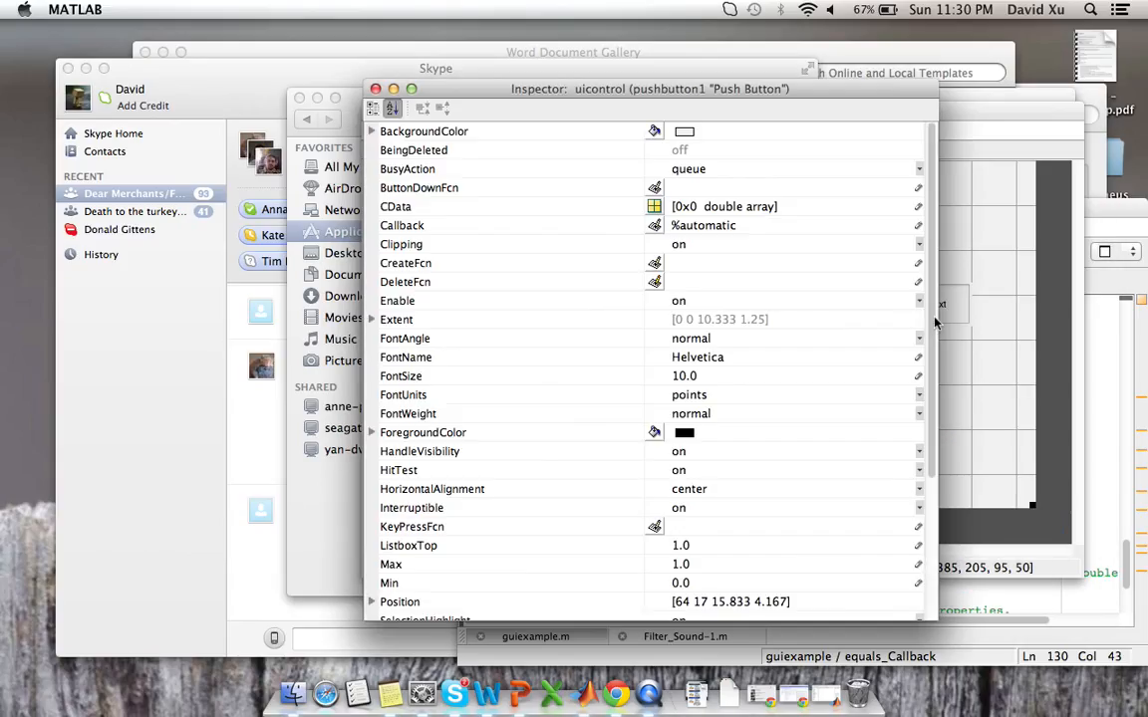
{"action": "scroll", "scroll_direction": "down", "scroll_amount": 3}
{"action": "type", "text": "="}
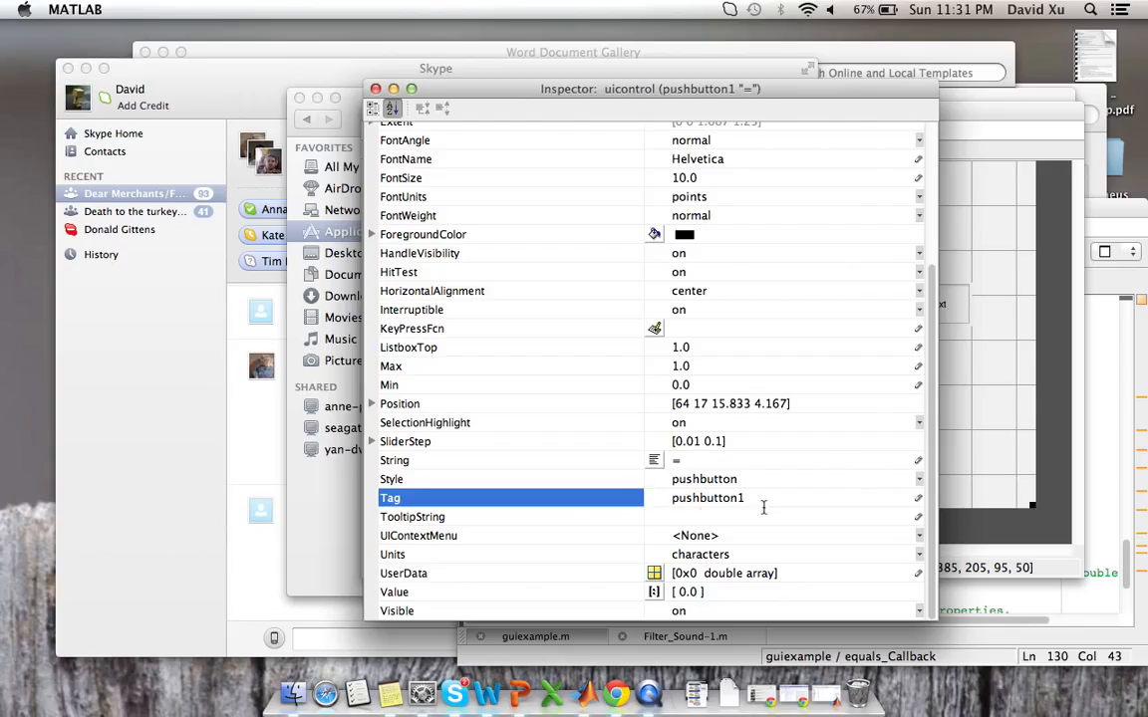
{"action": "mouse_move", "coordinate": [931, 448]}
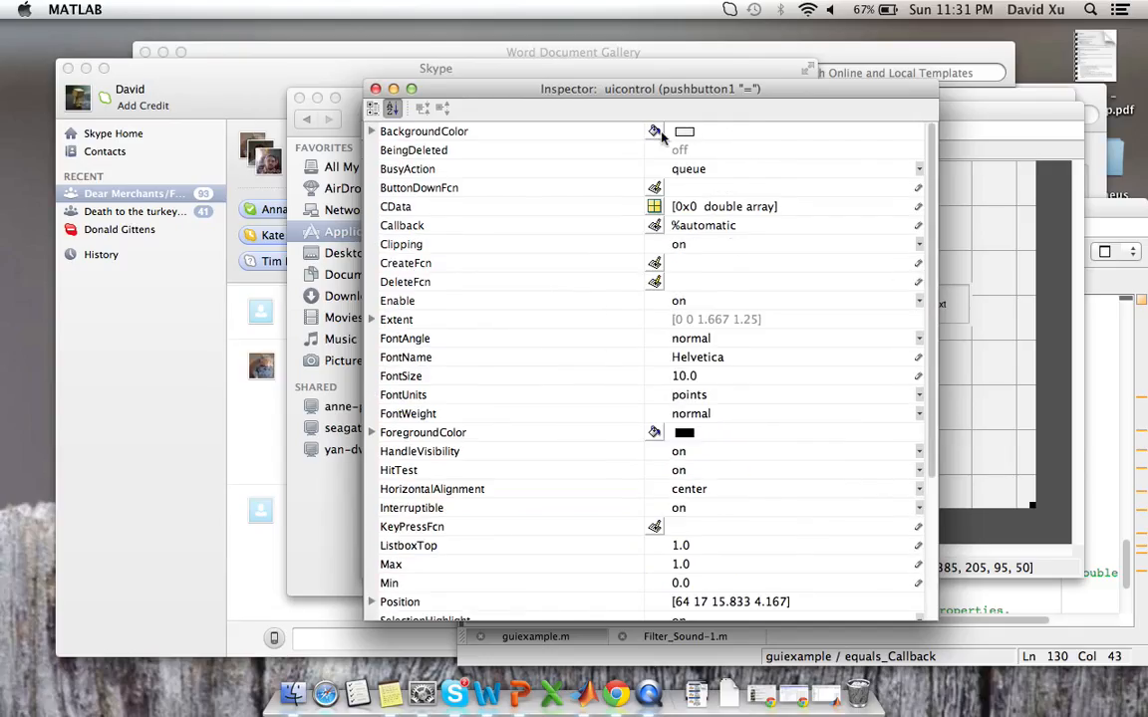
{"action": "left_click", "coordinate": [401, 376]}
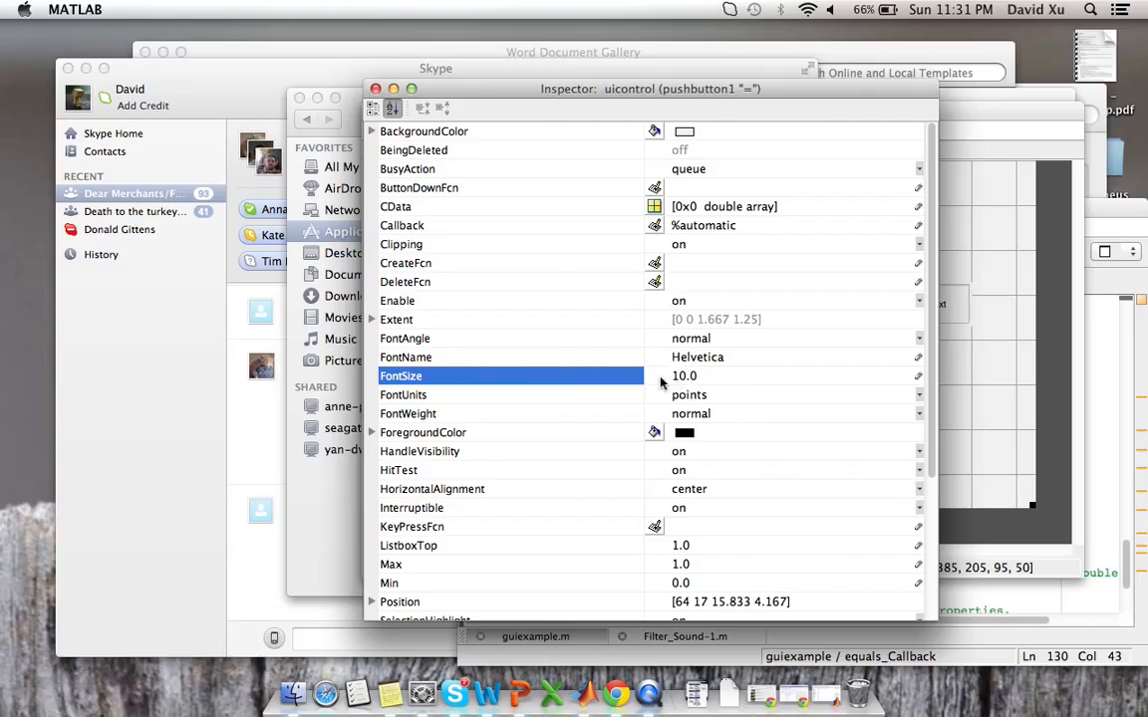
{"action": "type", "text": "4"}
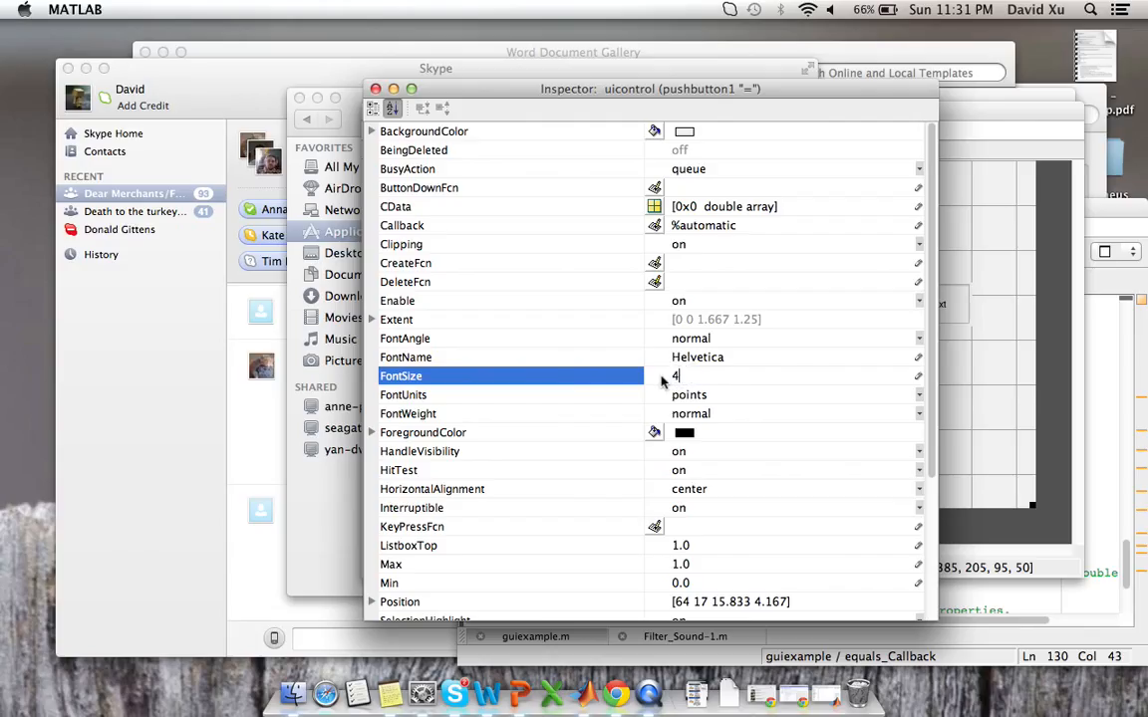
{"action": "type", "text": "0"}
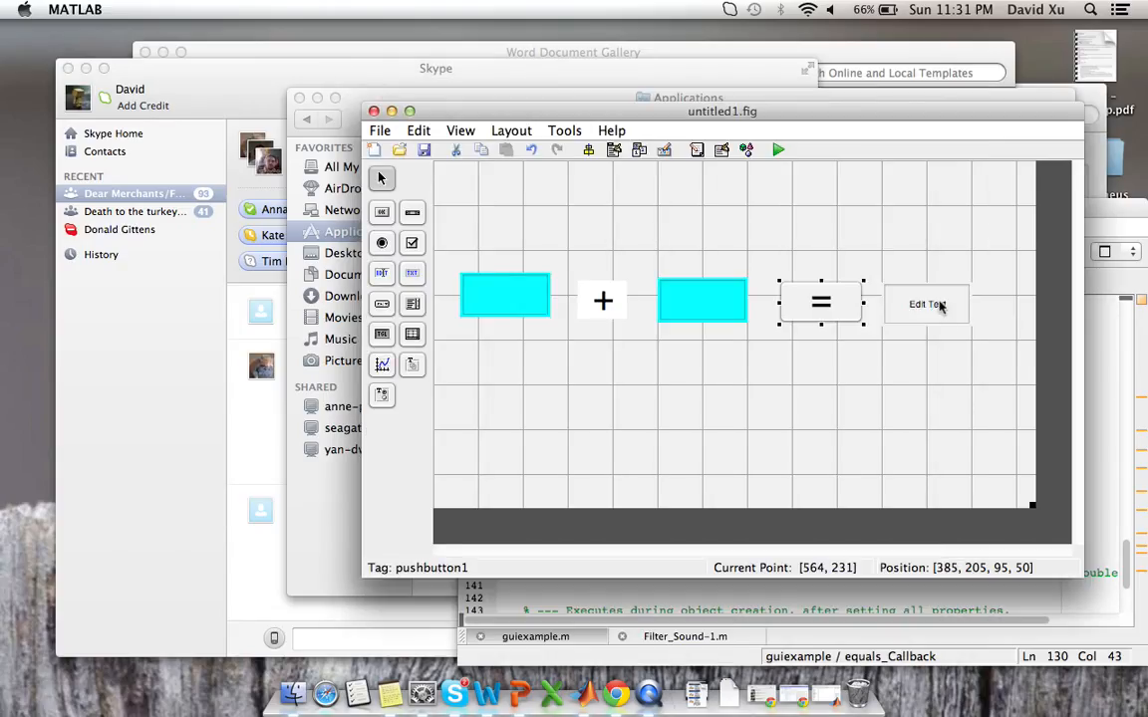
Step: Tag the third edit box 'c', leave it empty, and give it a green background
{"action": "right_click", "coordinate": [924, 303]}
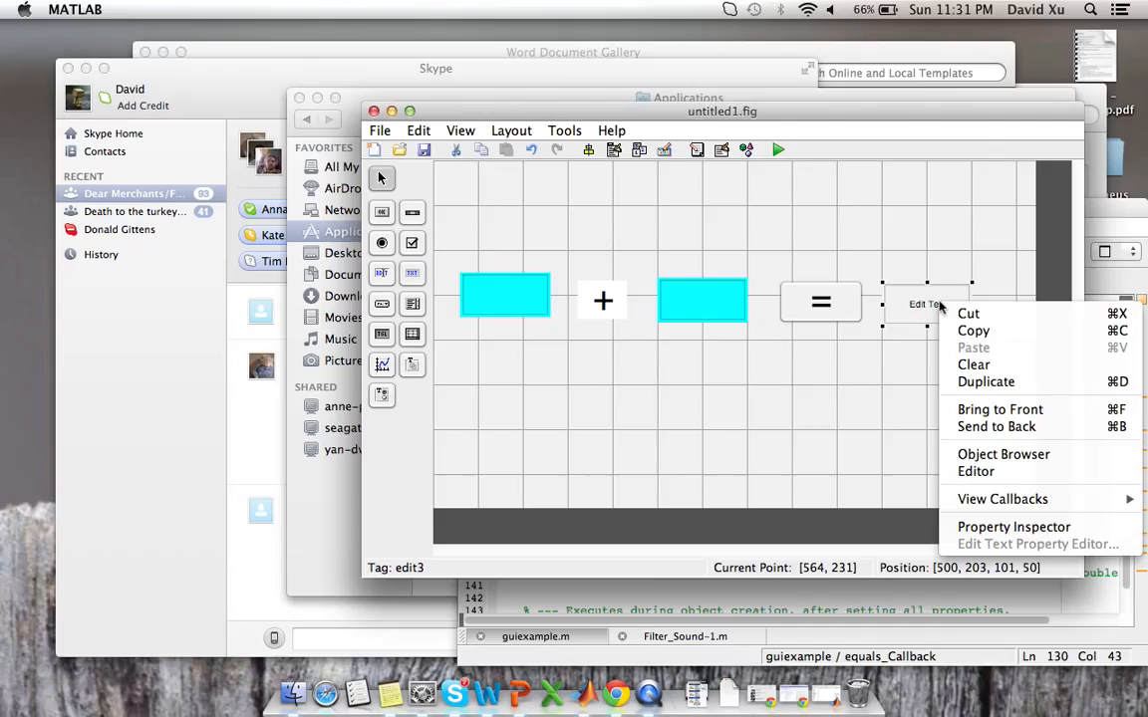
{"action": "mouse_move", "coordinate": [1013, 527]}
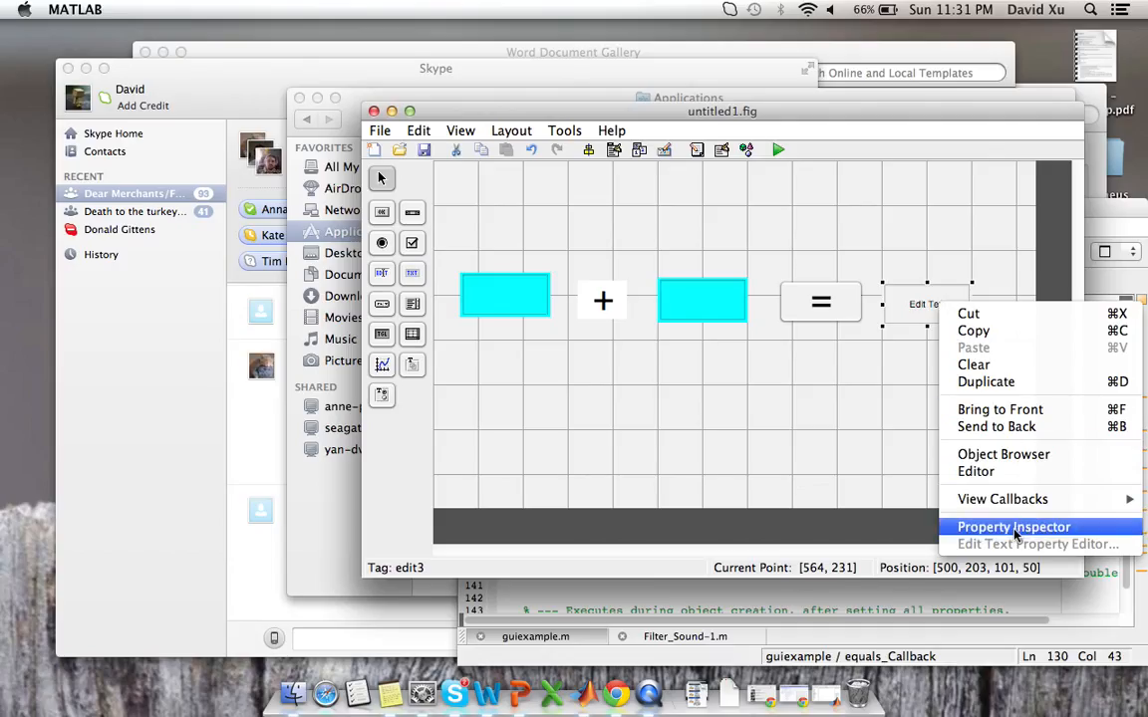
{"action": "left_click", "coordinate": [1013, 527]}
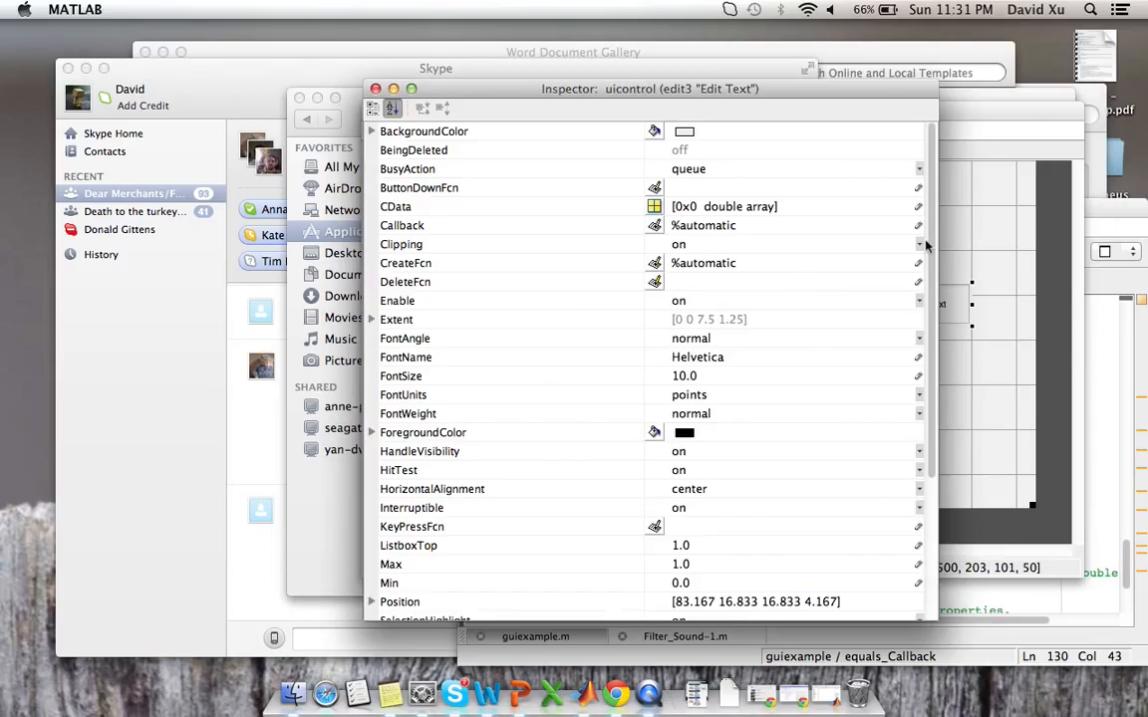
{"action": "scroll", "scroll_direction": "down", "scroll_amount": 3}
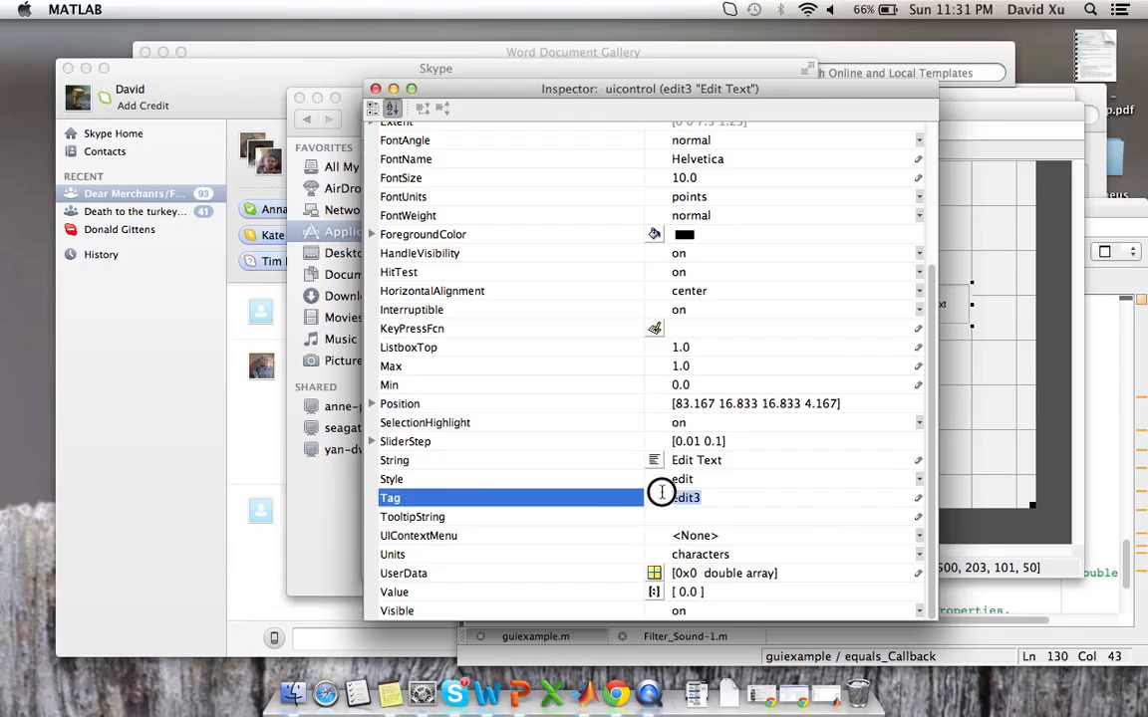
{"action": "type", "text": "c"}
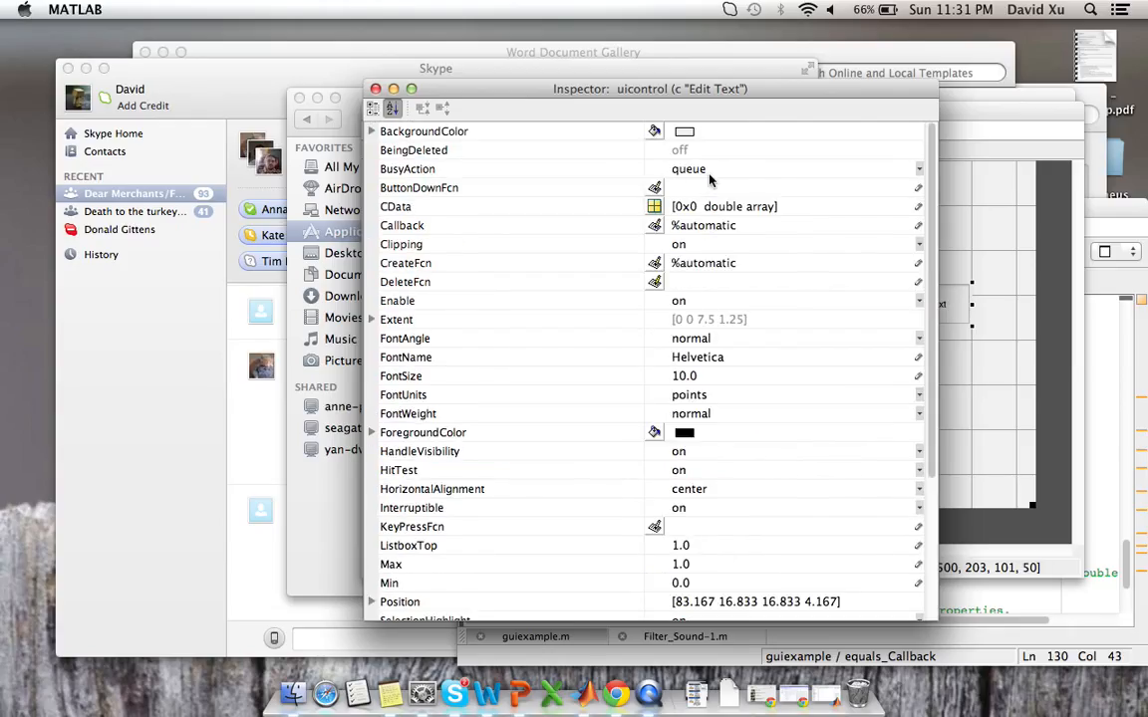
{"action": "mouse_move", "coordinate": [695, 479]}
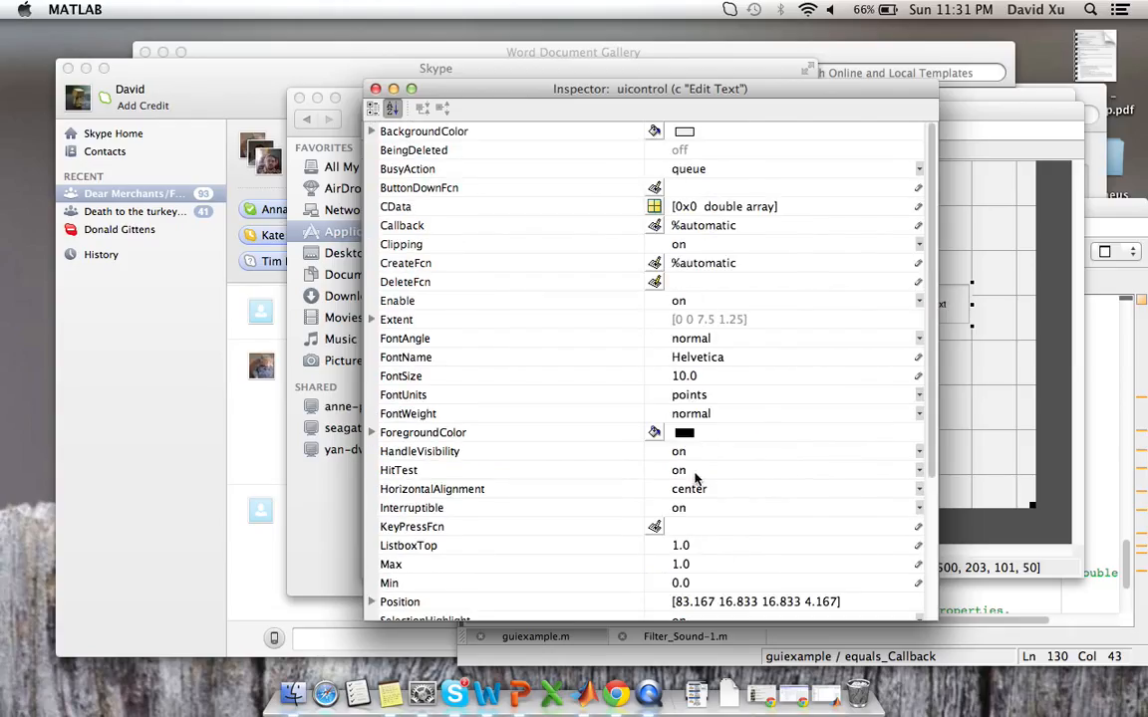
{"action": "left_click", "coordinate": [400, 375]}
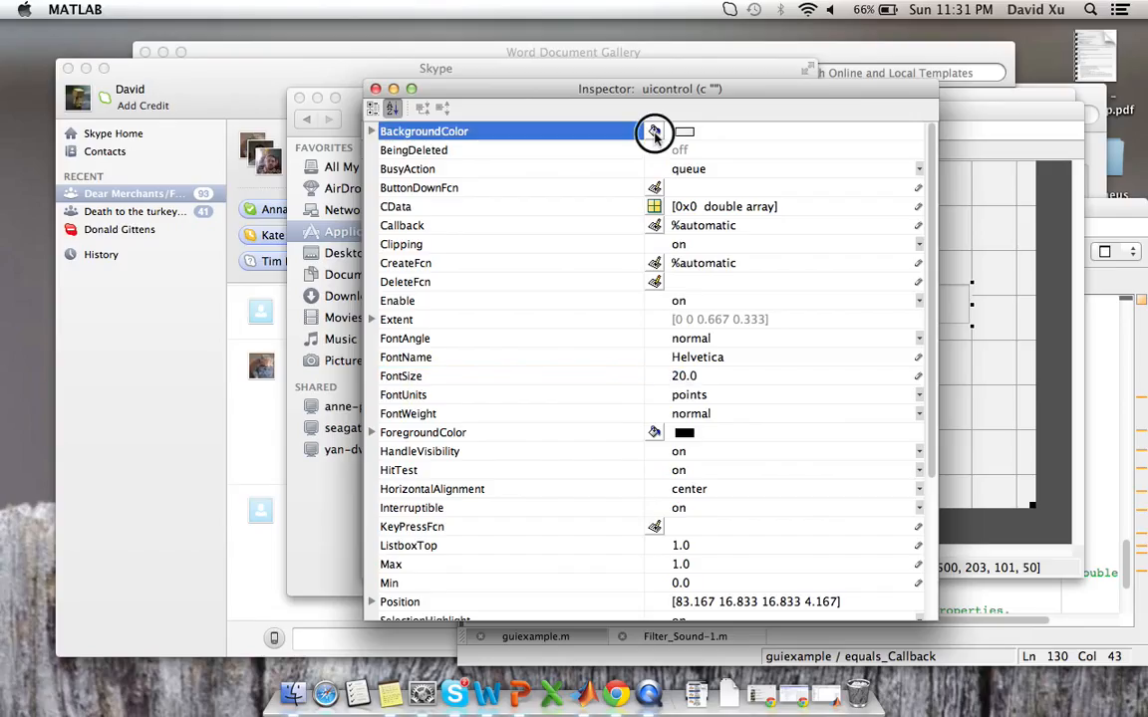
{"action": "left_click", "coordinate": [653, 130]}
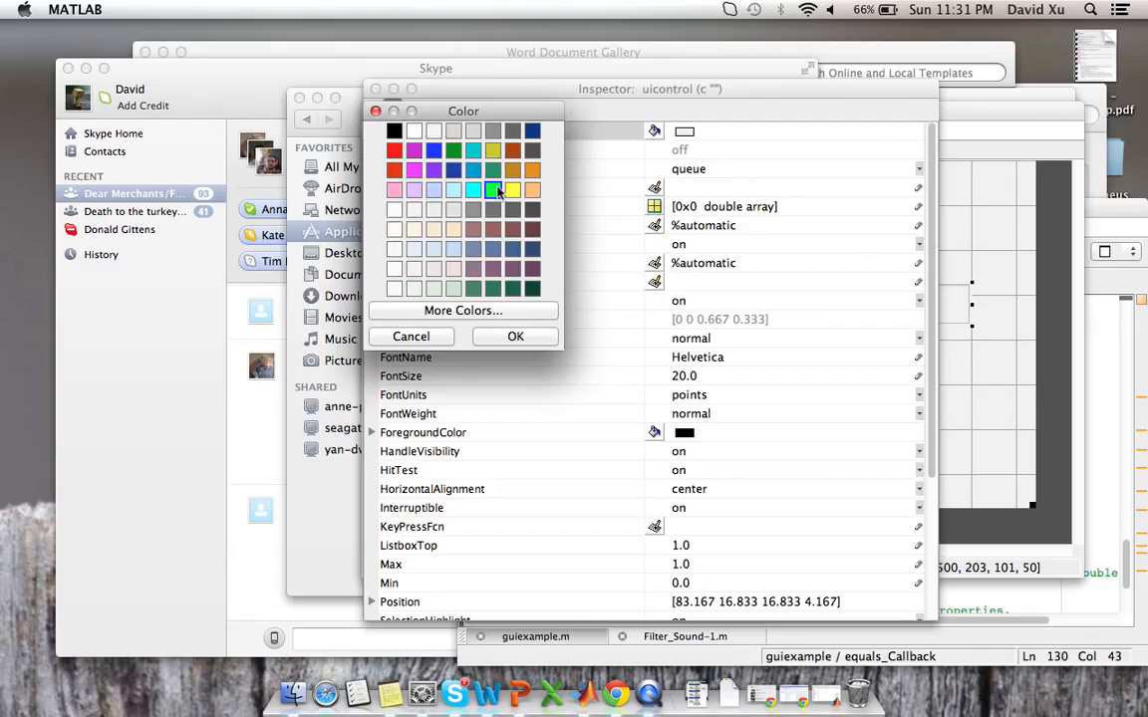
{"action": "left_click", "coordinate": [492, 189]}
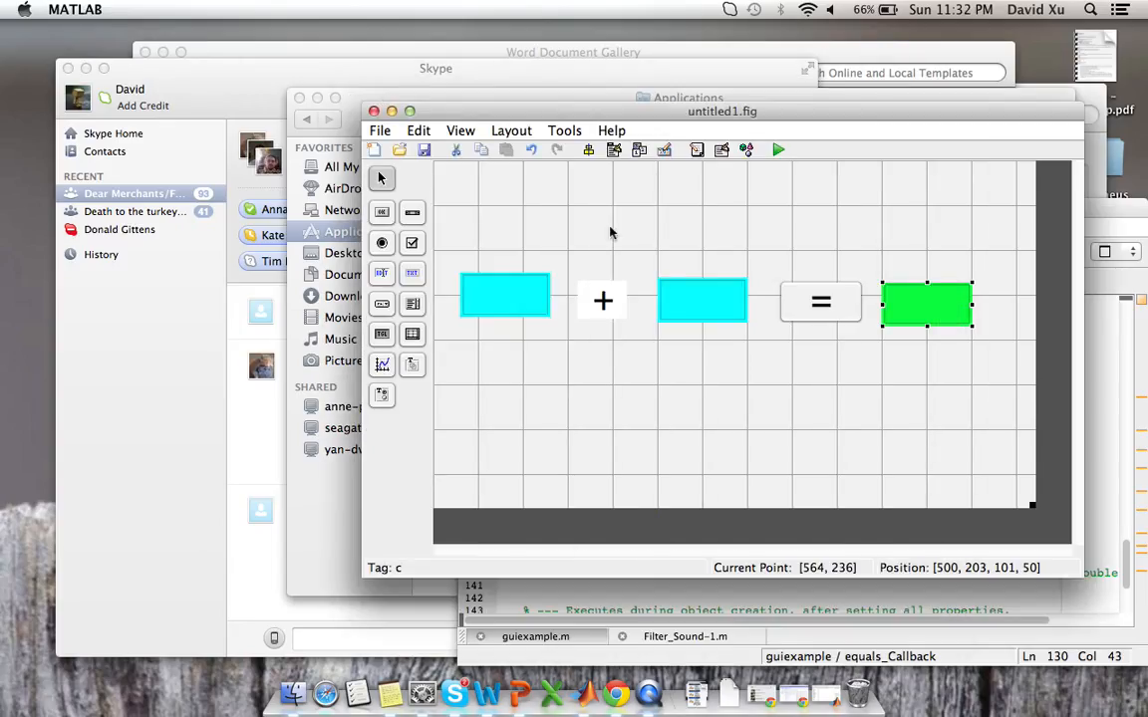
{"action": "mouse_move", "coordinate": [582, 219]}
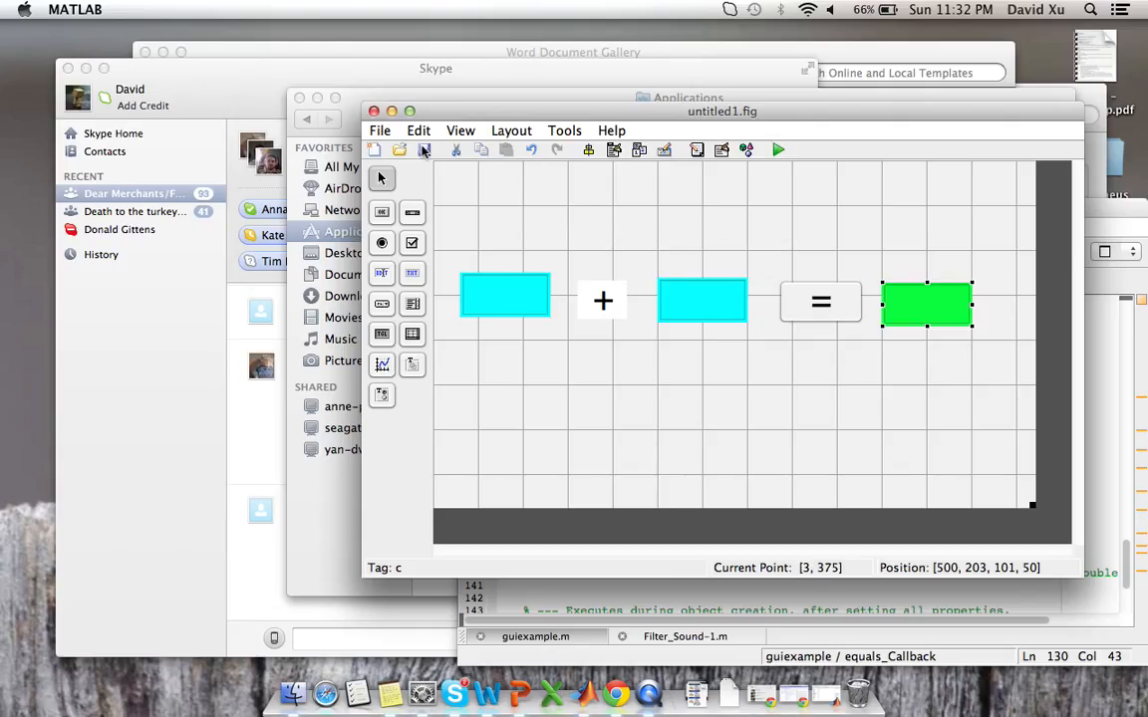
Step: Save the GUIDE layout as 'addingmachine', generating addingmachine.m
{"action": "left_click", "coordinate": [398, 150]}
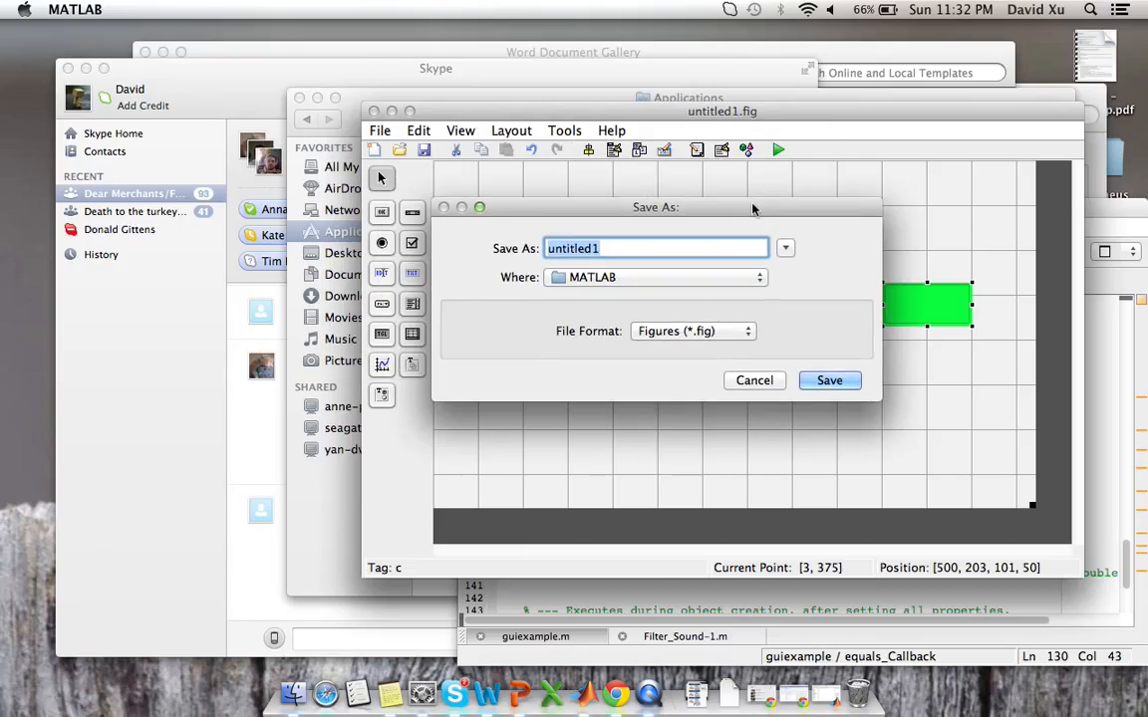
{"action": "type", "text": "addingmachine"}
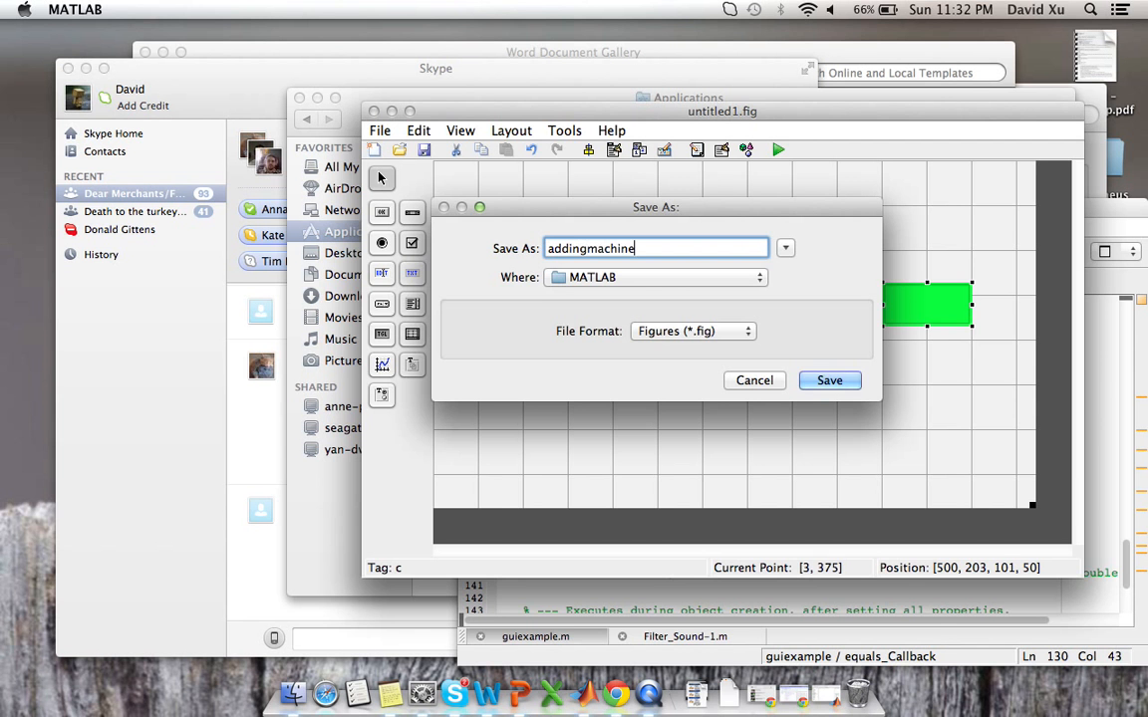
{"action": "left_click", "coordinate": [829, 380]}
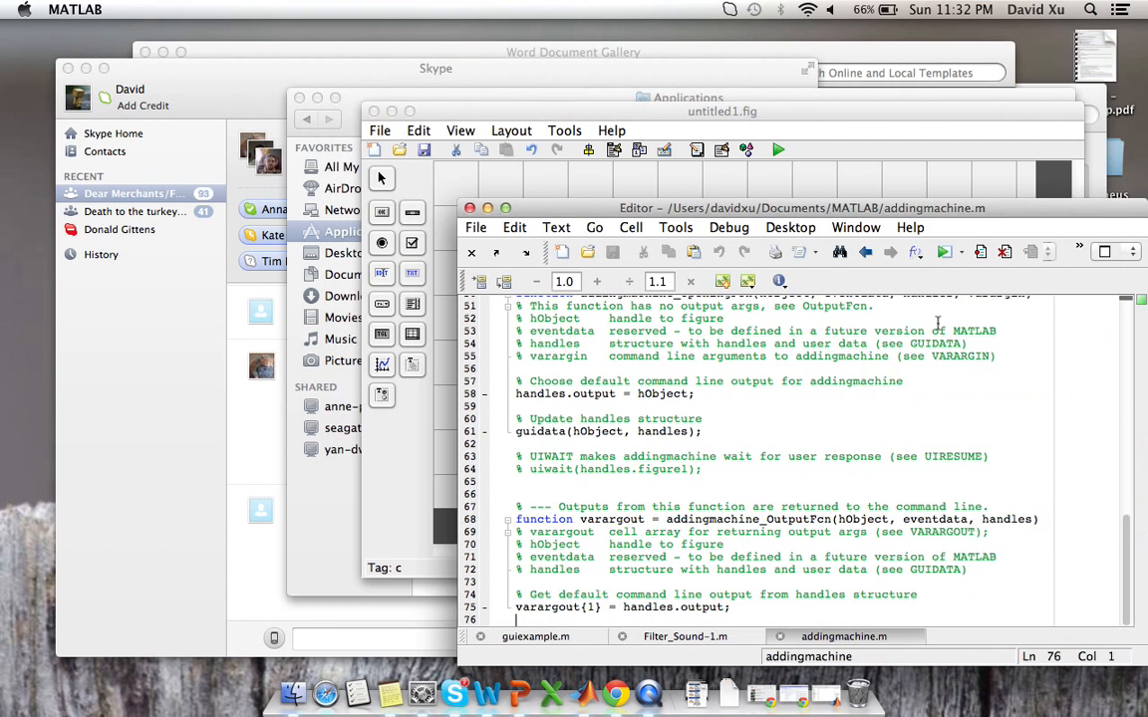
Step: Scroll through the generated addingmachine.m code, then return to addingmachine.fig
{"action": "scroll", "scroll_direction": "down", "scroll_amount": 3}
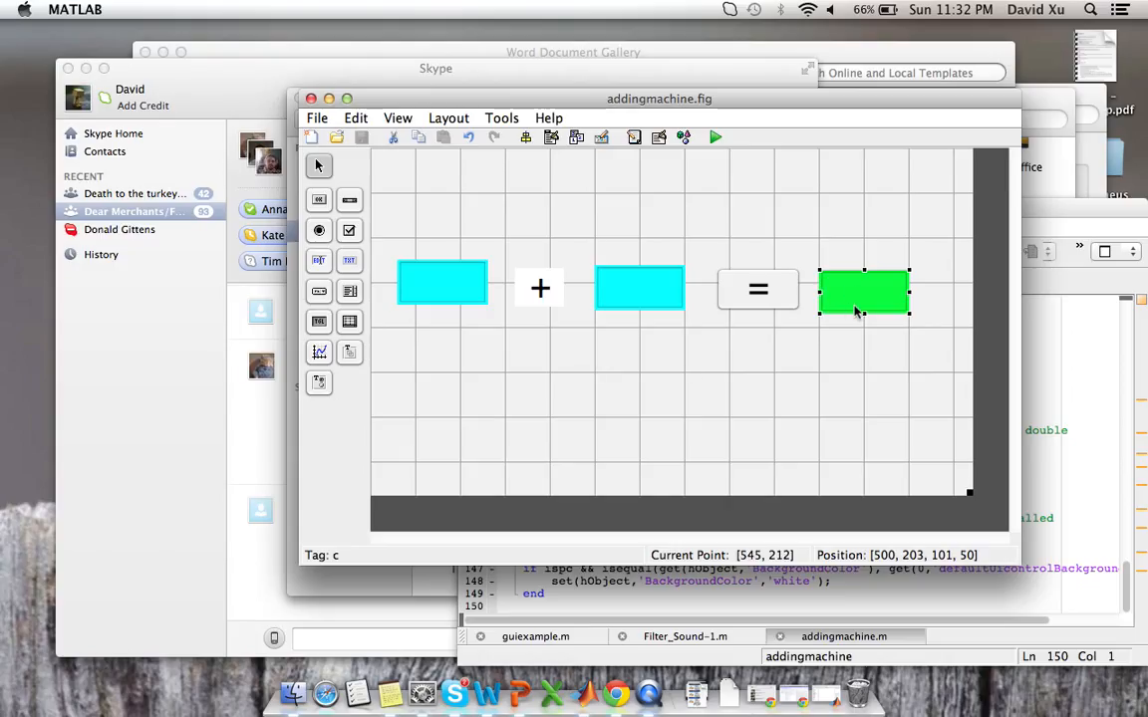
{"action": "mouse_move", "coordinate": [779, 391]}
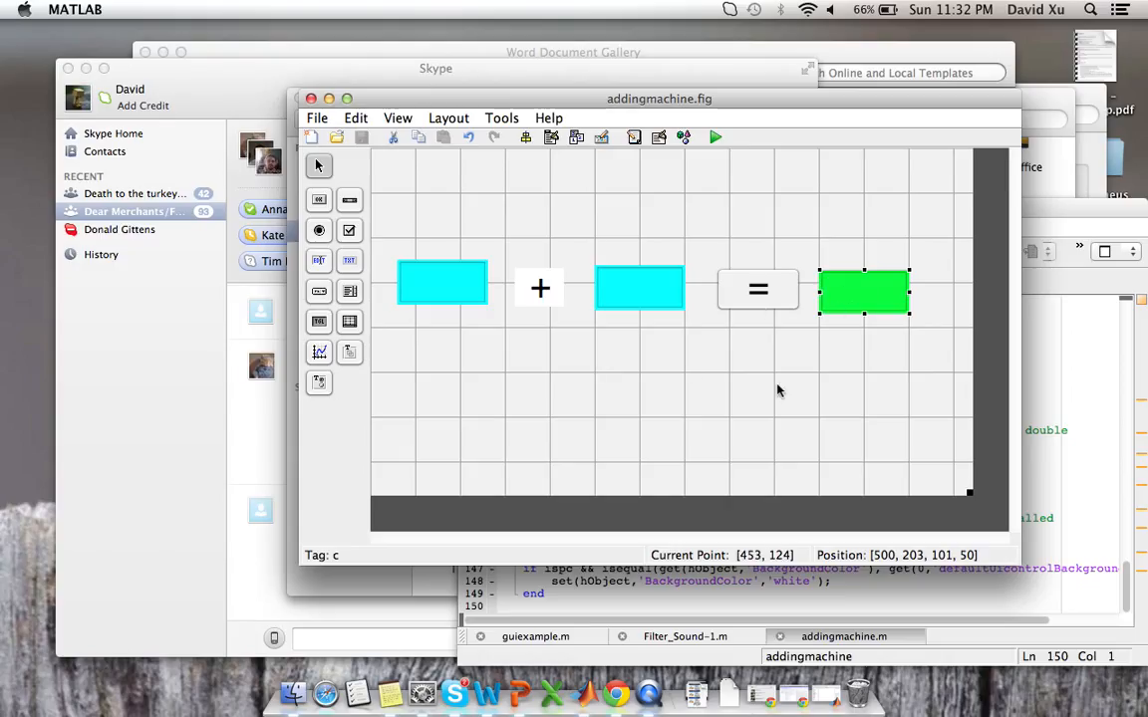
{"action": "mouse_move", "coordinate": [713, 292]}
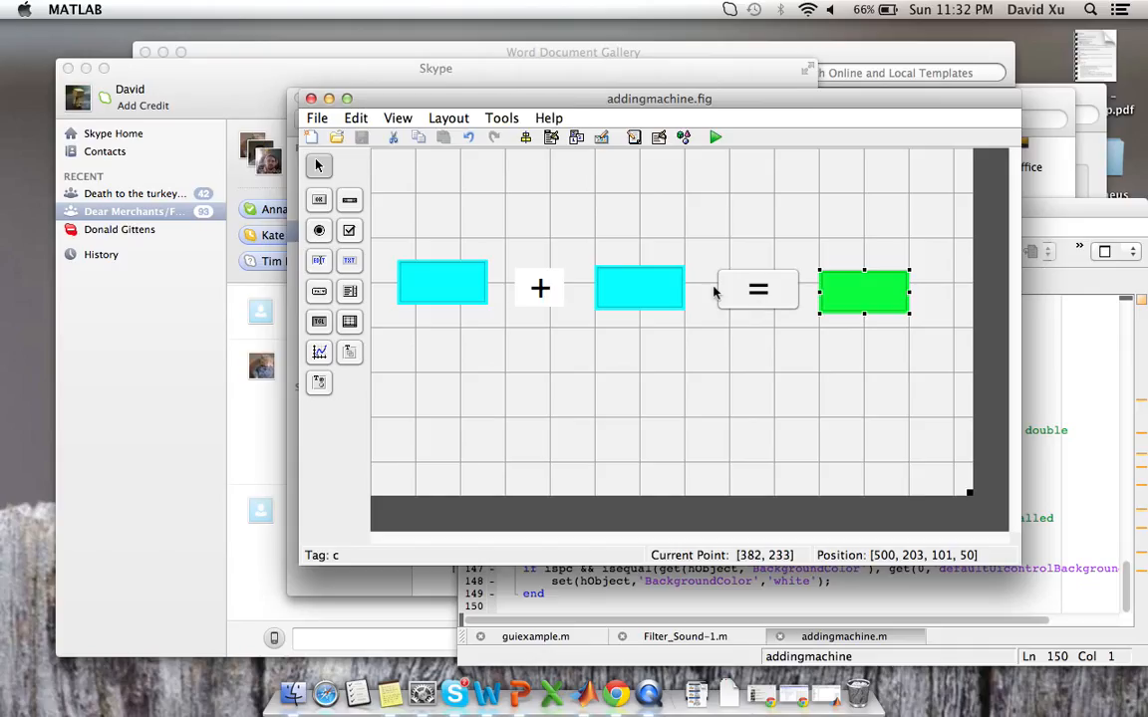
{"action": "mouse_move", "coordinate": [759, 310]}
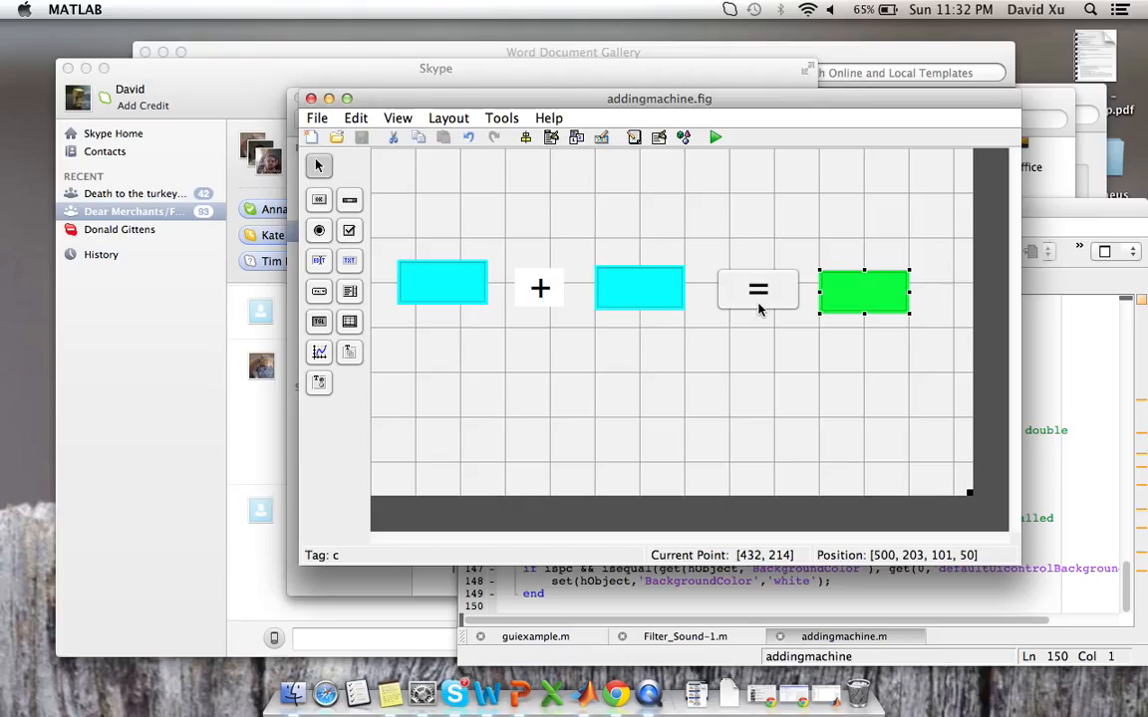
Step: Open the = button's pushbutton1_Callback function in the Editor
{"action": "right_click", "coordinate": [758, 289]}
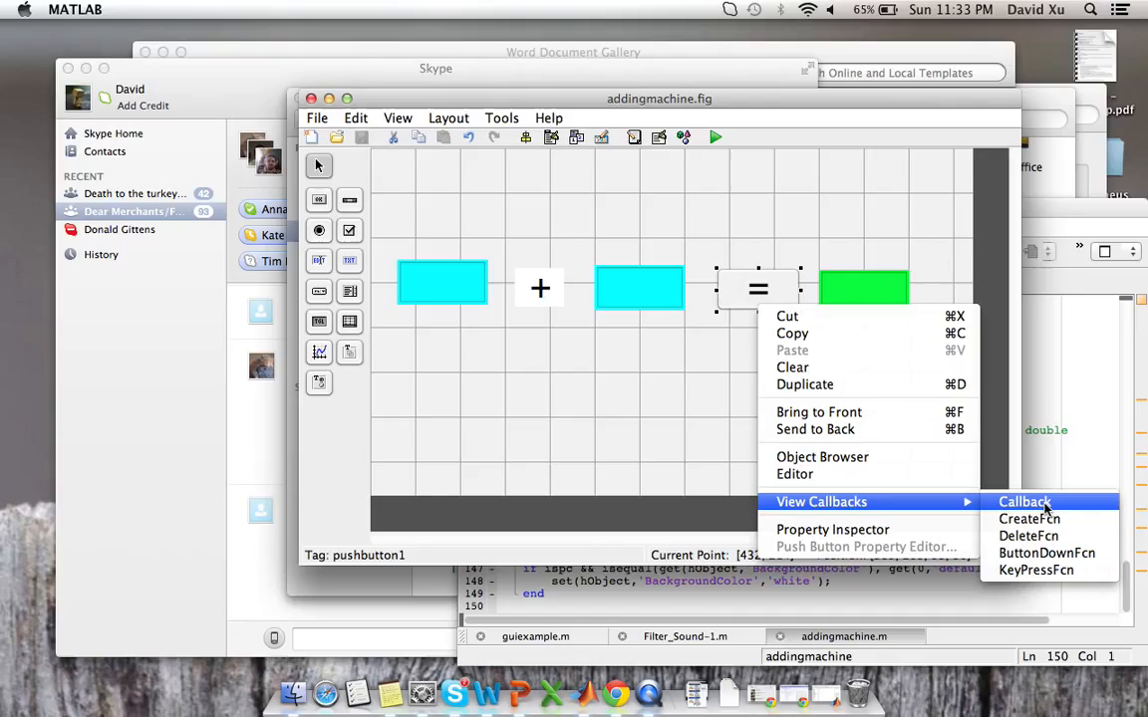
{"action": "left_click", "coordinate": [1024, 502]}
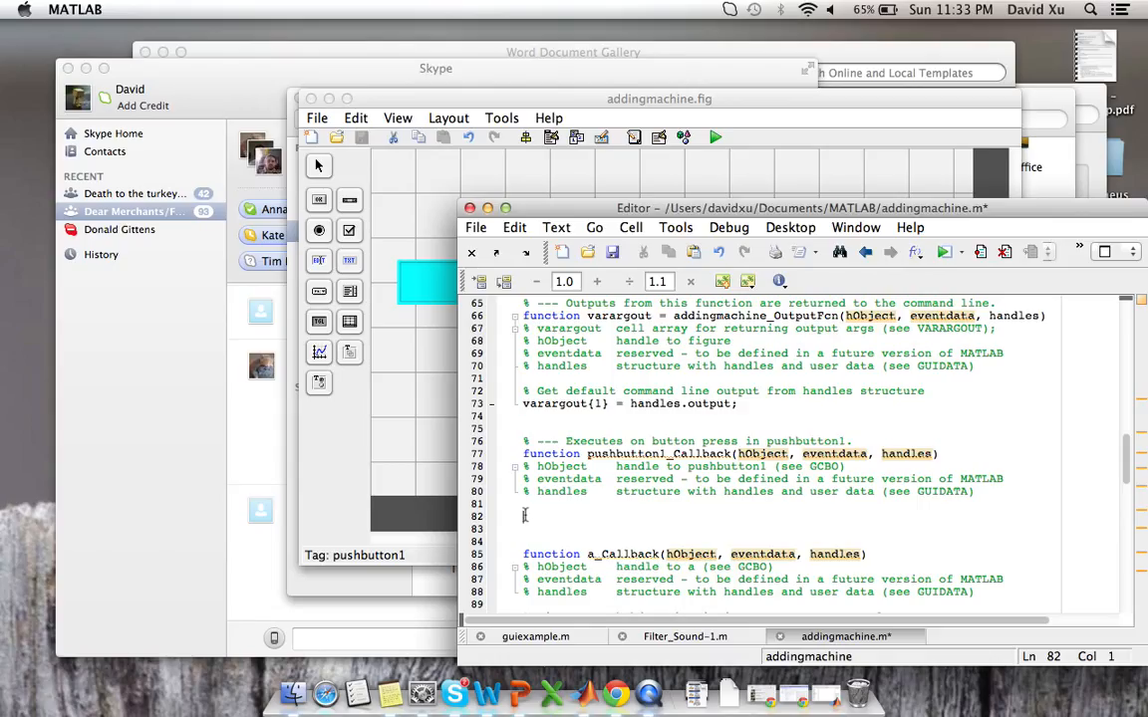
Step: Enter a = get(handles.a,'string'); on line 82 of pushbutton1_Callback
{"action": "type", "text": "="}
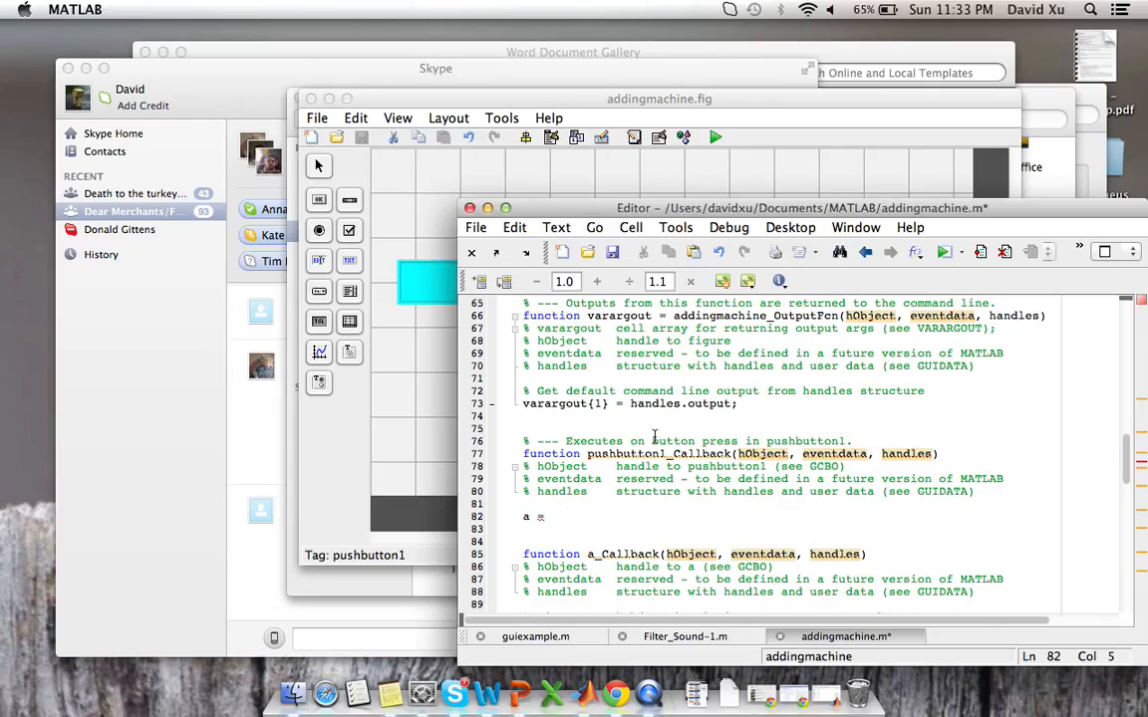
{"action": "type", "text": "get("}
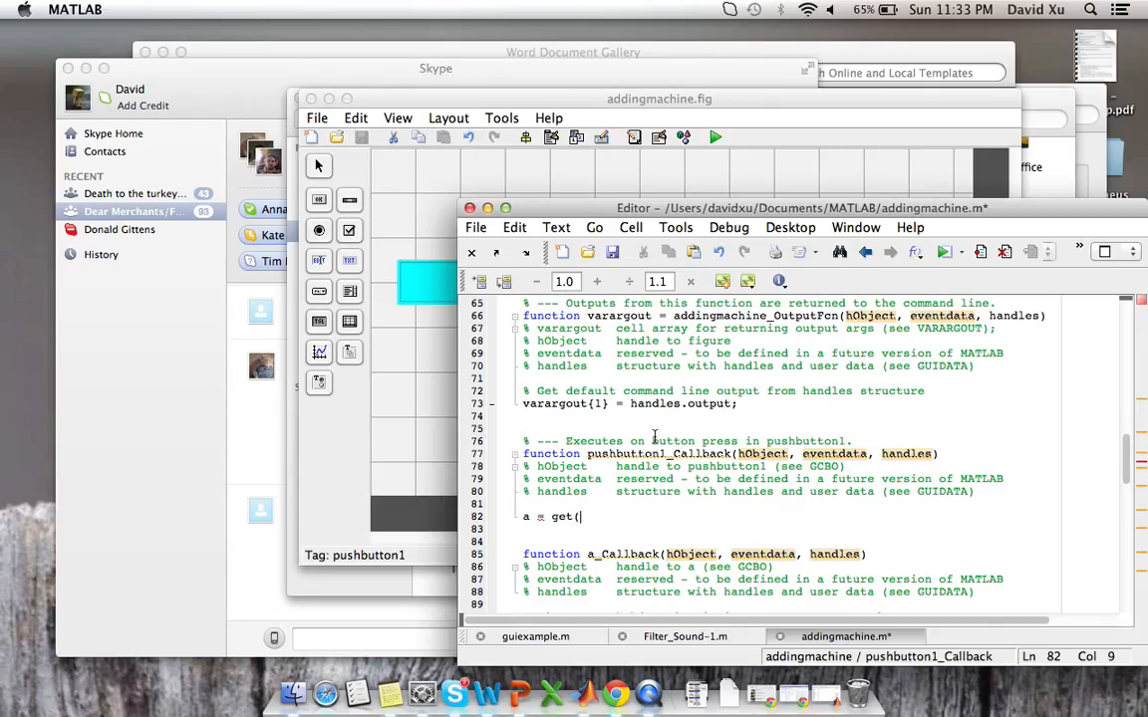
{"action": "type", "text": "handles"}
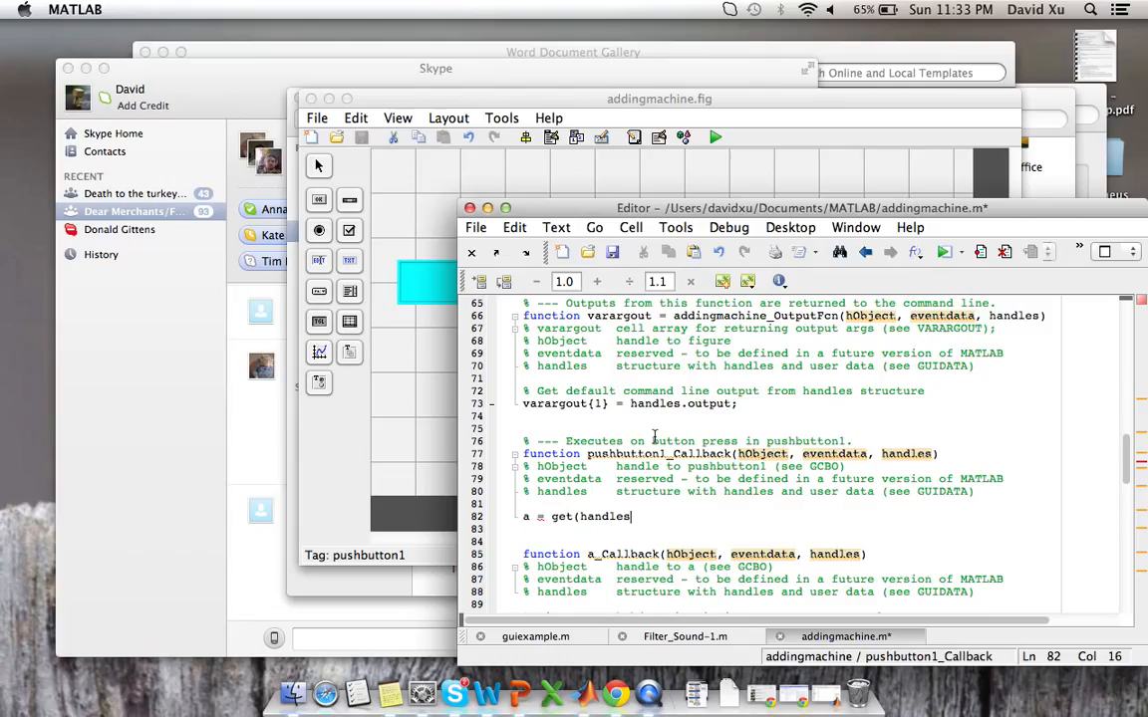
{"action": "type", "text": ".a"}
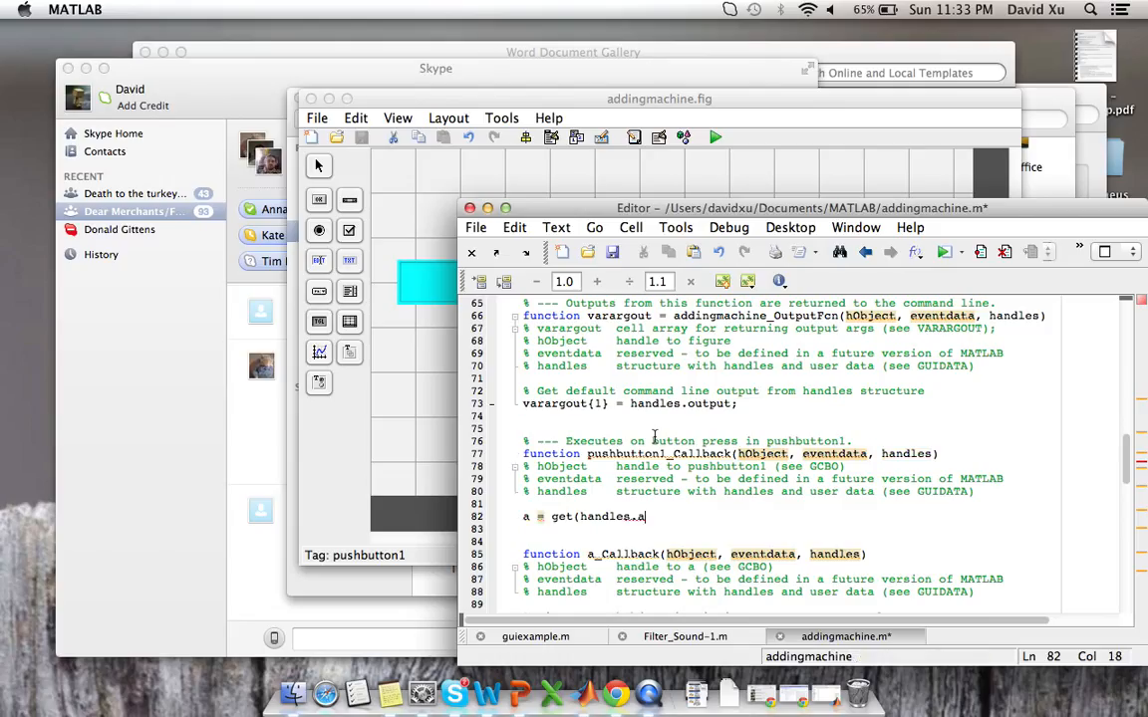
{"action": "type", "text": "."}
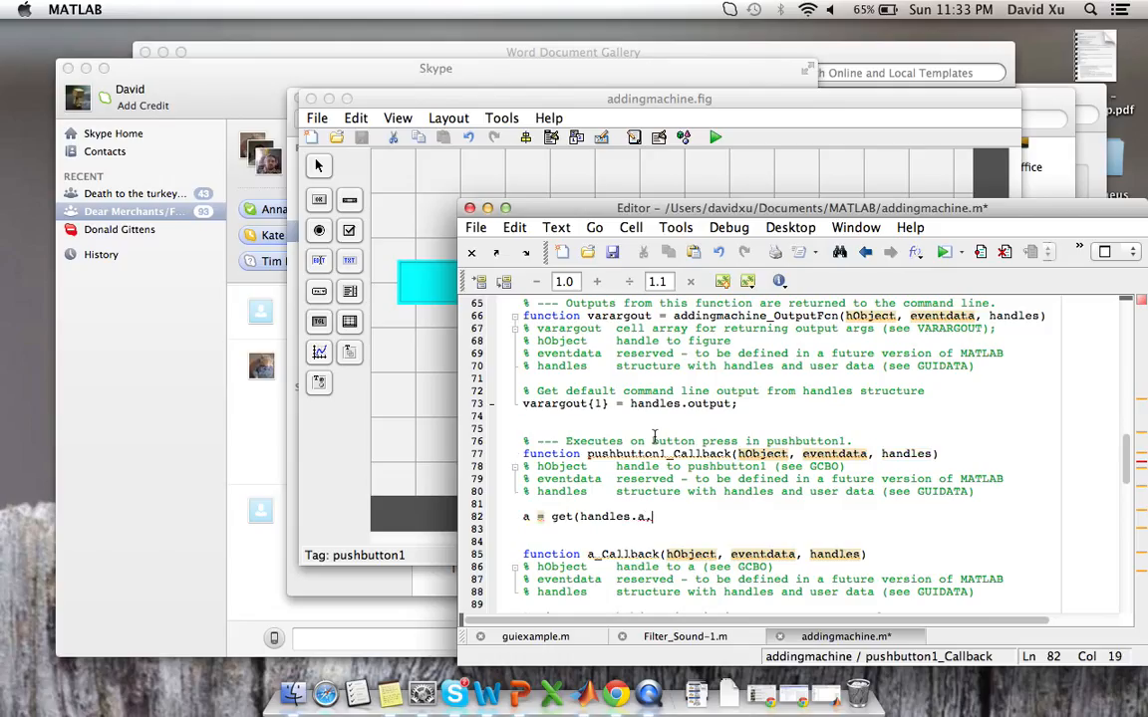
{"action": "type", "text": "'"}
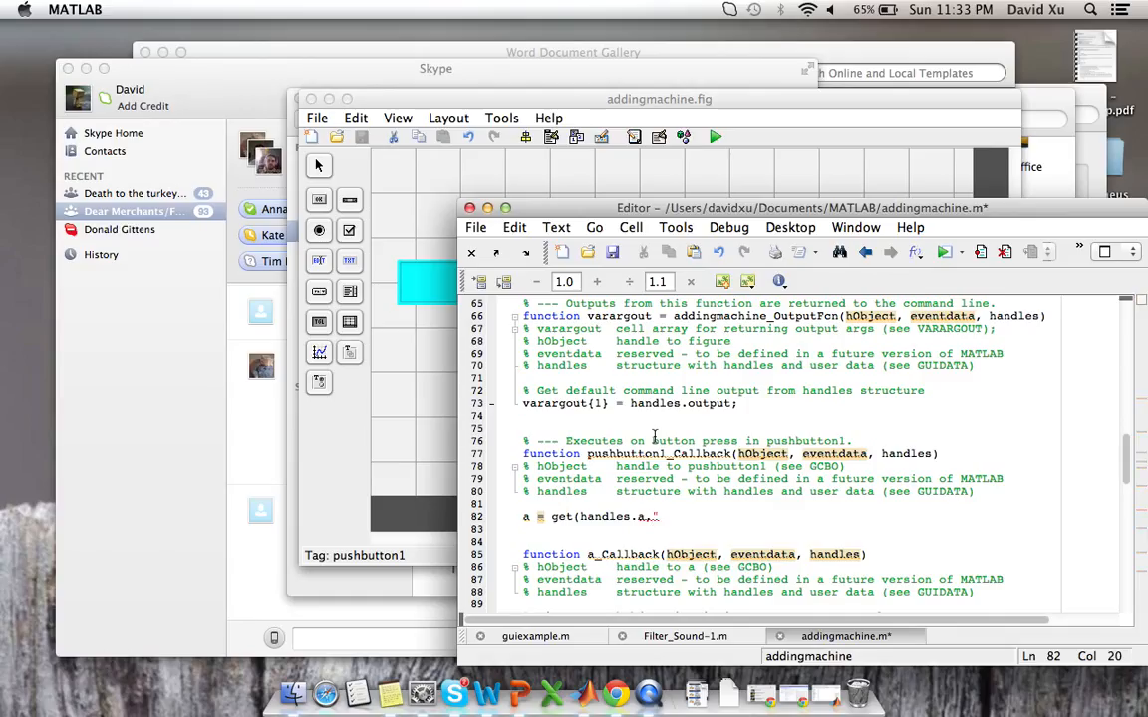
{"action": "type", "text": "'s"}
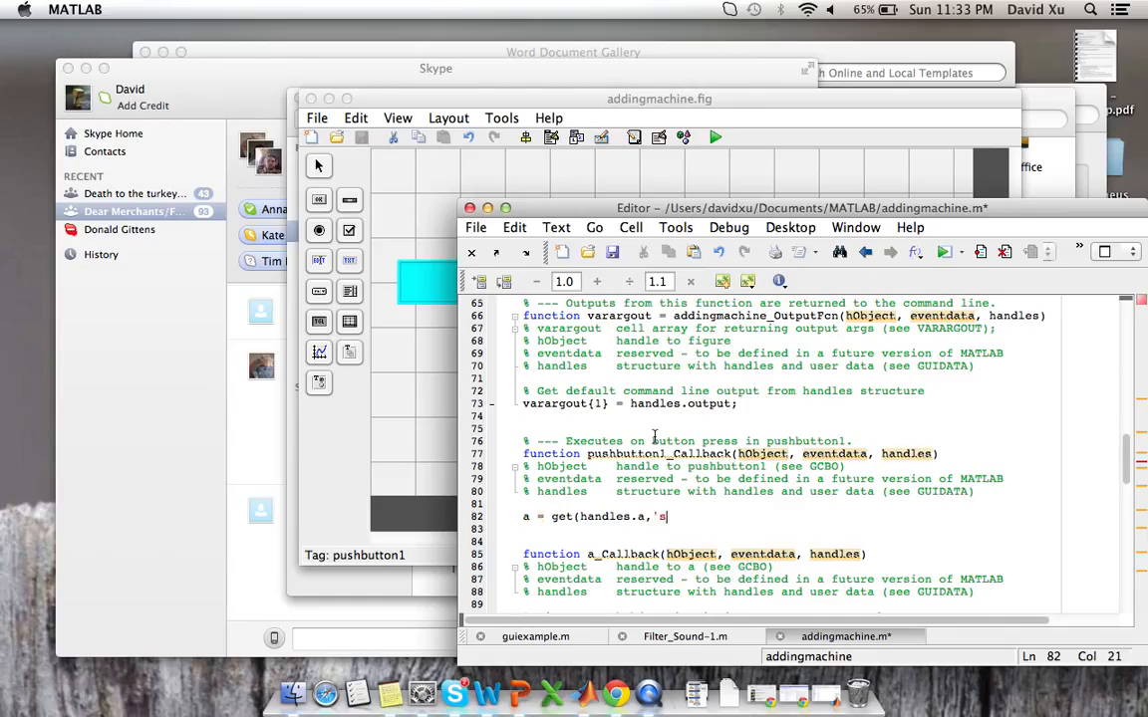
{"action": "type", "text": "tring'"}
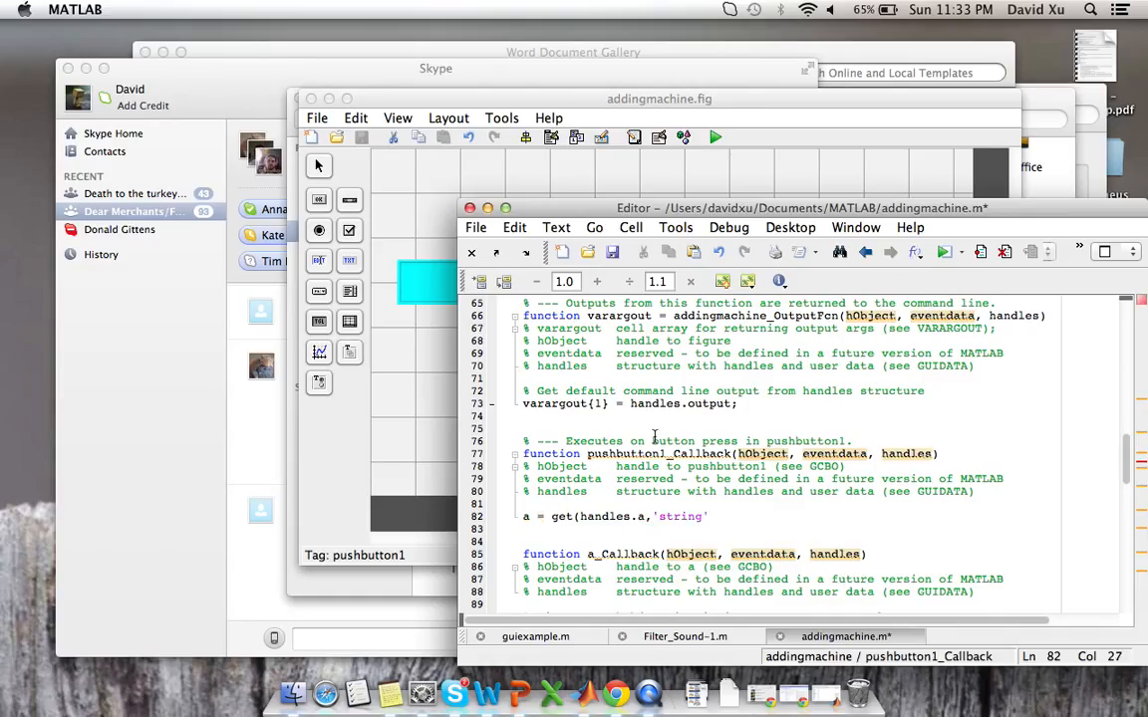
{"action": "type", "text": ");"}
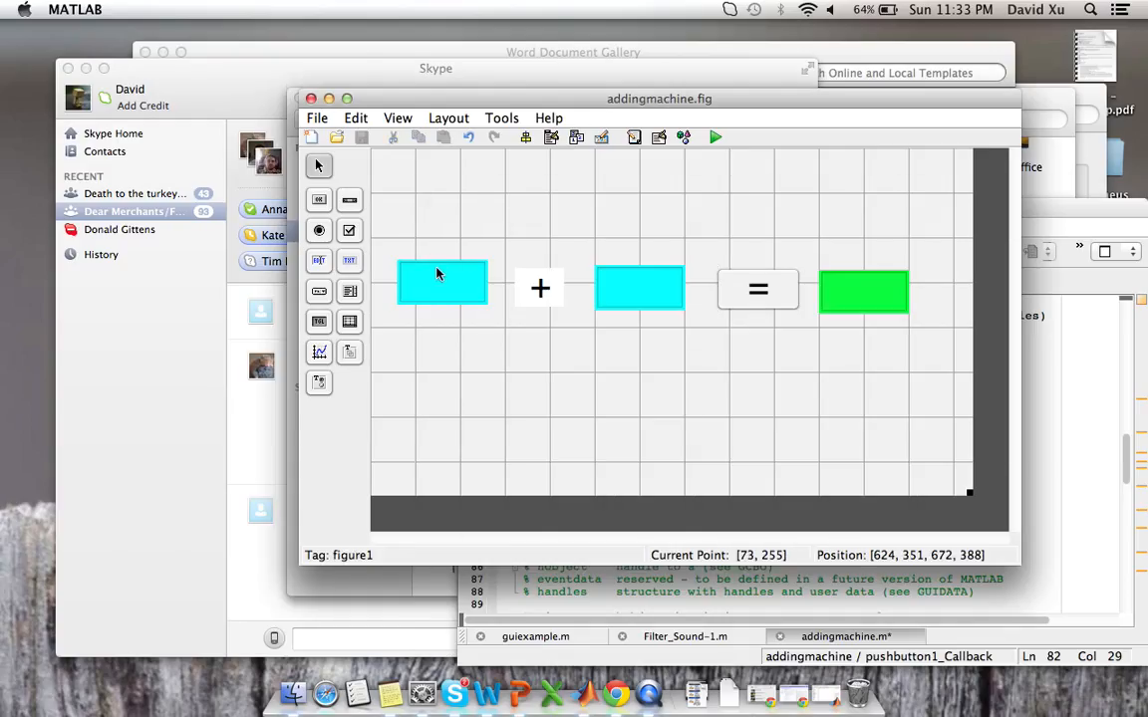
{"action": "mouse_move", "coordinate": [442, 290]}
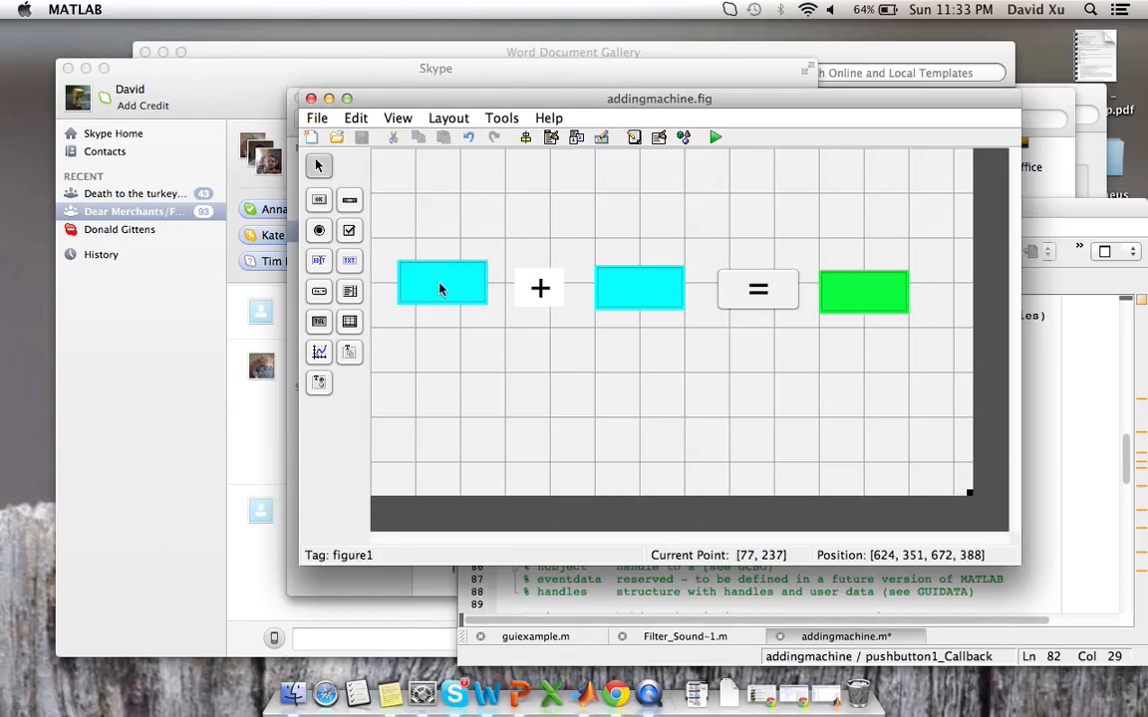
Step: Confirm in the Property Inspector that the first edit box's Tag is 'a'
{"action": "right_click", "coordinate": [442, 287]}
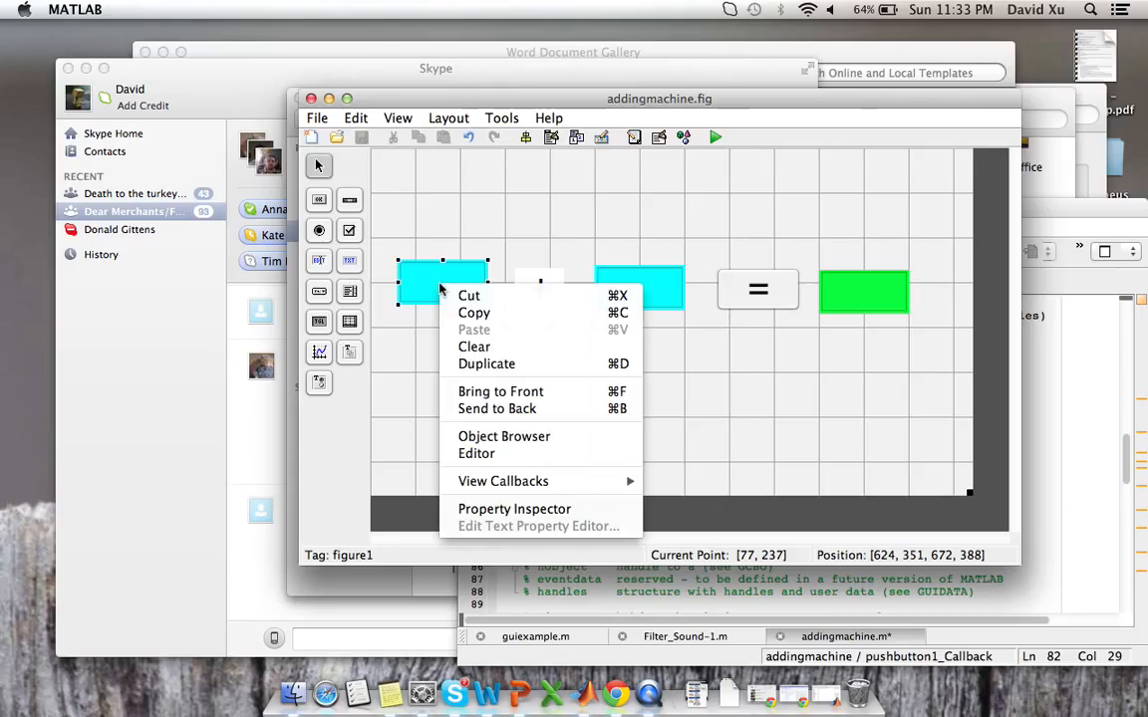
{"action": "left_click", "coordinate": [514, 508]}
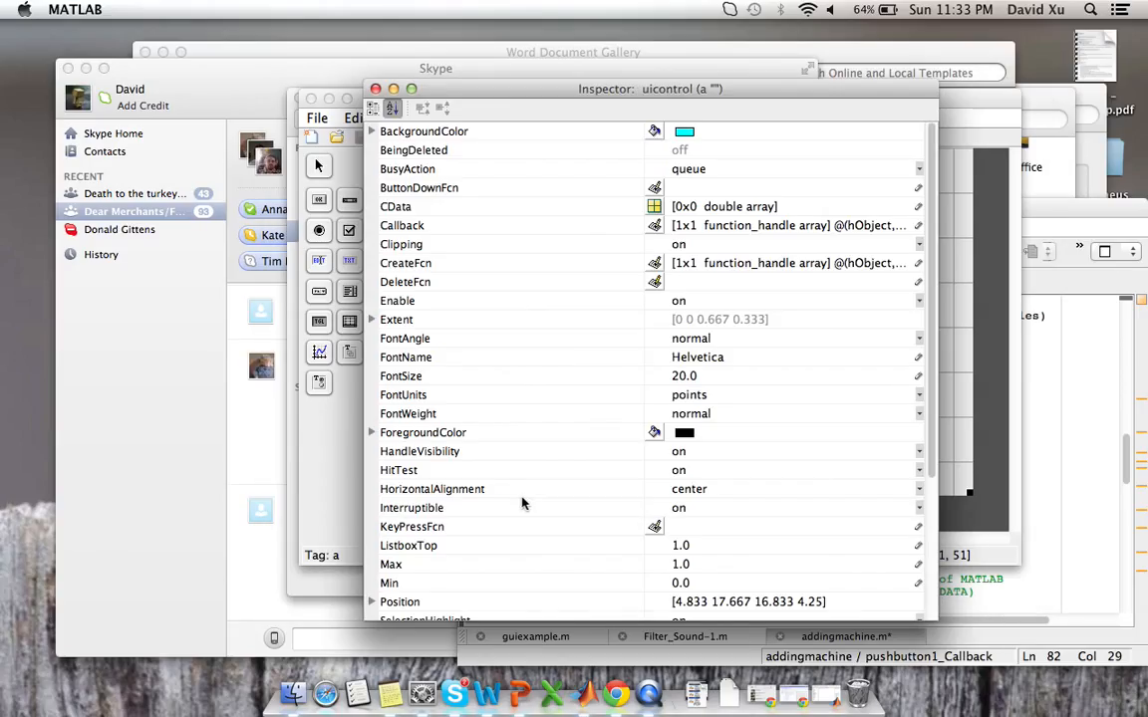
{"action": "mouse_move", "coordinate": [914, 438]}
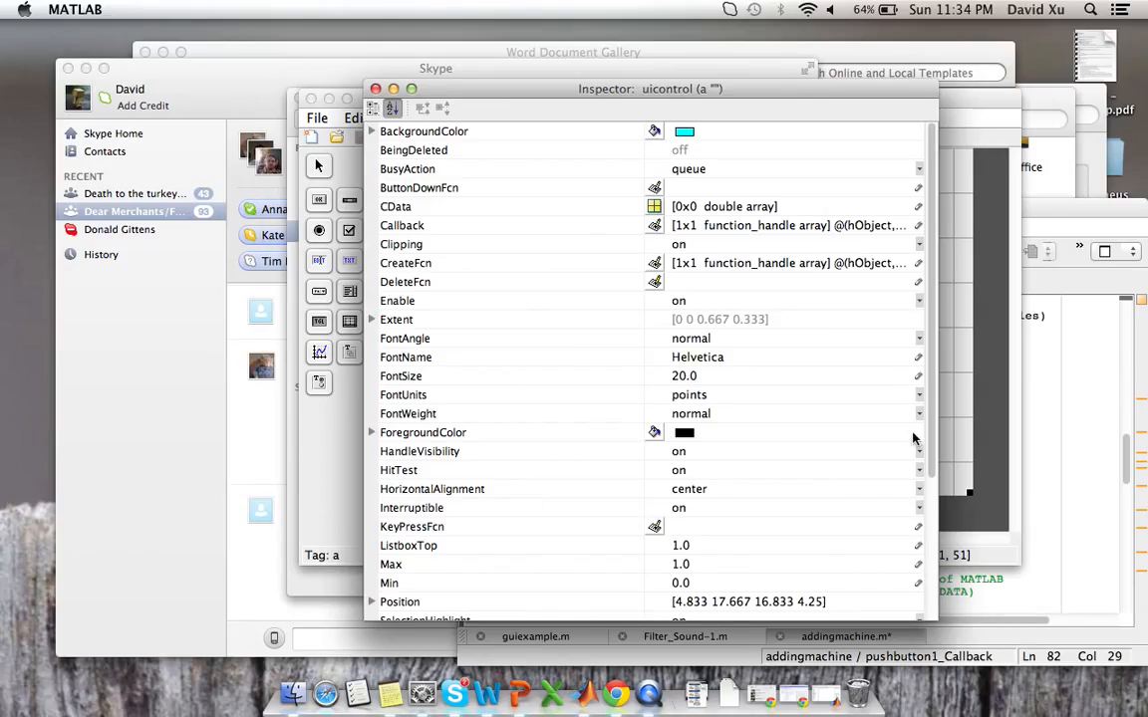
{"action": "scroll", "scroll_direction": "down", "scroll_amount": 3}
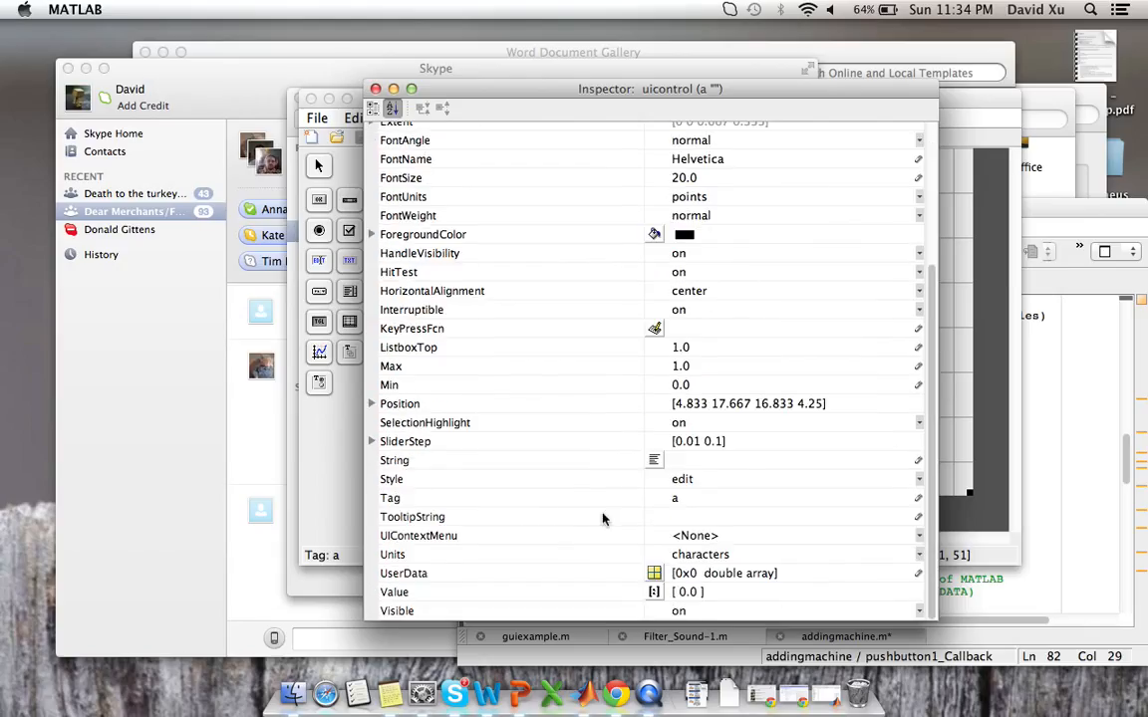
{"action": "left_click", "coordinate": [394, 460]}
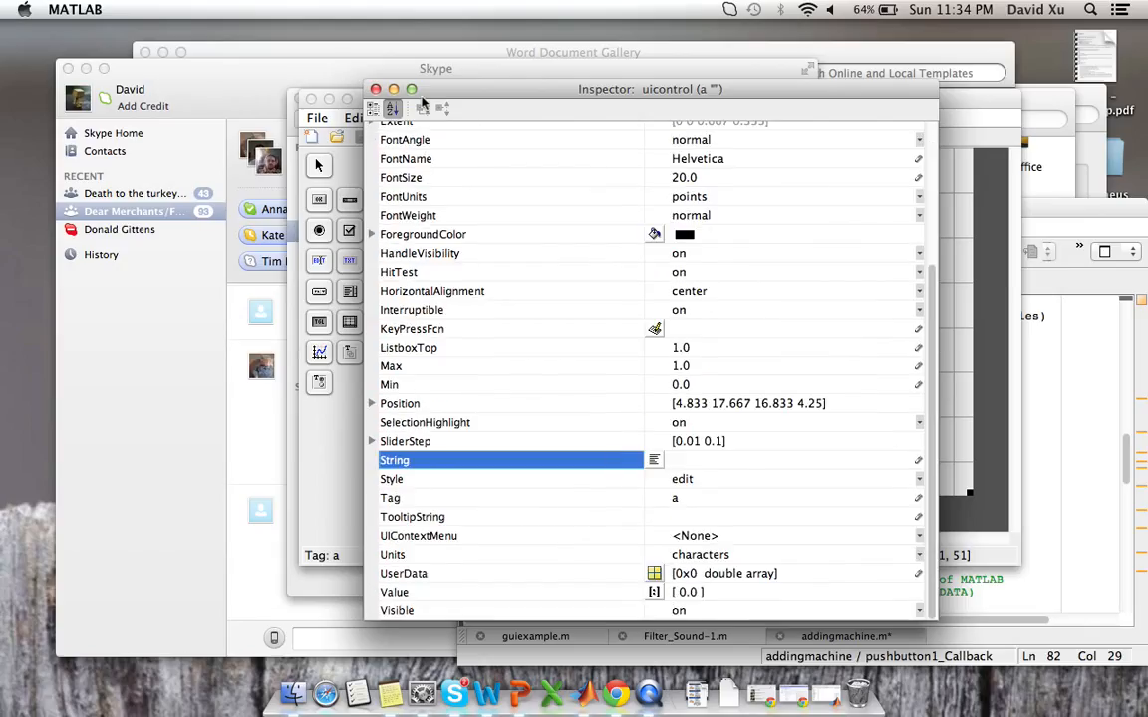
{"action": "left_click", "coordinate": [375, 89]}
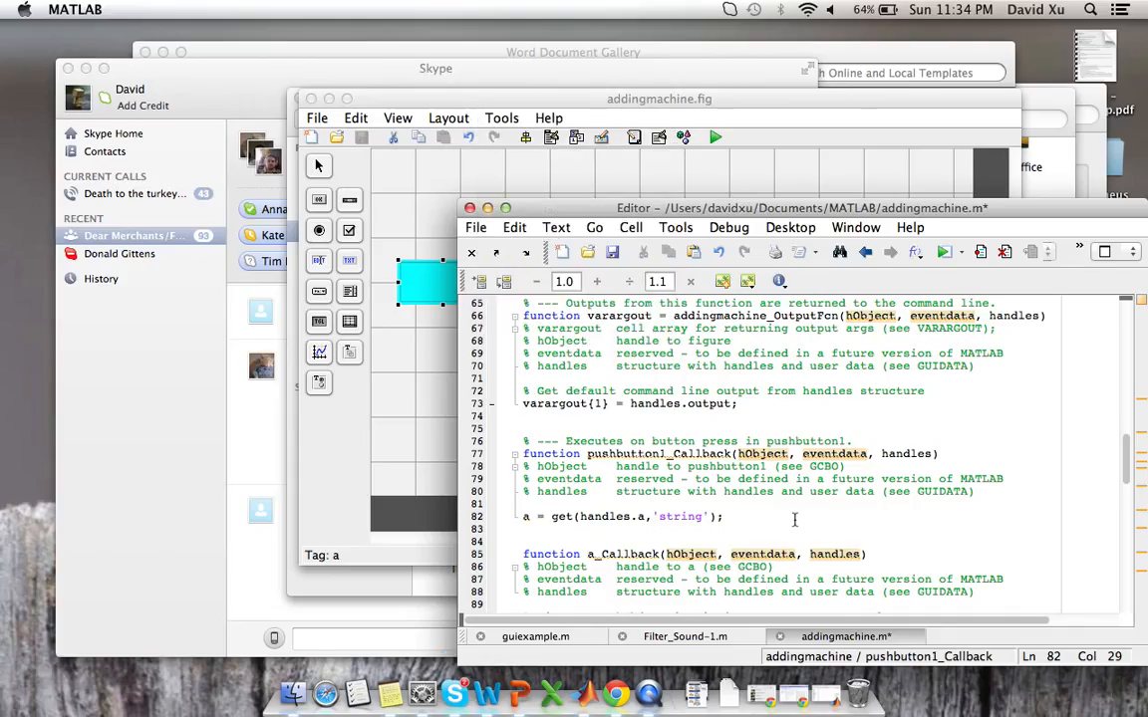
Step: Add b = get(handles.b,'string'); on line 83, leaving a blank line below
{"action": "key", "text": "enter"}
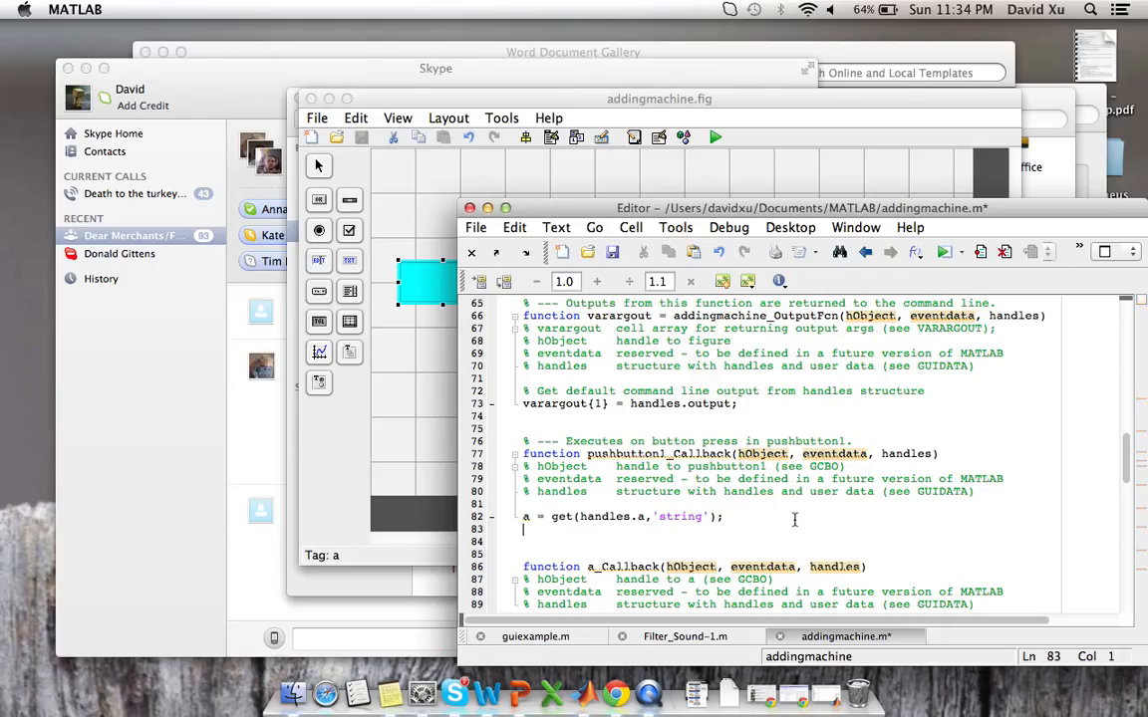
{"action": "type", "text": "b ="}
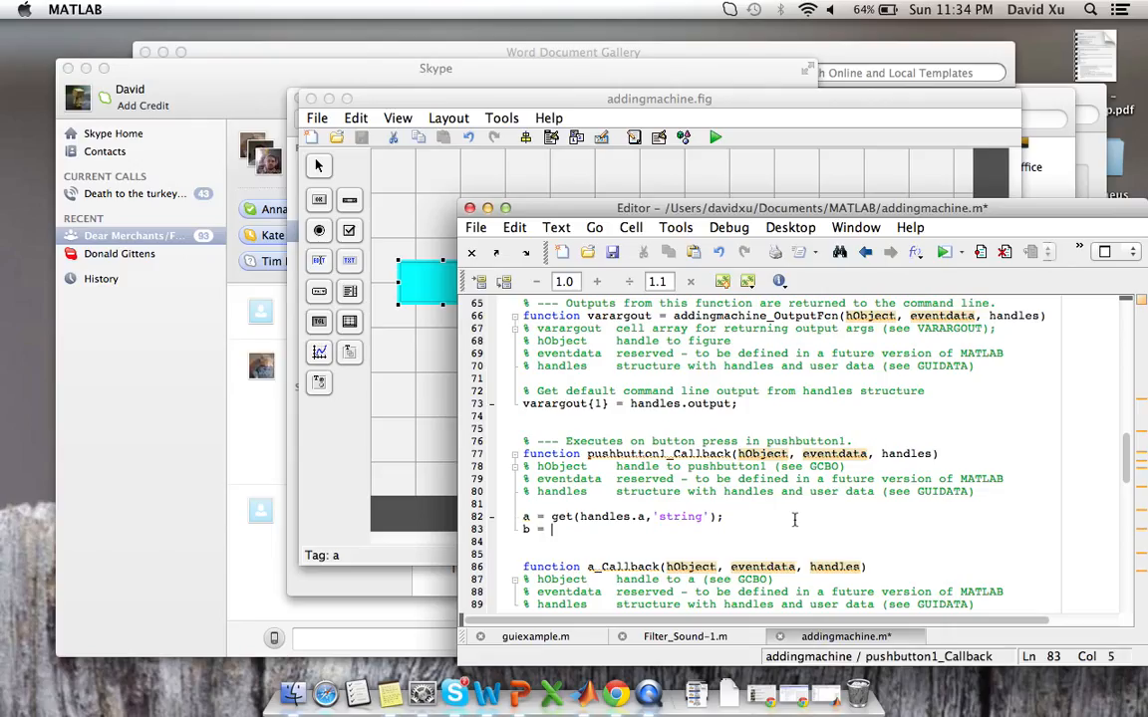
{"action": "type", "text": "get("}
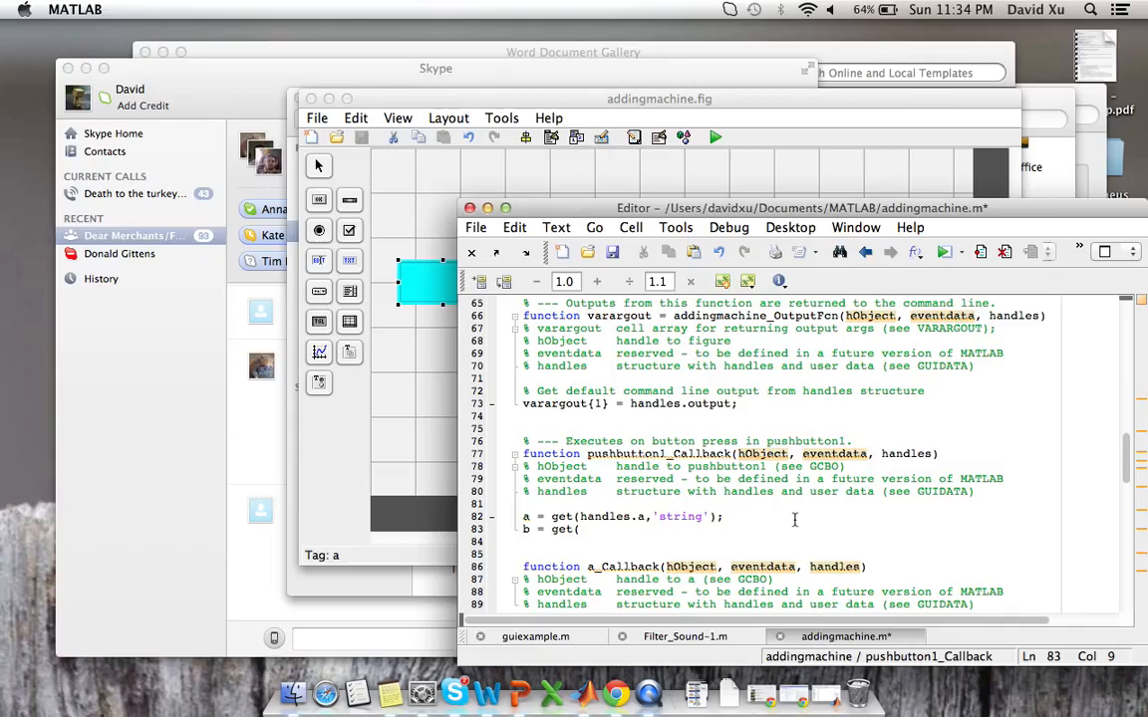
{"action": "type", "text": "handles"}
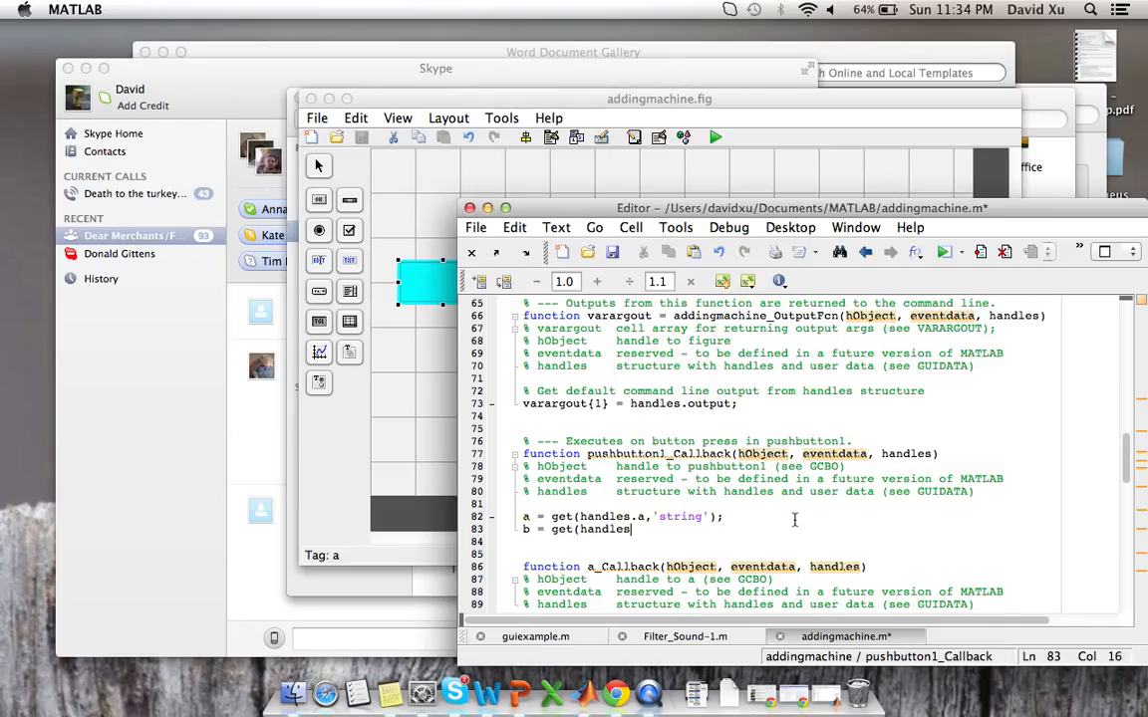
{"action": "type", "text": ".b"}
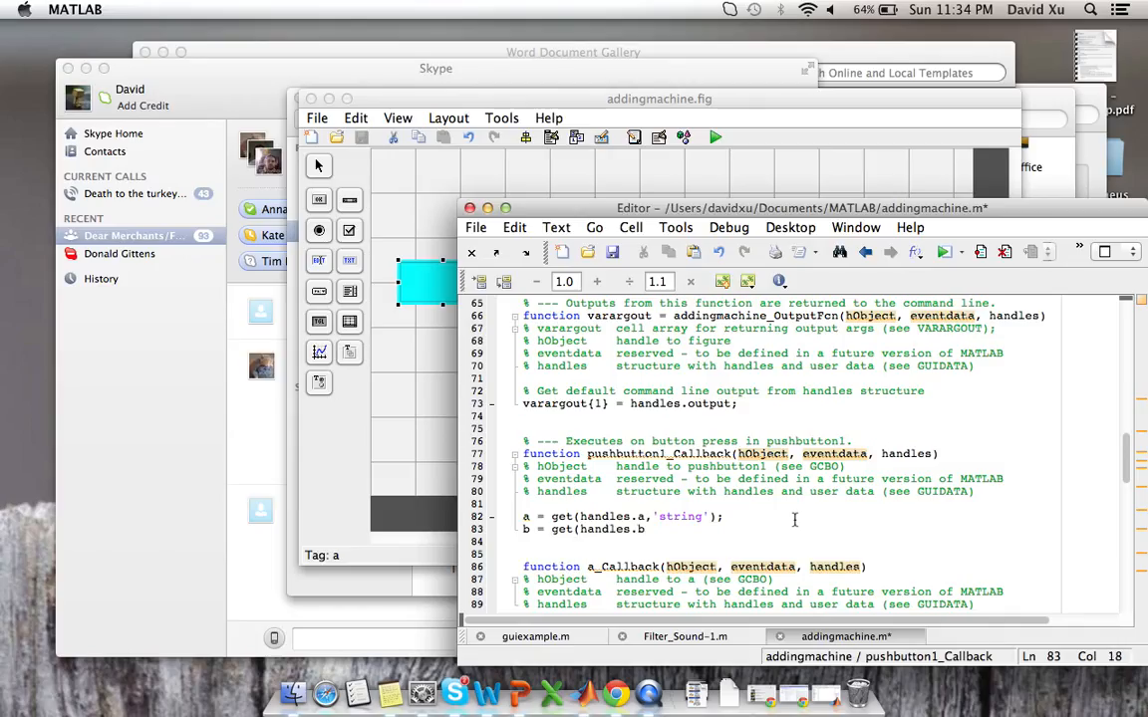
{"action": "type", "text": "'string');"}
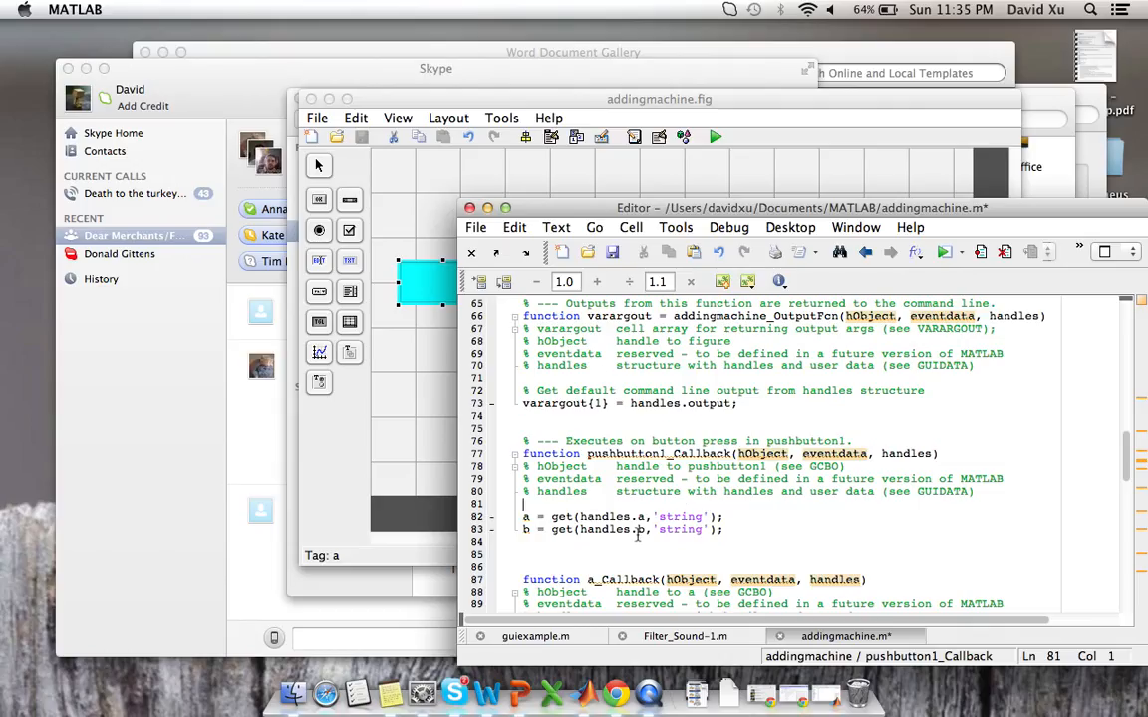
{"action": "mouse_move", "coordinate": [417, 310]}
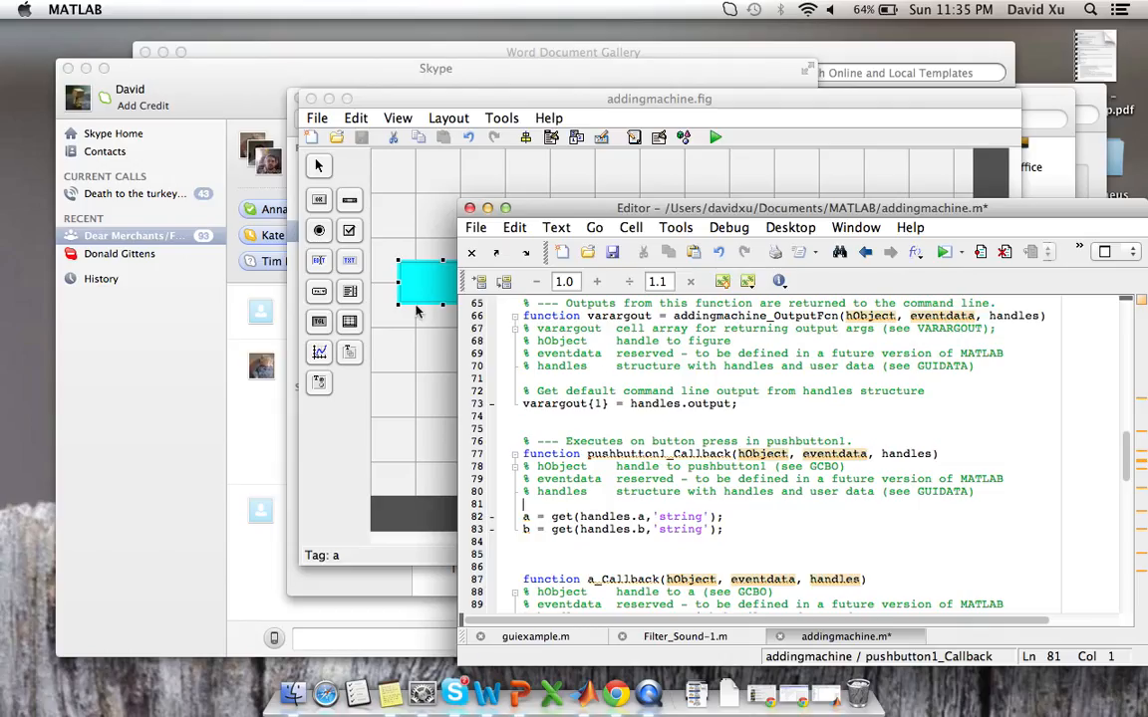
{"action": "mouse_move", "coordinate": [556, 223]}
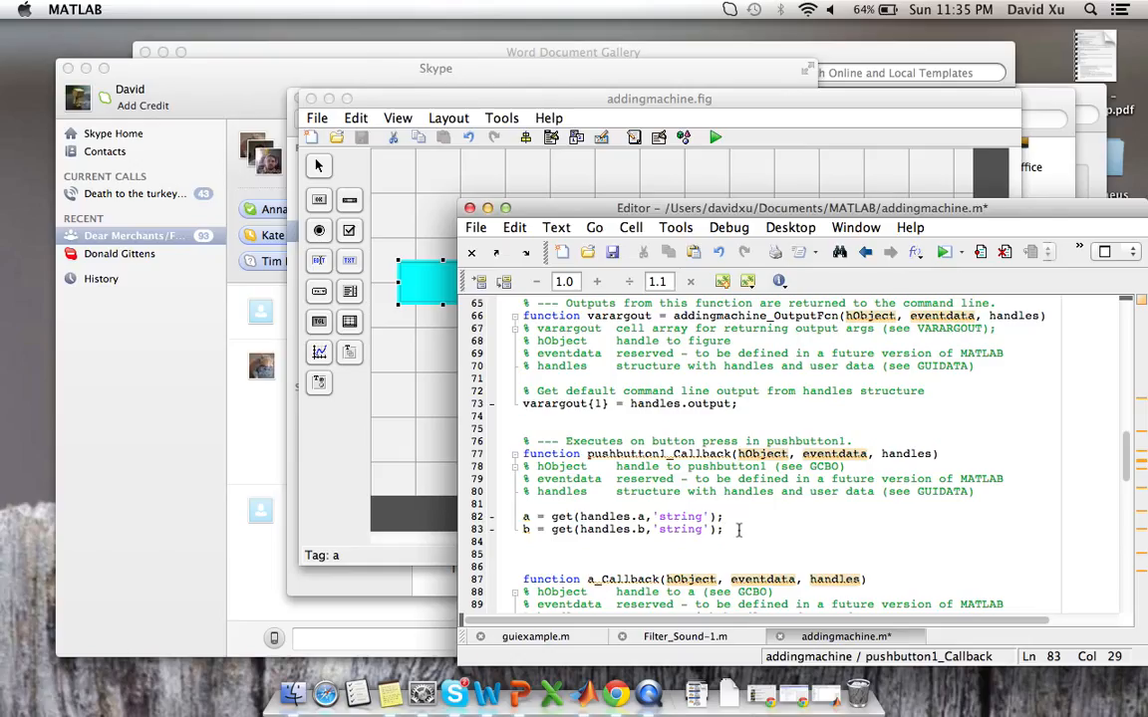
{"action": "key", "text": "enter"}
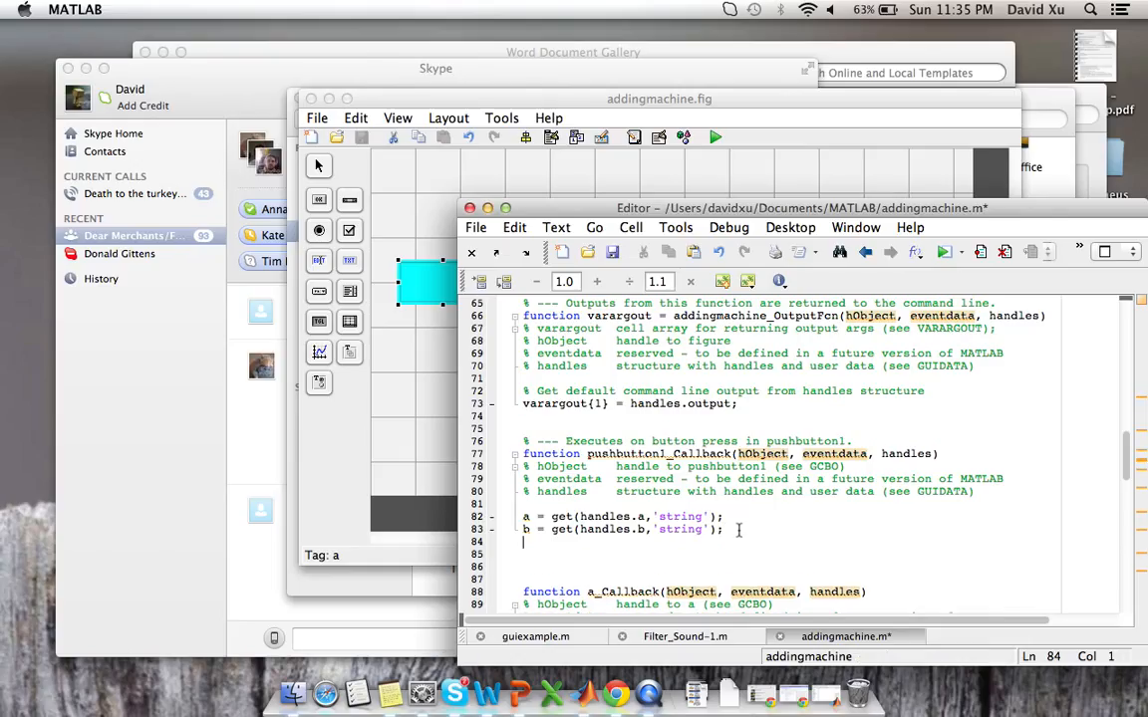
Step: Write c = num2str(str2num(a)+str2num(b)); on line 84
{"action": "type", "text": "c ="}
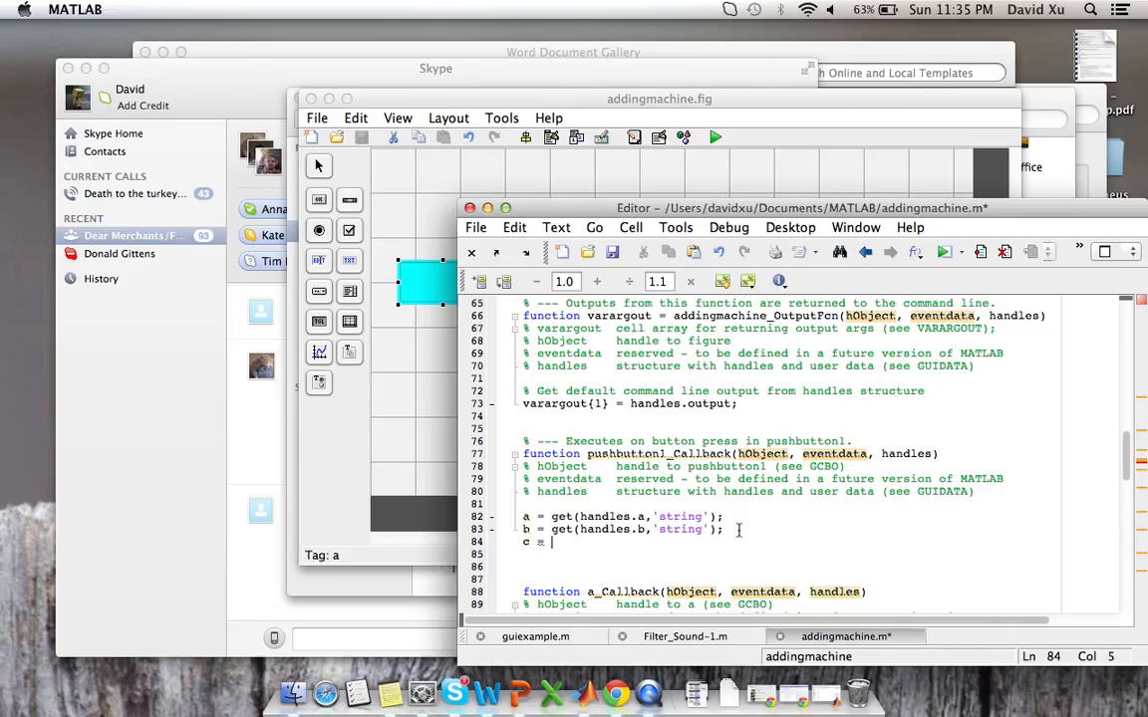
{"action": "type", "text": "+"}
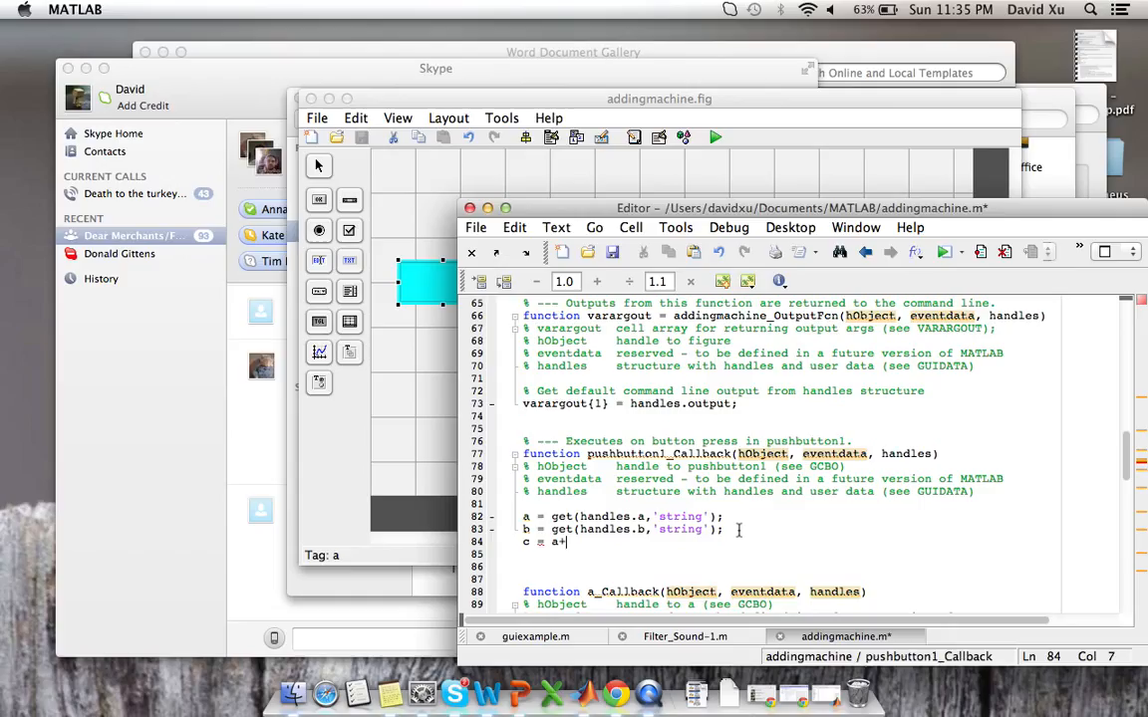
{"action": "type", "text": "b"}
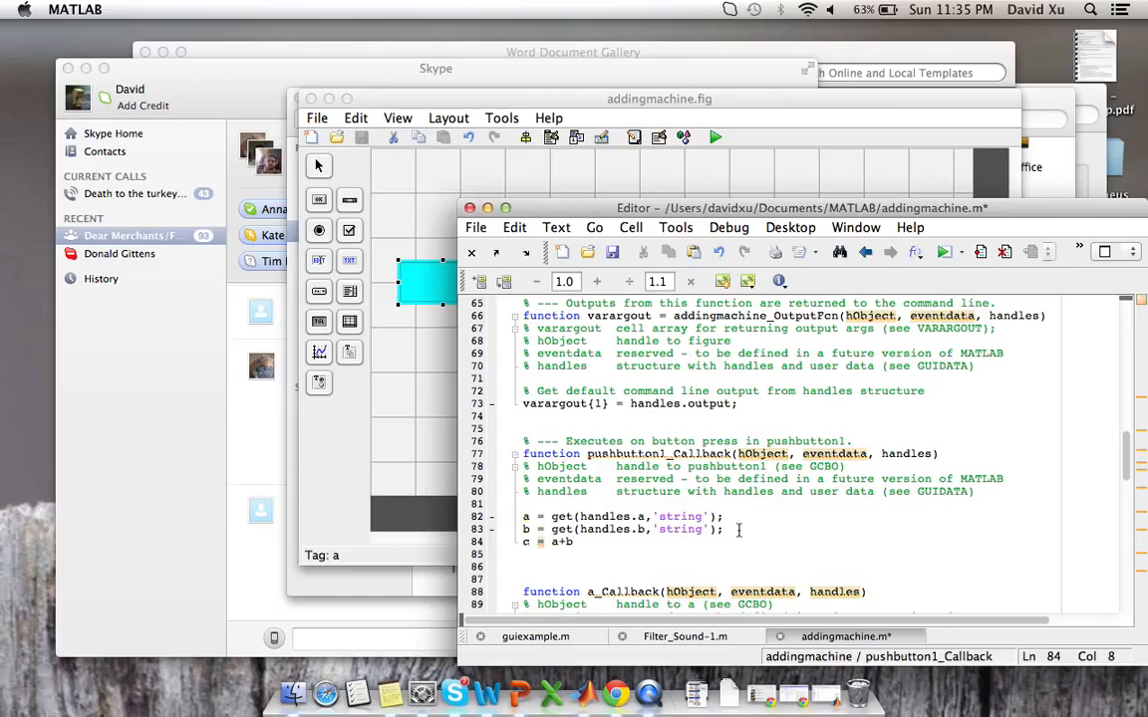
{"action": "left_click", "coordinate": [550, 541]}
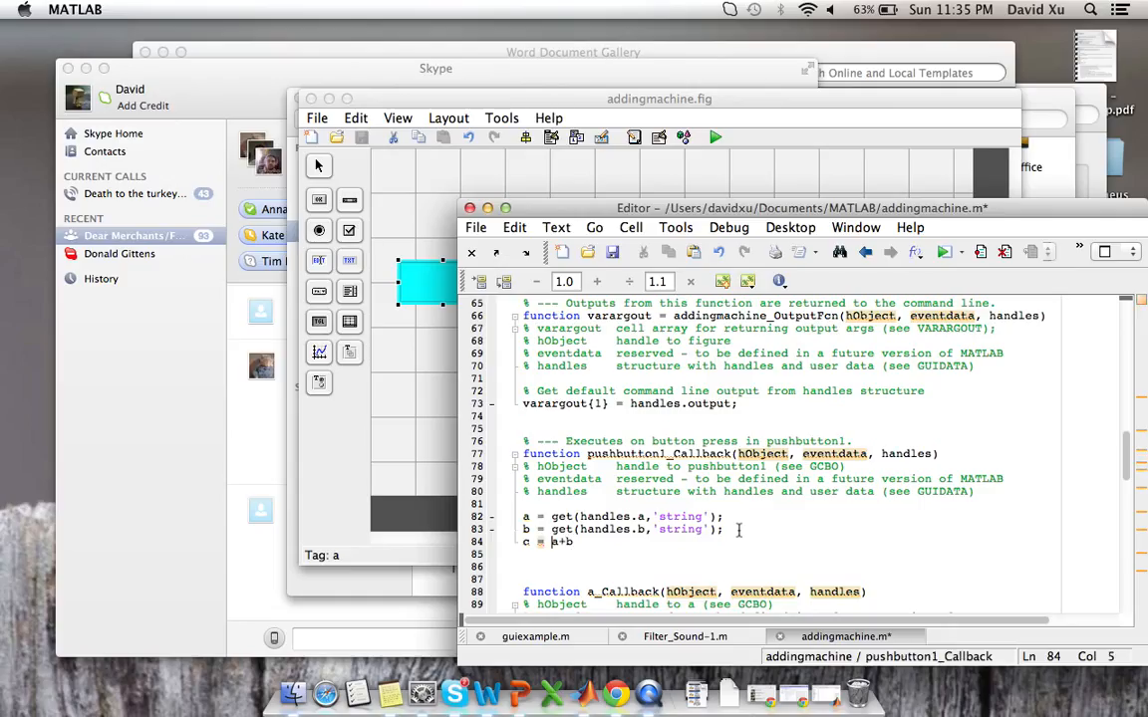
{"action": "type", "text": "str2num(a"}
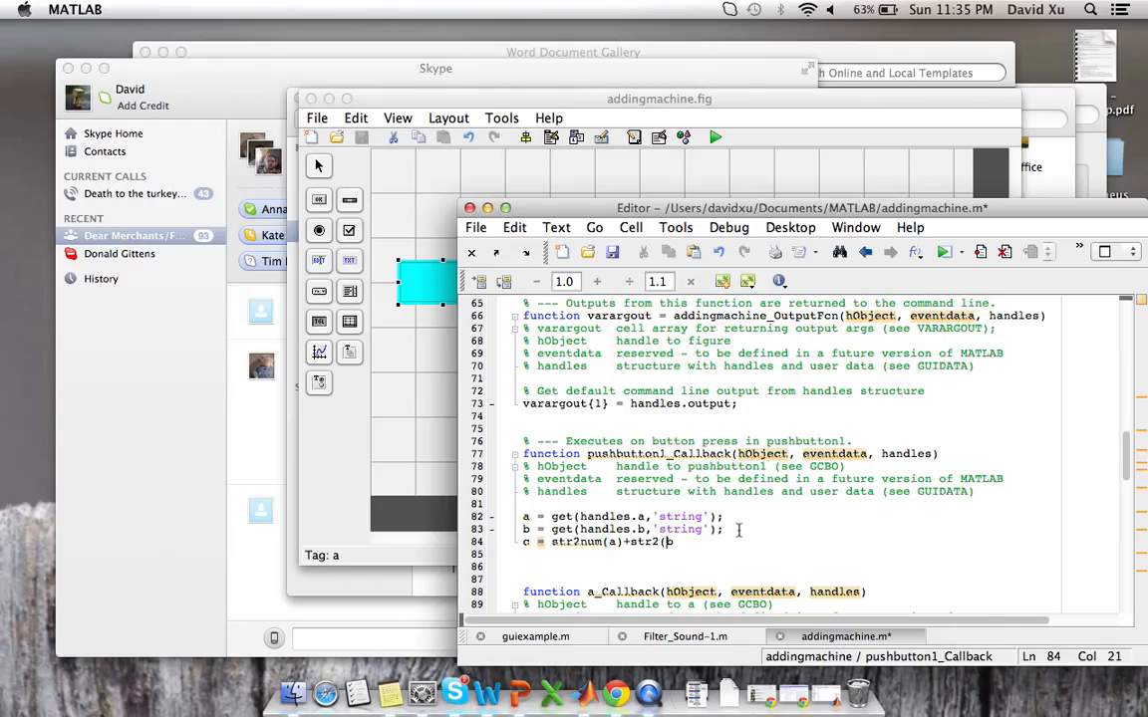
{"action": "type", "text": "num"}
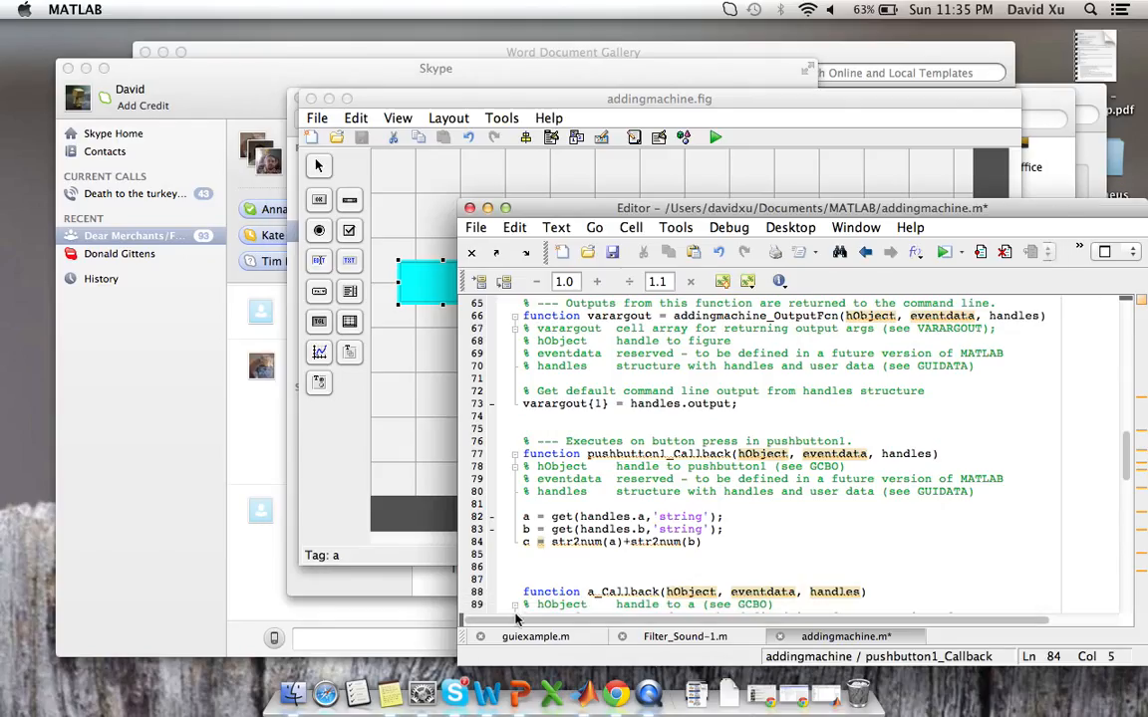
{"action": "type", "text": "num2str("}
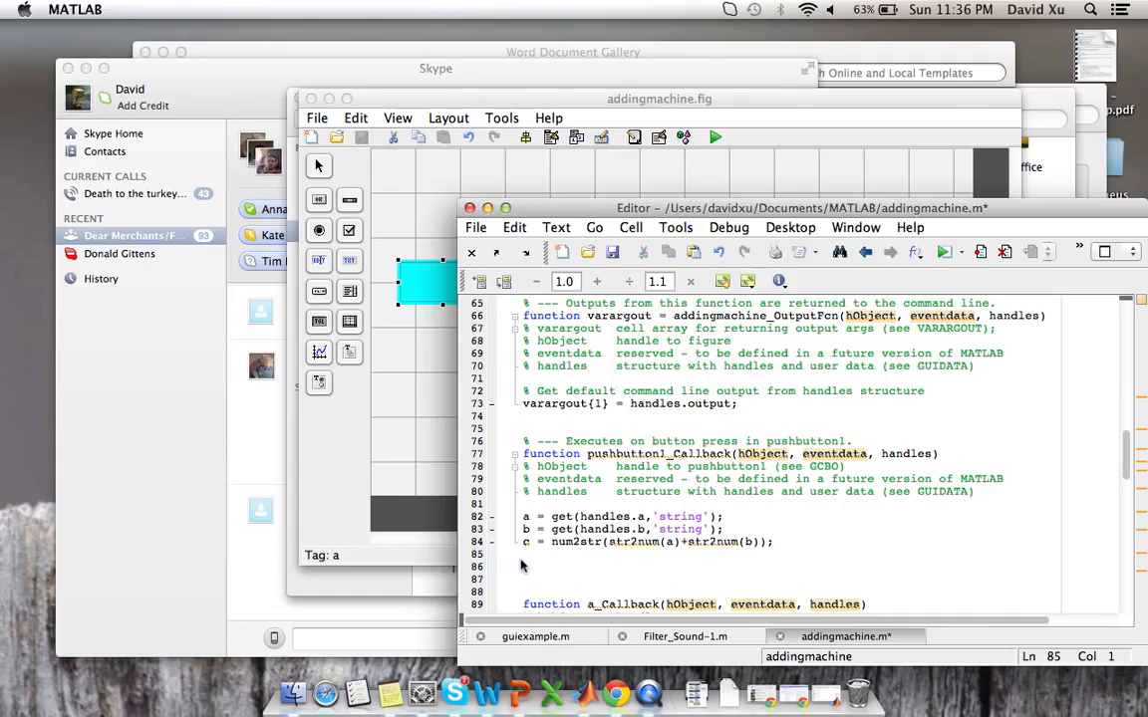
Step: Add set(handles.c,'string',c); on line 85 and save addingmachine.m
{"action": "type", "text": "set"}
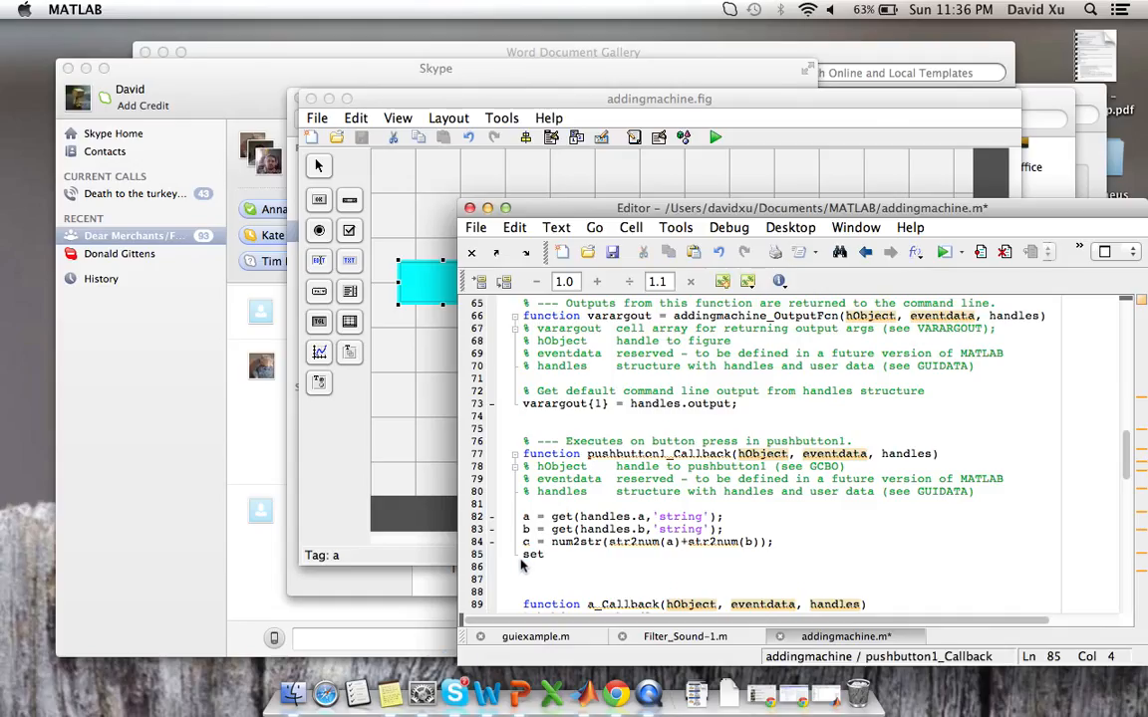
{"action": "type", "text": "("}
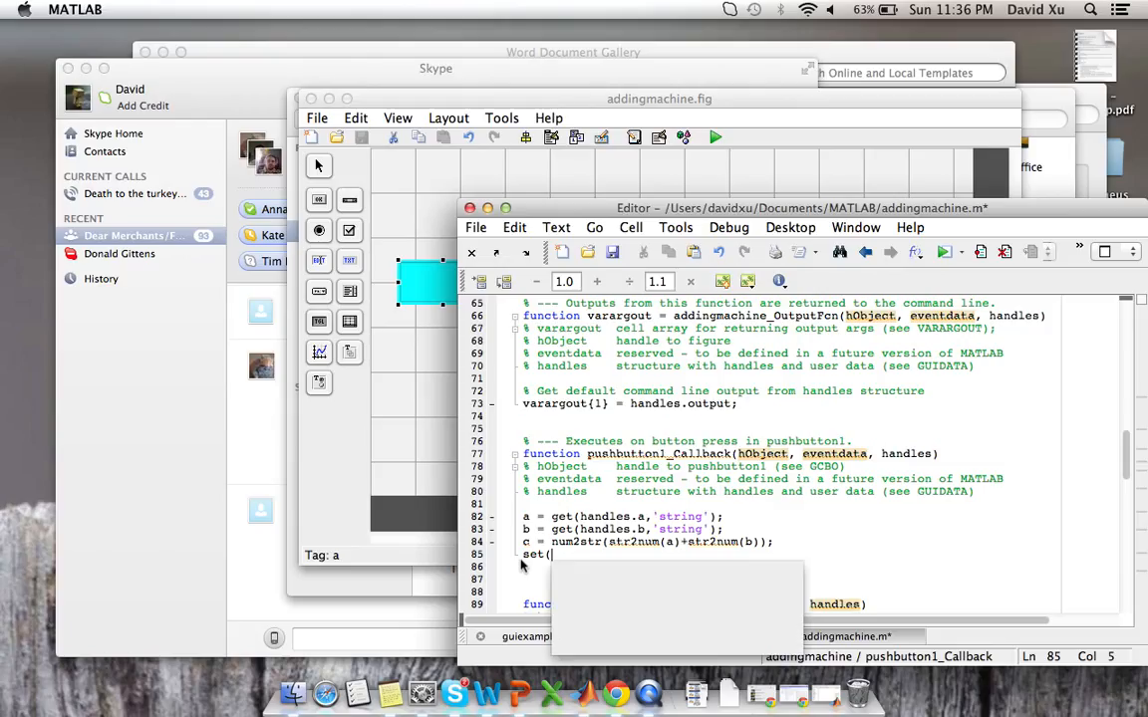
{"action": "type", "text": "h"}
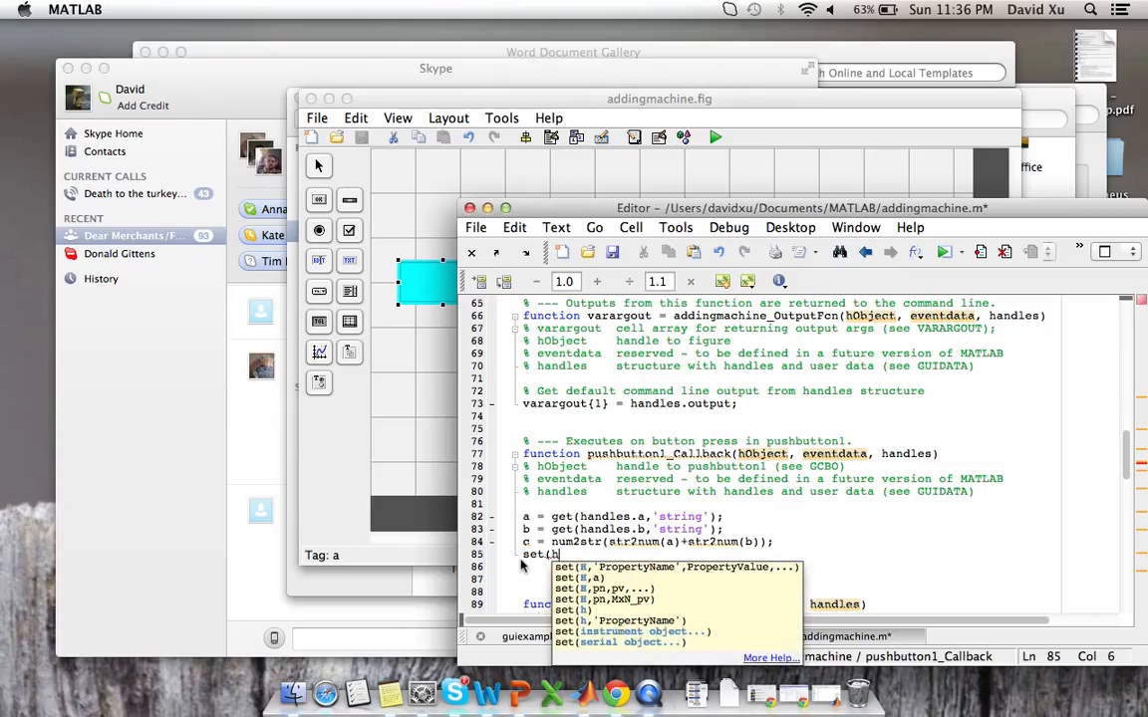
{"action": "type", "text": "andles.c,'"}
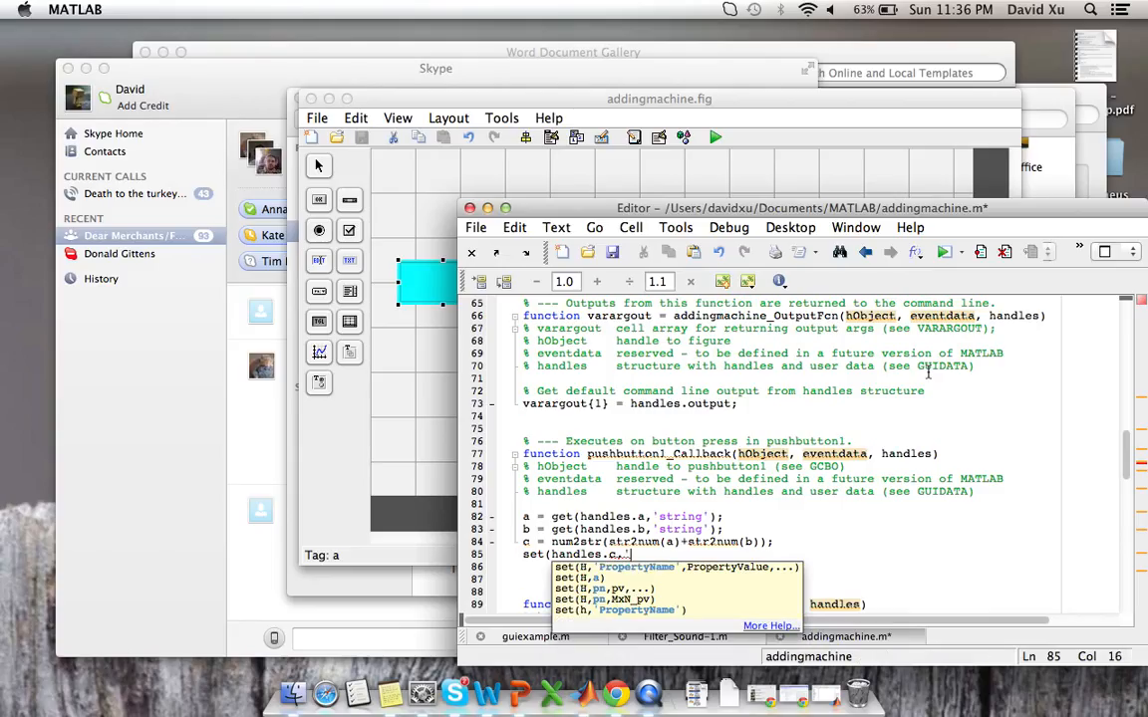
{"action": "type", "text": "string'"}
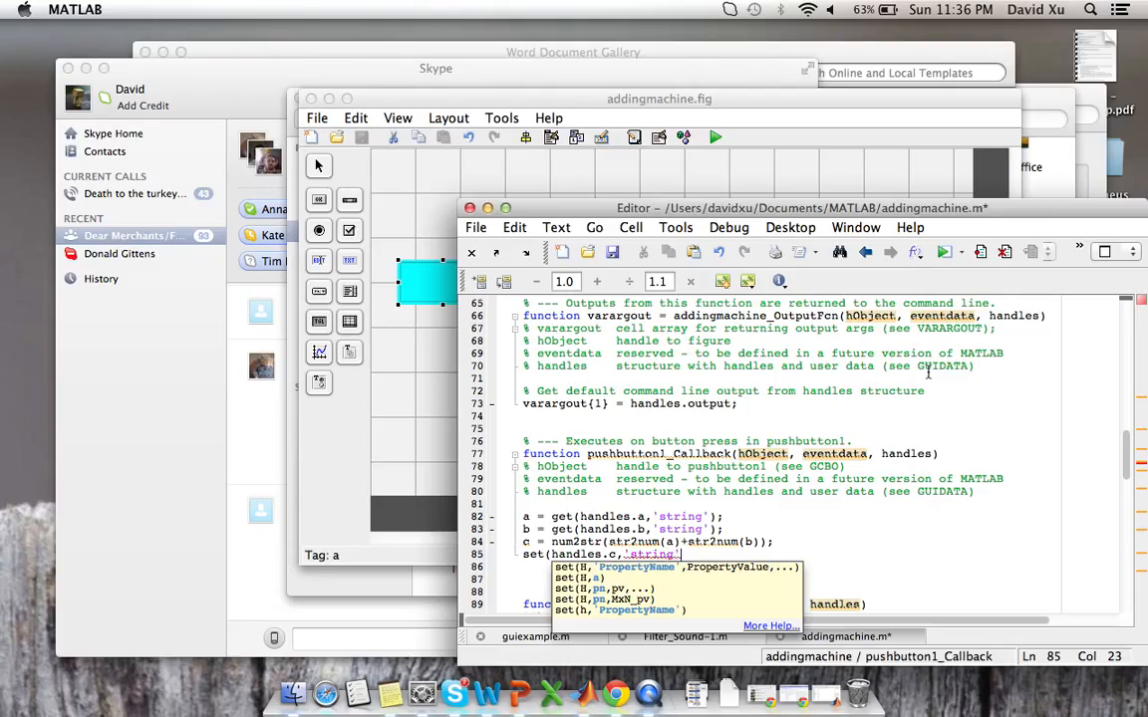
{"action": "type", "text": ",c);"}
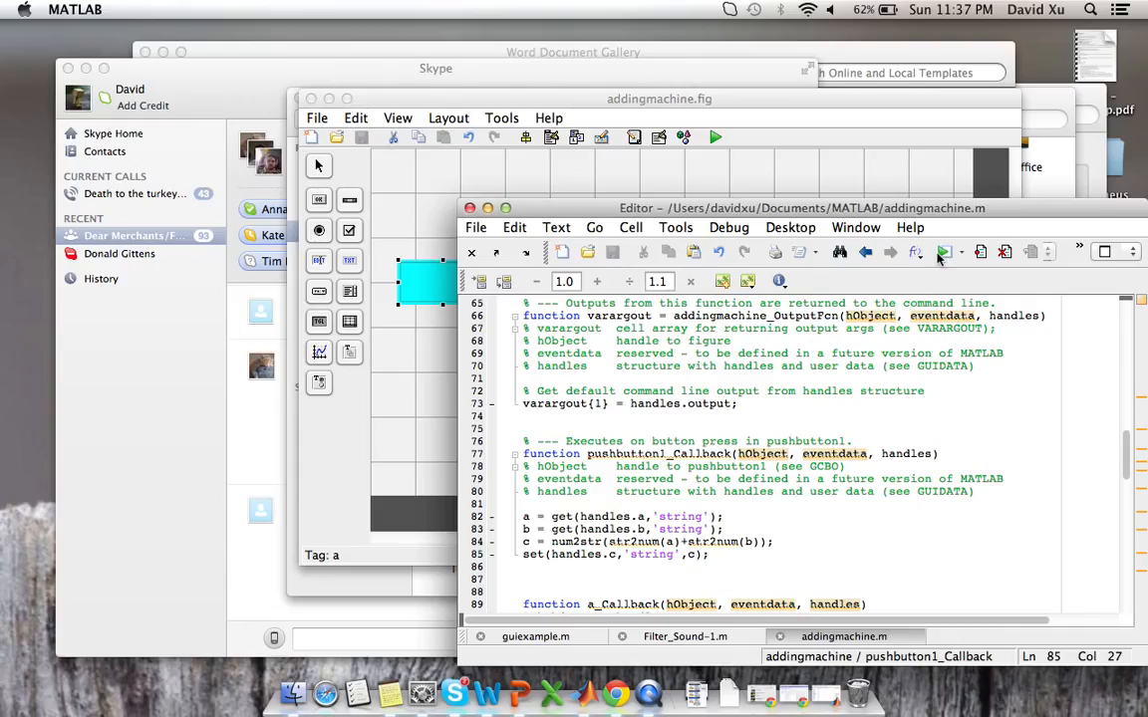
Step: Run the adding machine and test 4 + 6 = 10 and 3 + 5 = 8
{"action": "left_click", "coordinate": [715, 137]}
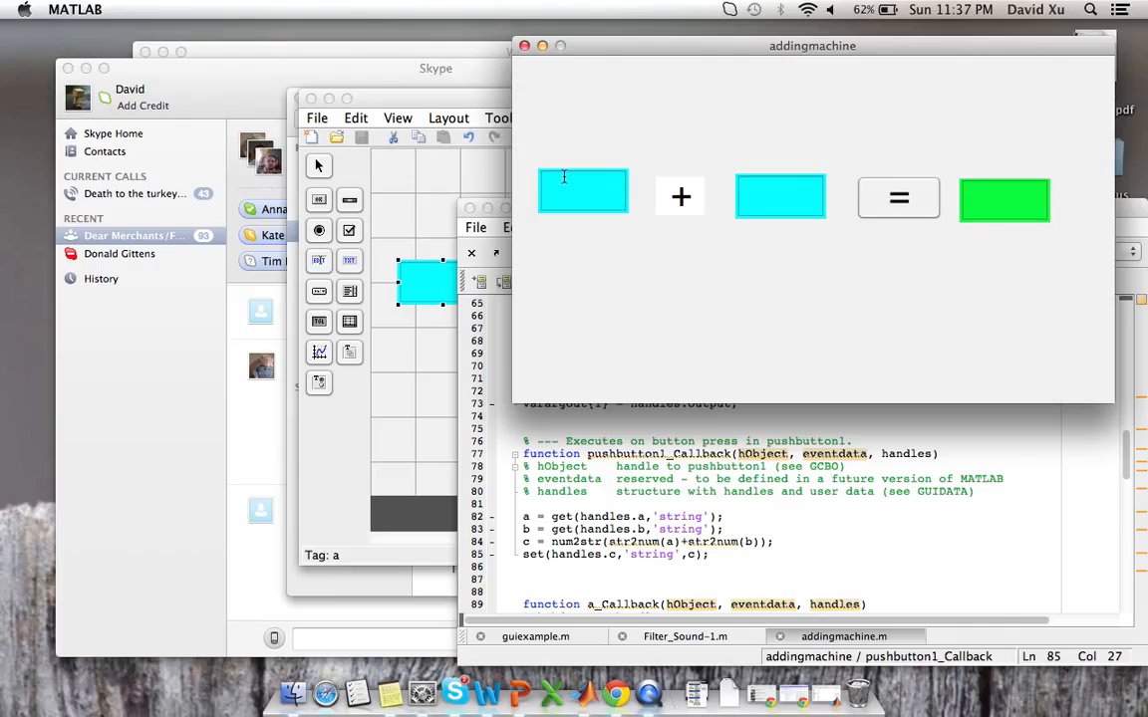
{"action": "left_click", "coordinate": [583, 191]}
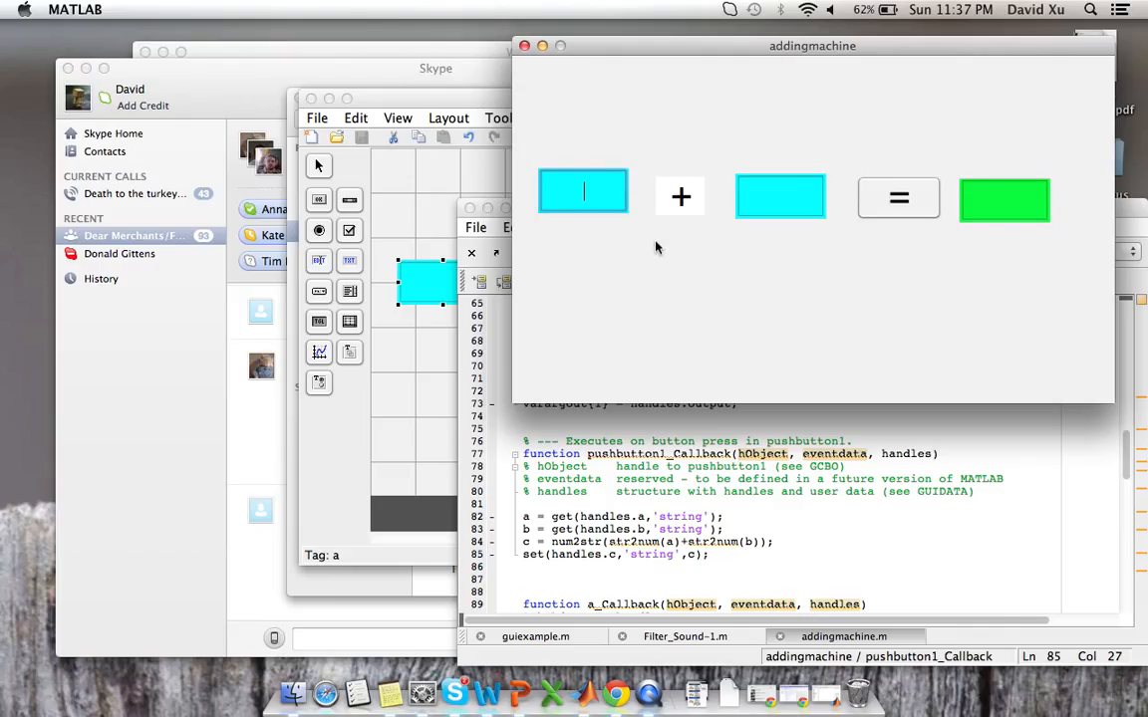
{"action": "type", "text": "4"}
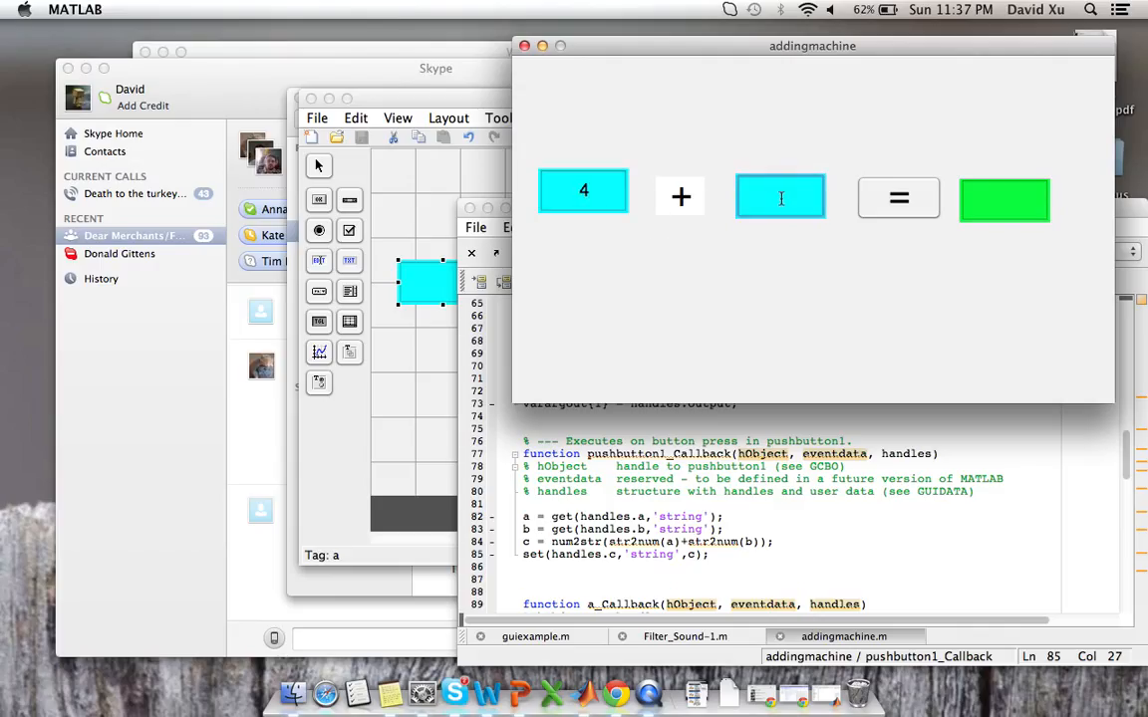
{"action": "left_click", "coordinate": [897, 199]}
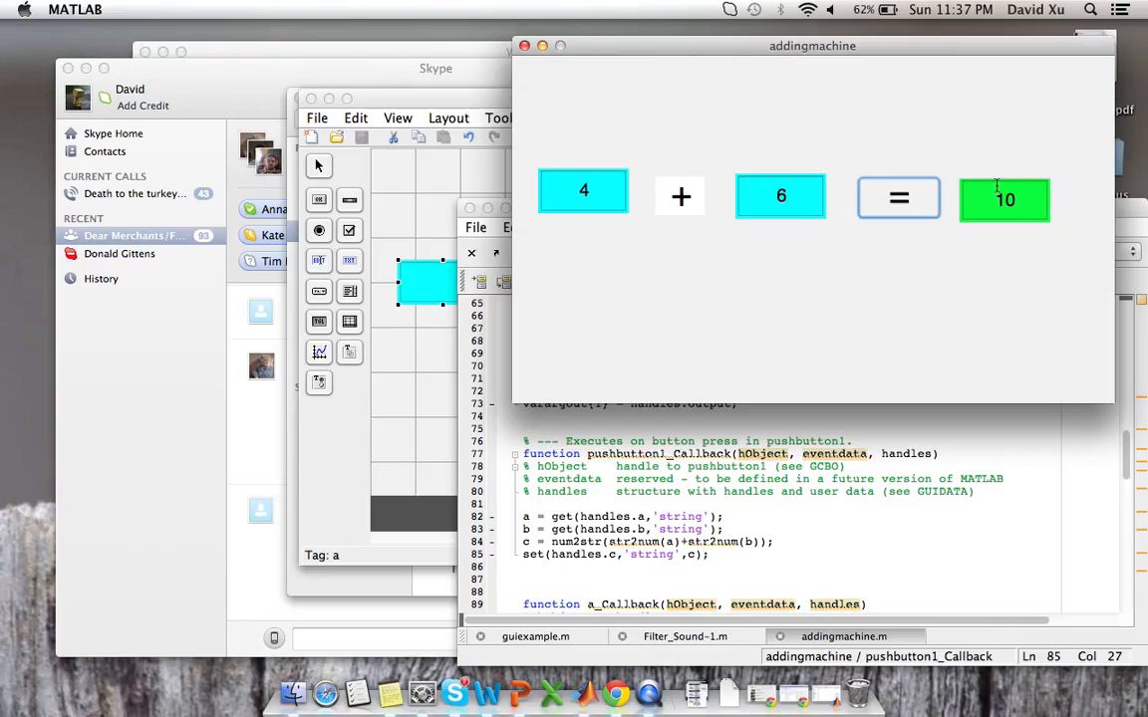
{"action": "left_click", "coordinate": [584, 192]}
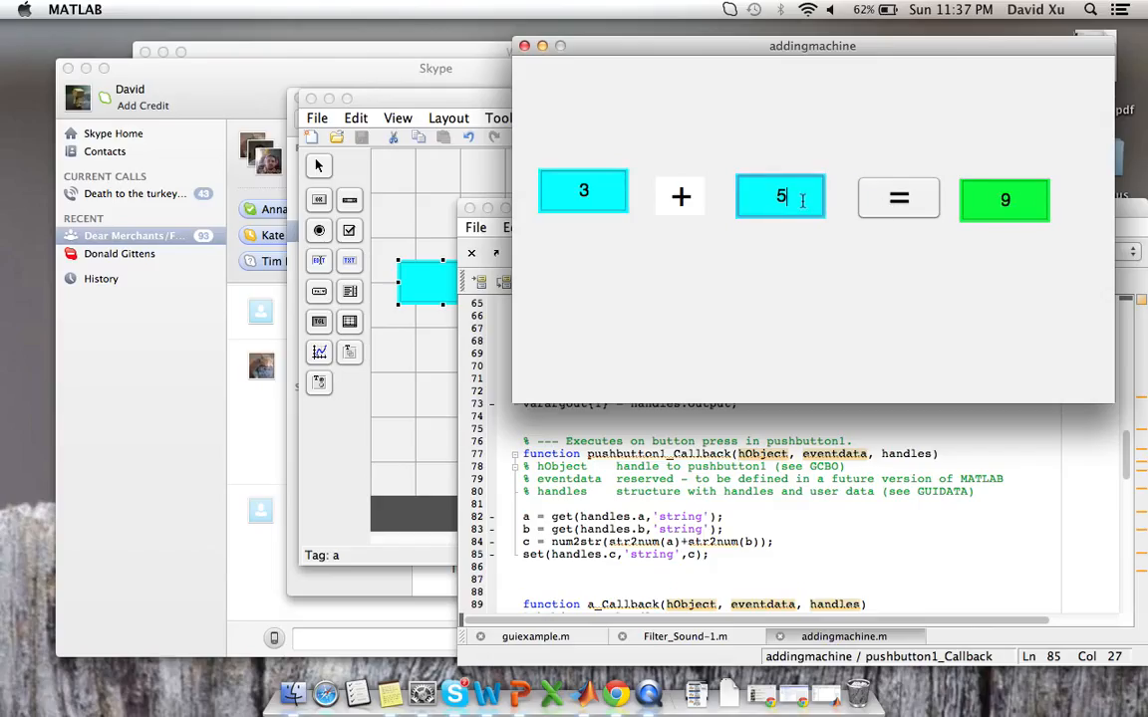
{"action": "left_click", "coordinate": [898, 197]}
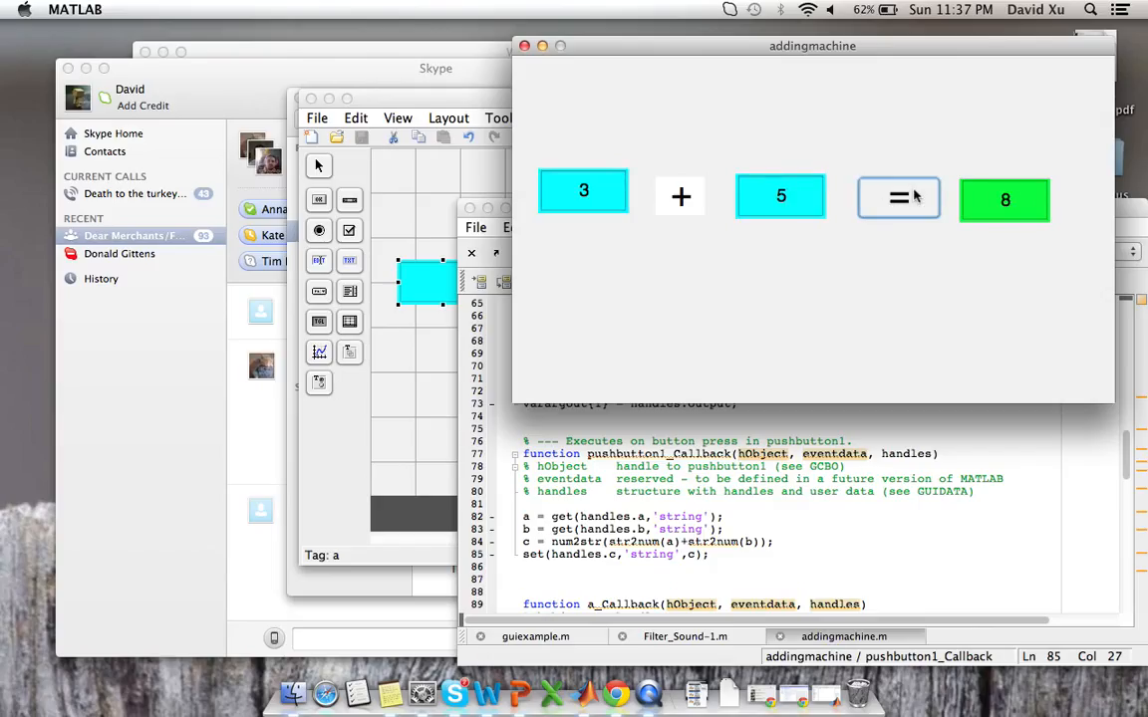